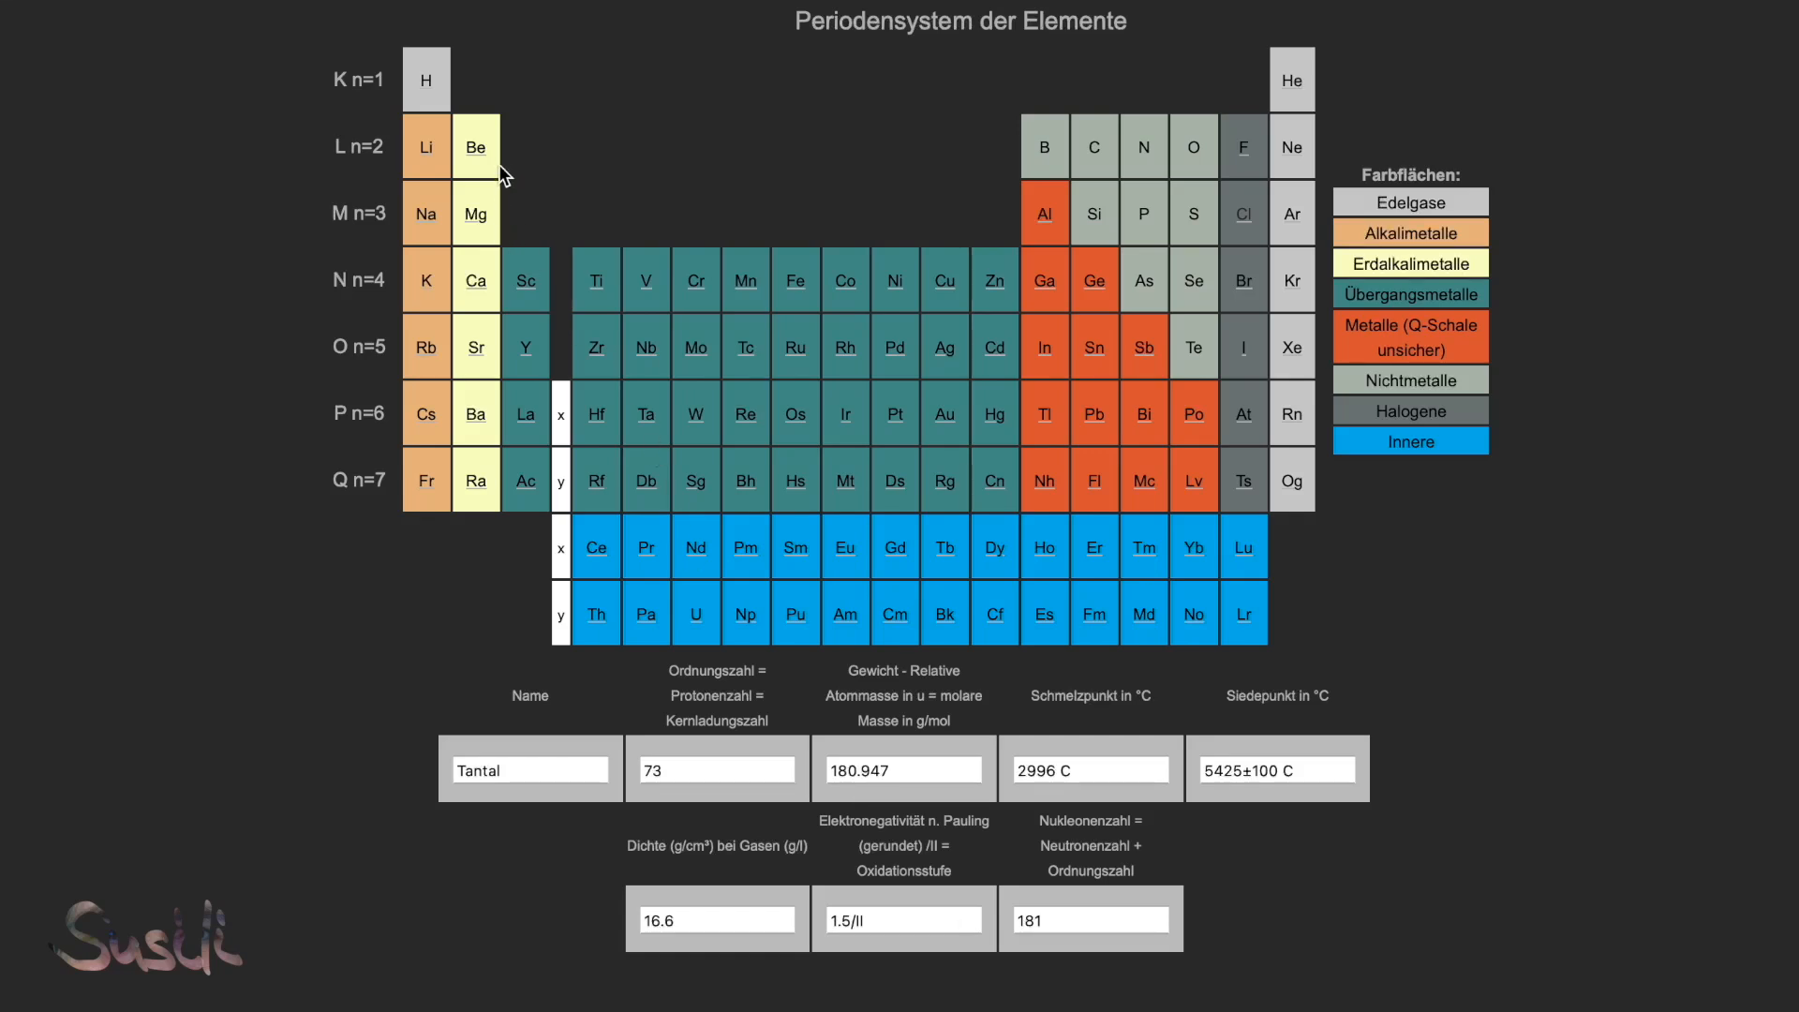
Step: Show the data fields of hydrogen, helium and the period-2 elements up to nitrogen
left_click(427, 79)
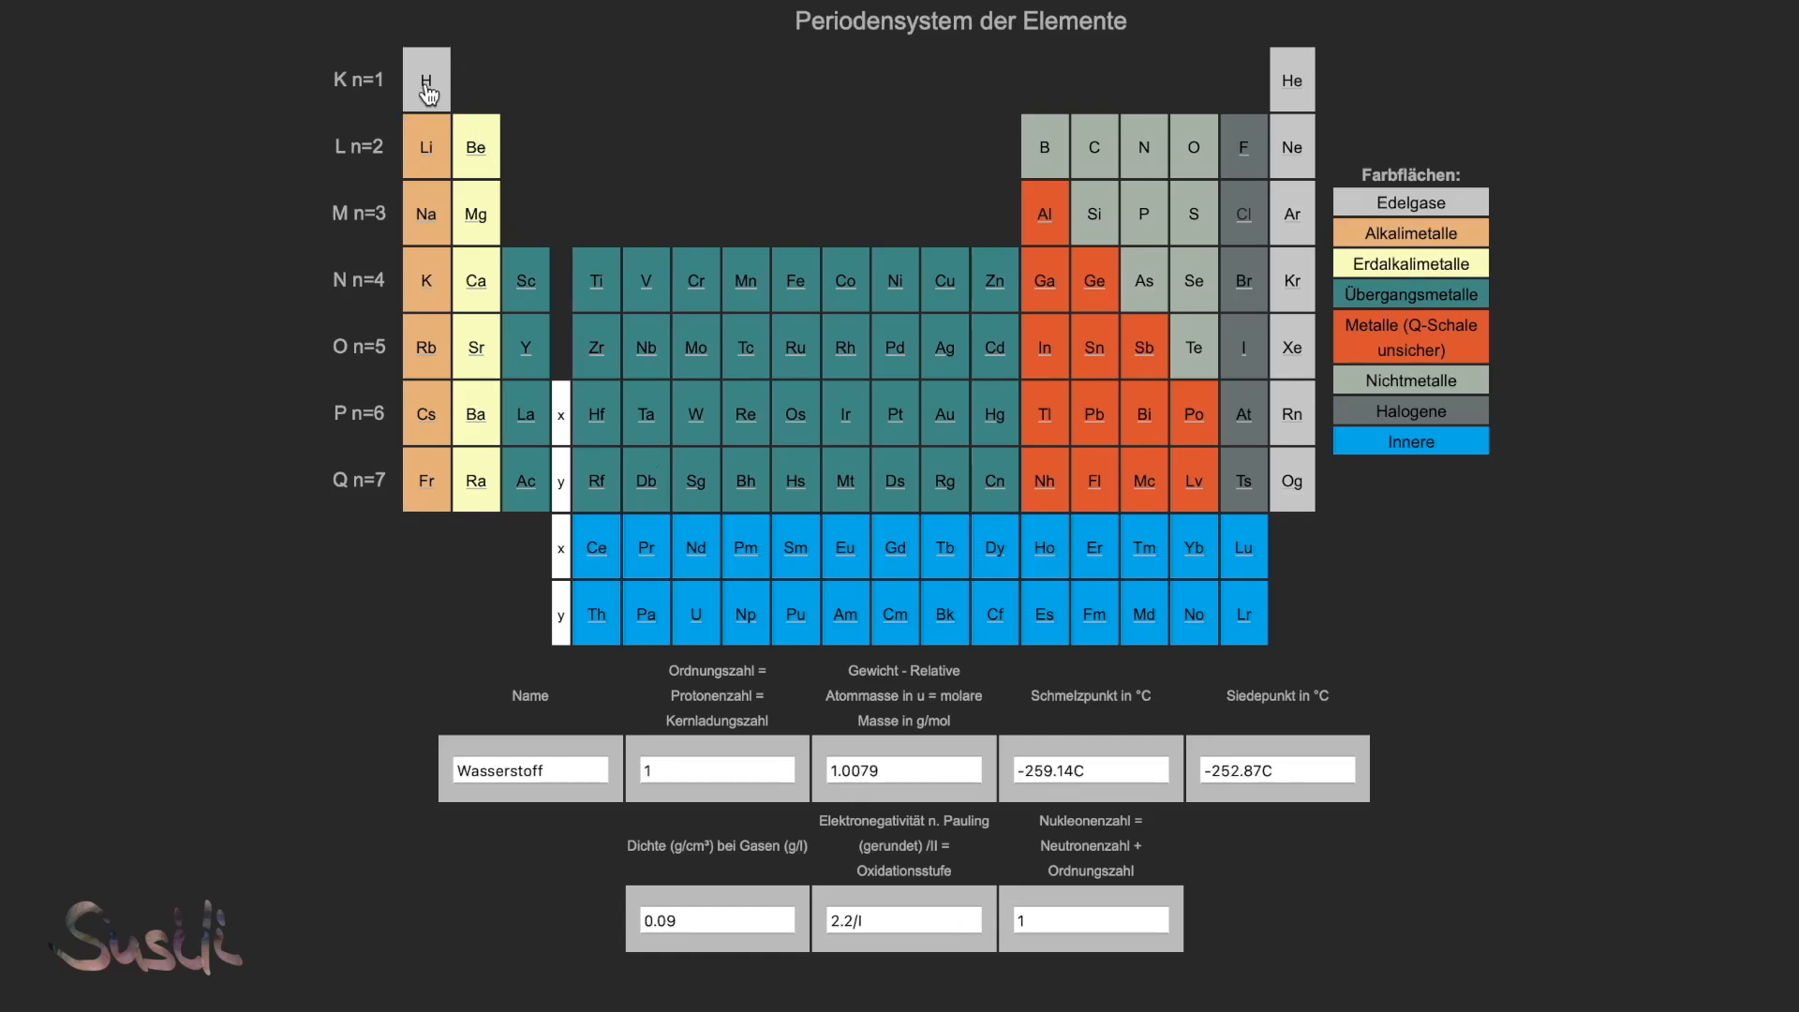
left_click(1293, 79)
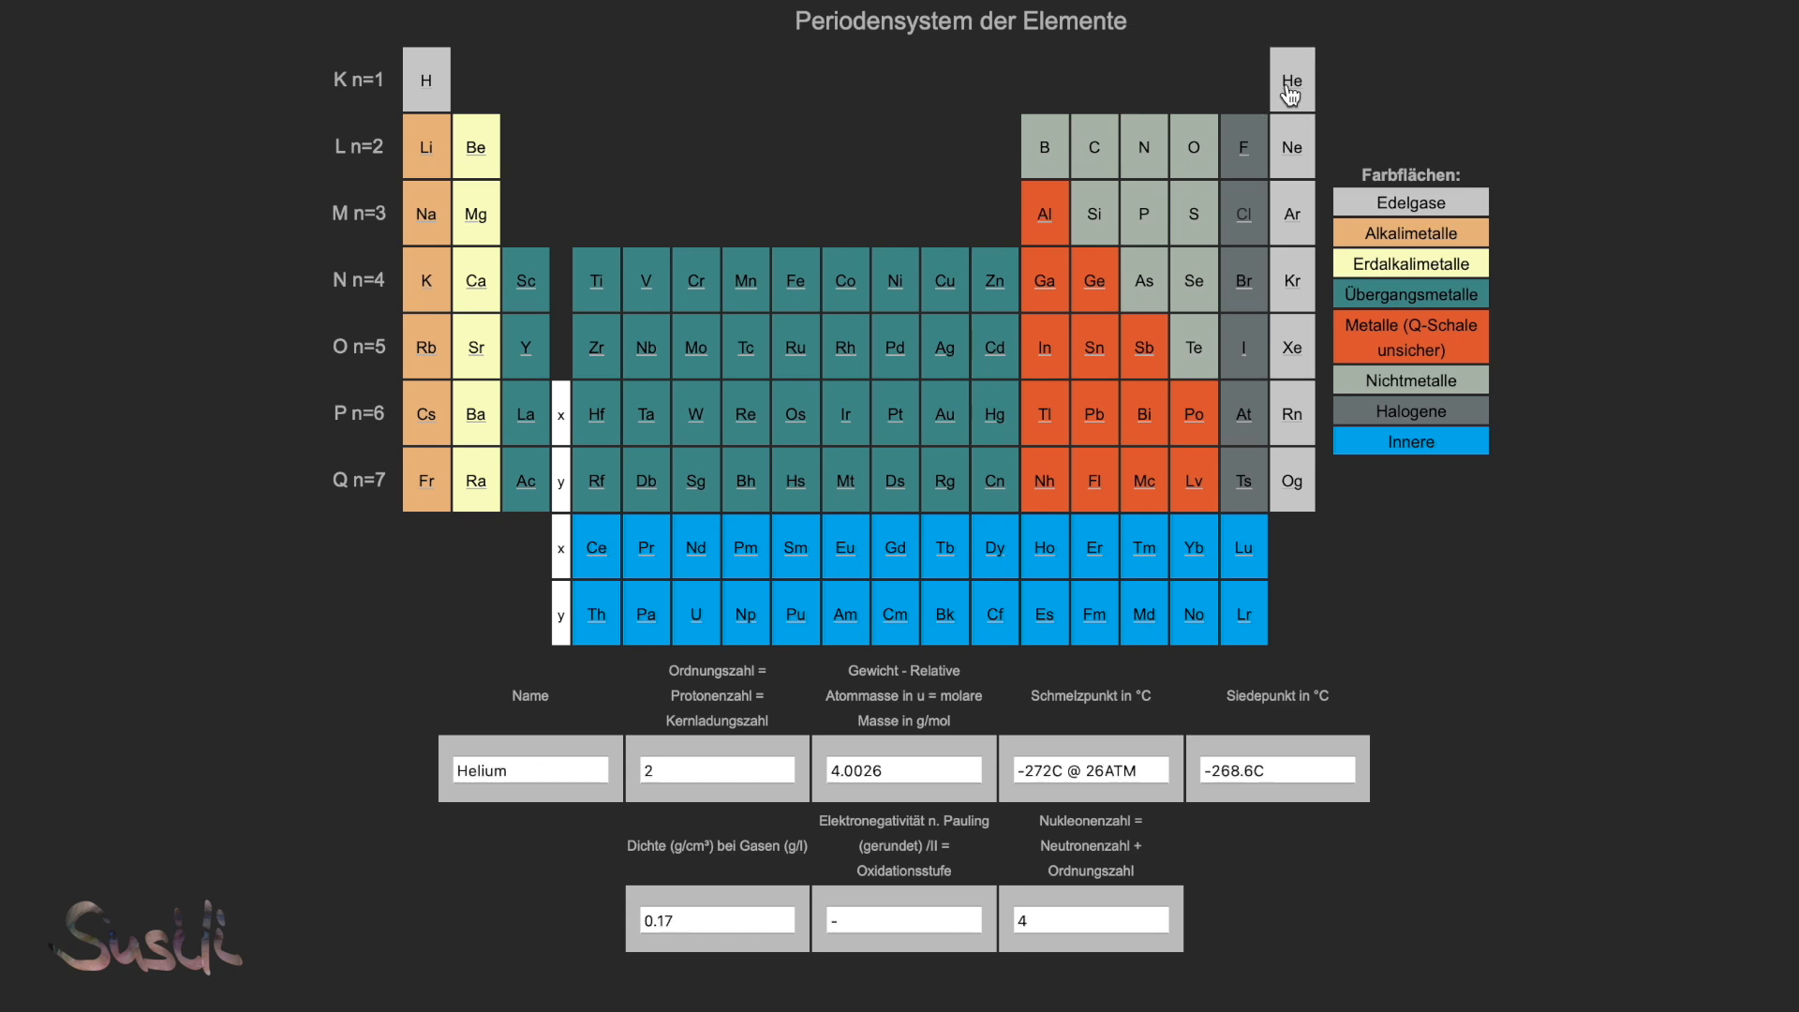
left_click(428, 147)
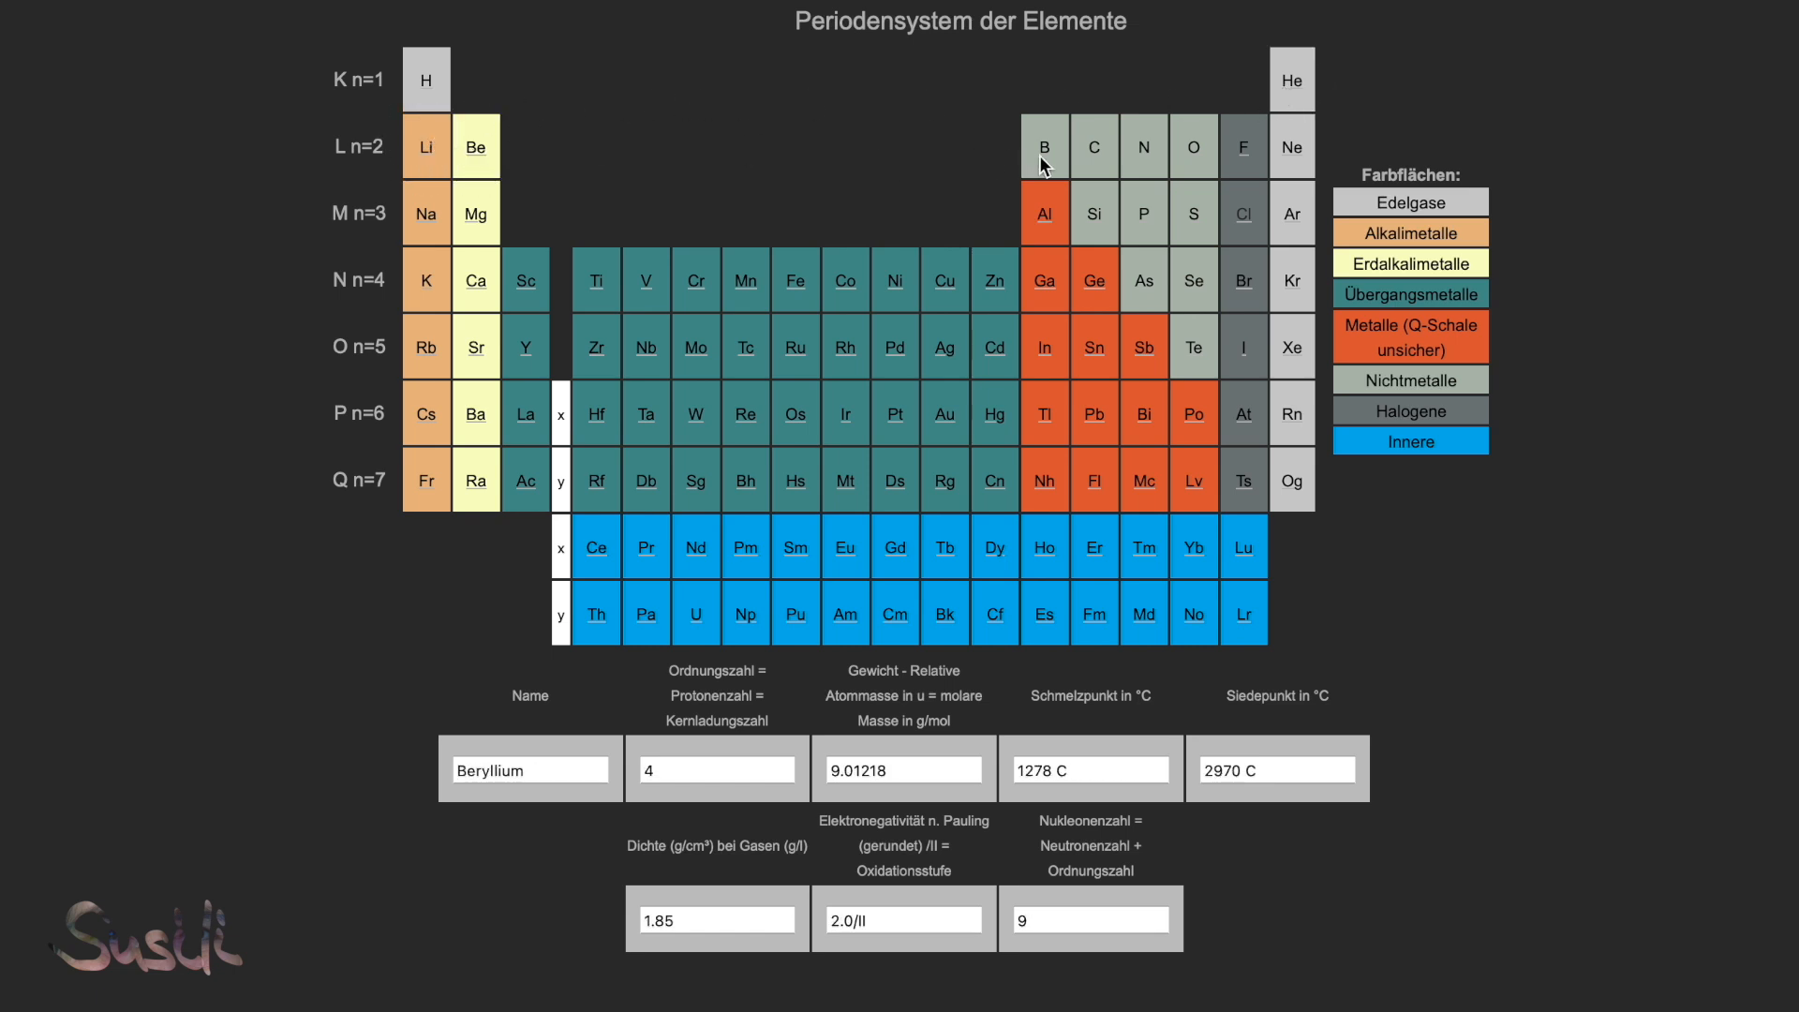
left_click(1043, 146)
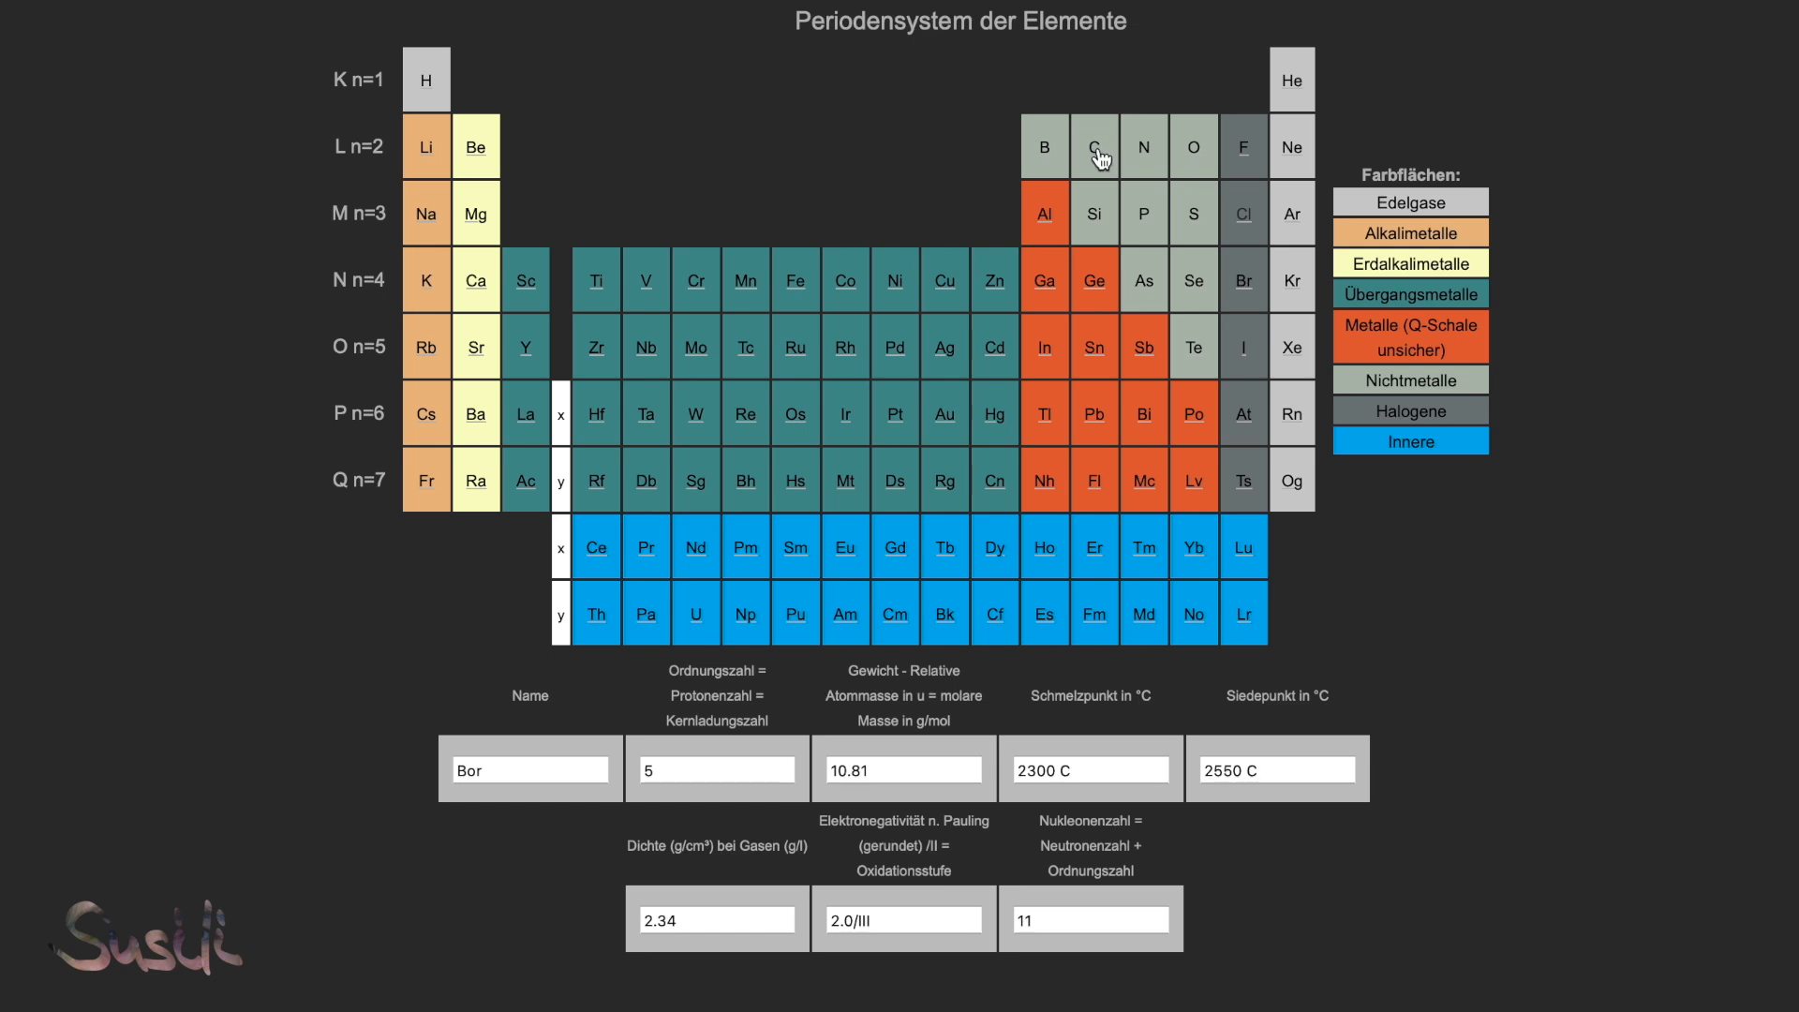
left_click(1094, 147)
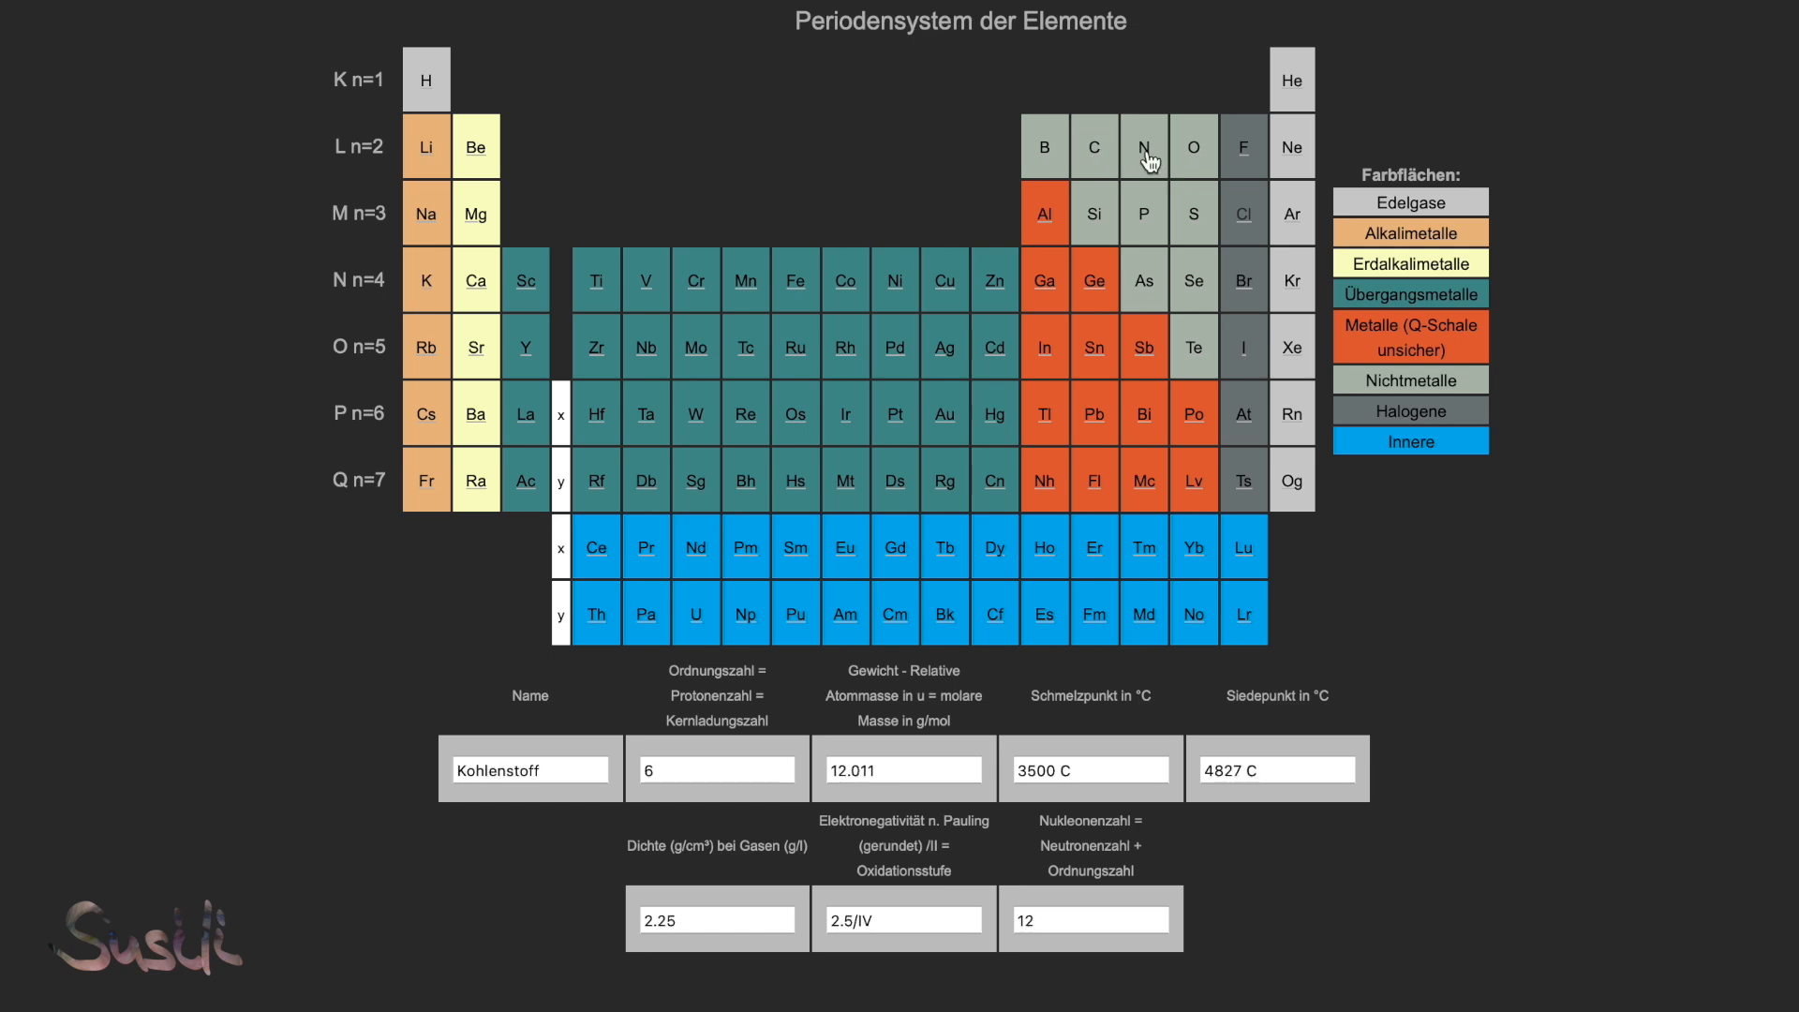
left_click(1192, 146)
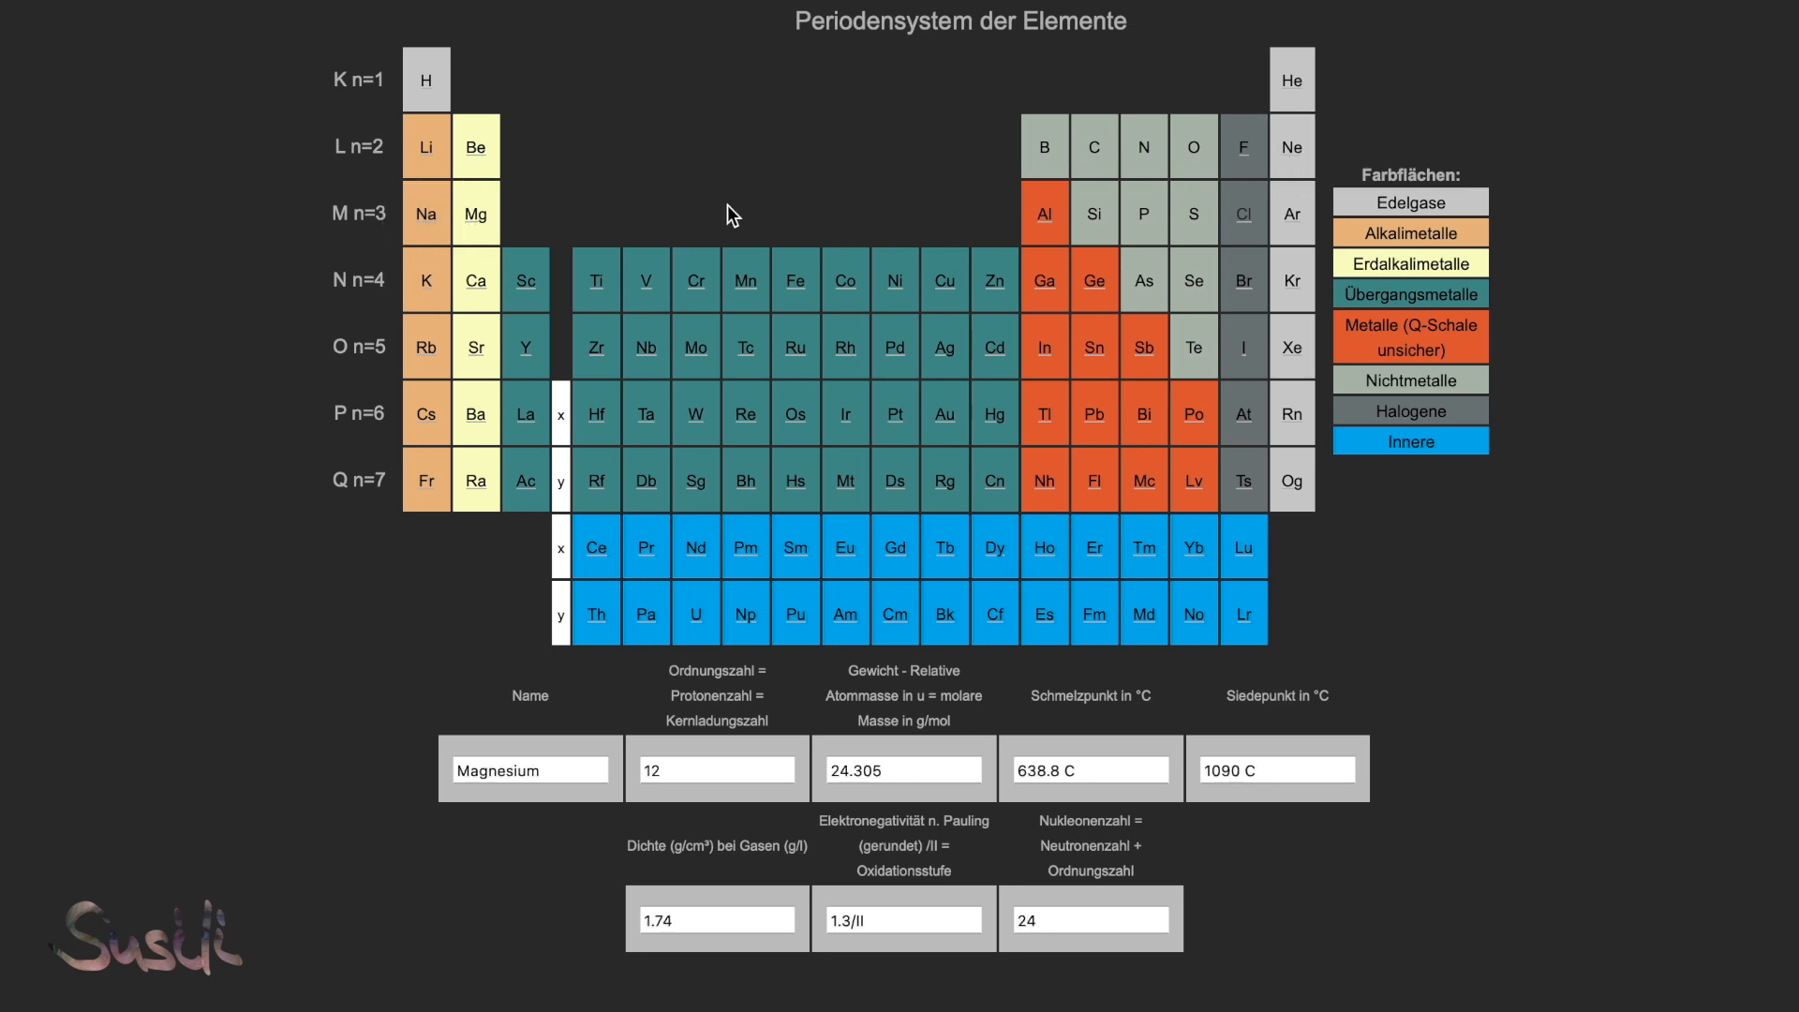
Step: Show the data fields of the period-3 elements aluminium, phosphorus and sulfur
left_click(1043, 211)
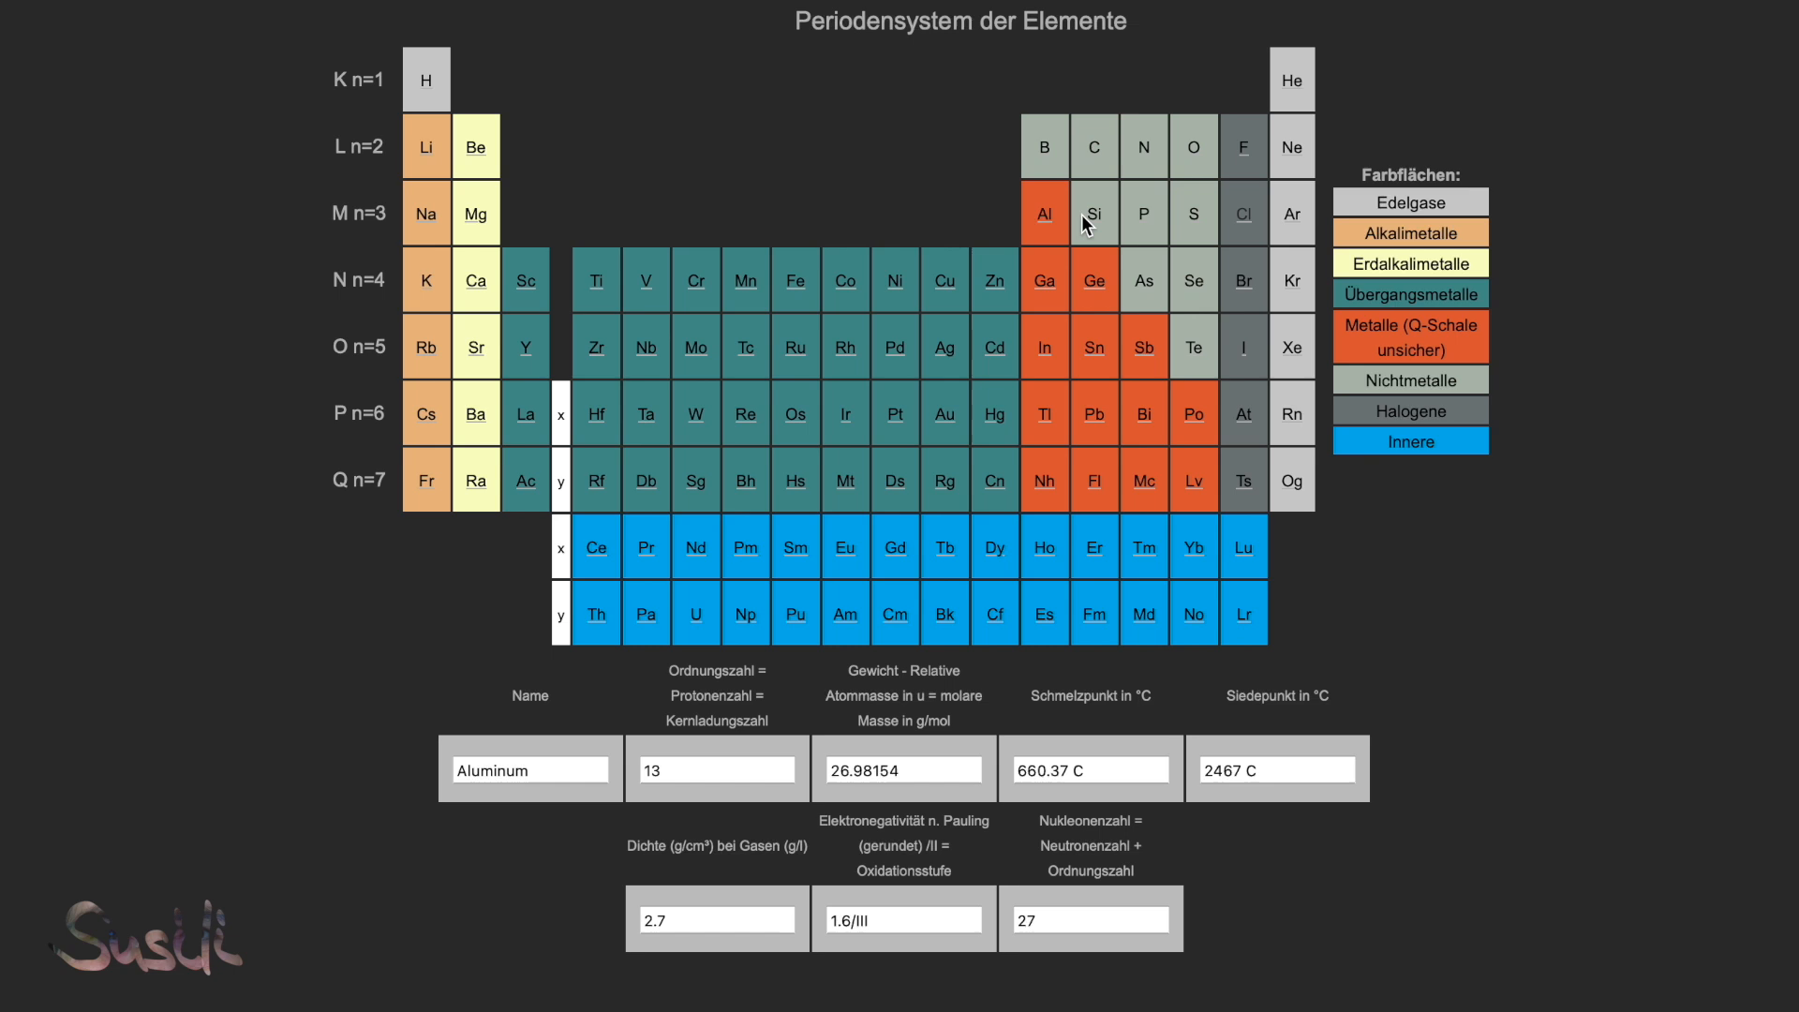
left_click(1192, 211)
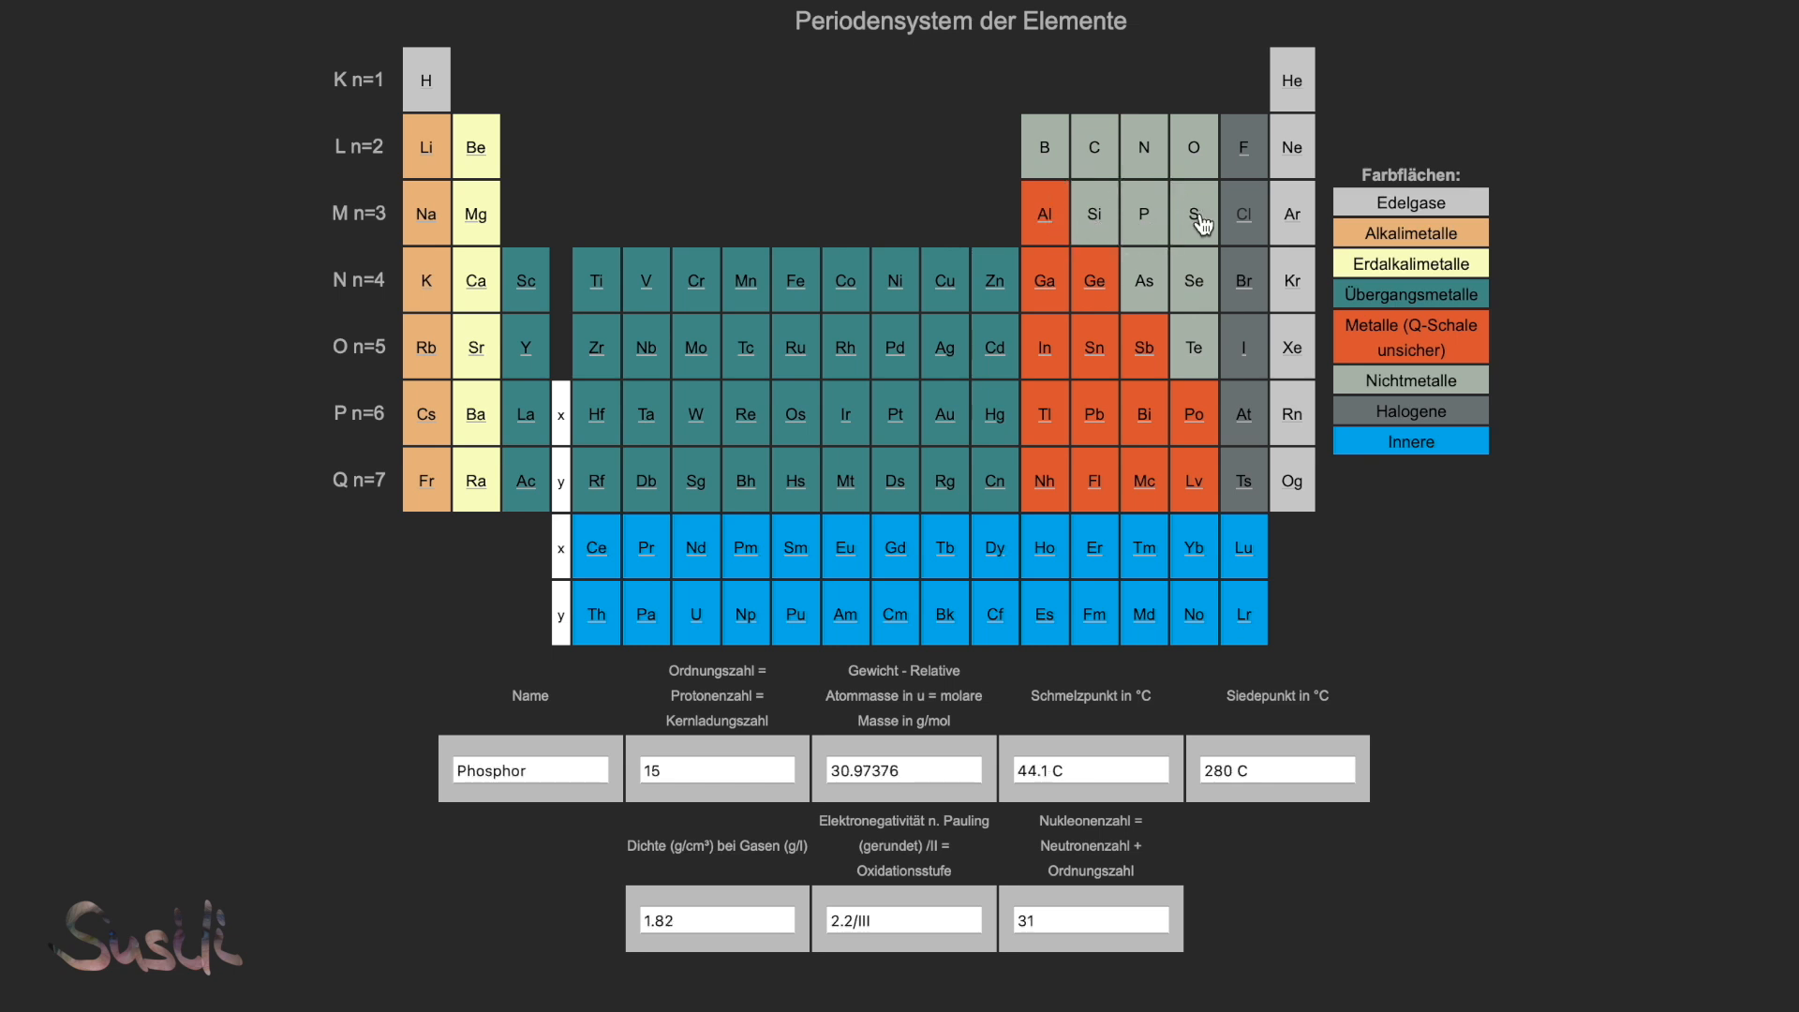
left_click(1242, 212)
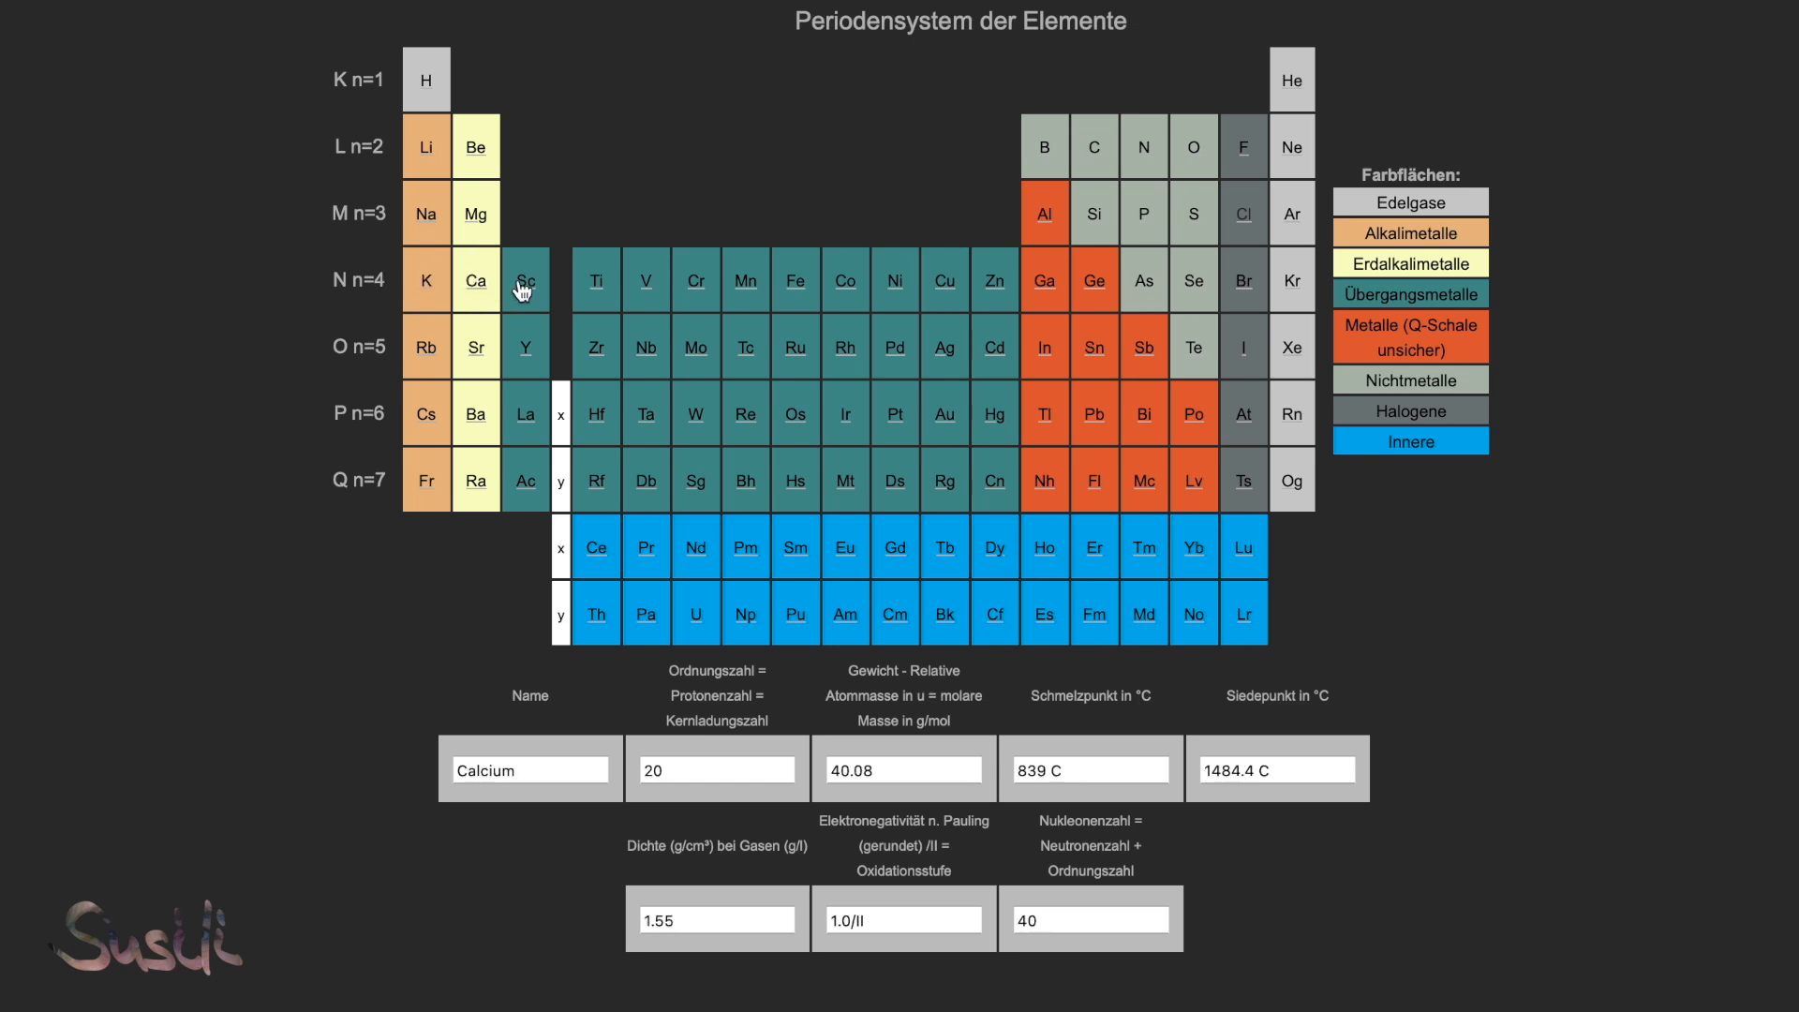
Step: Show period-4 data for titanium, vanadium, nickel, zinc, germanium, selenium and krypton
left_click(596, 279)
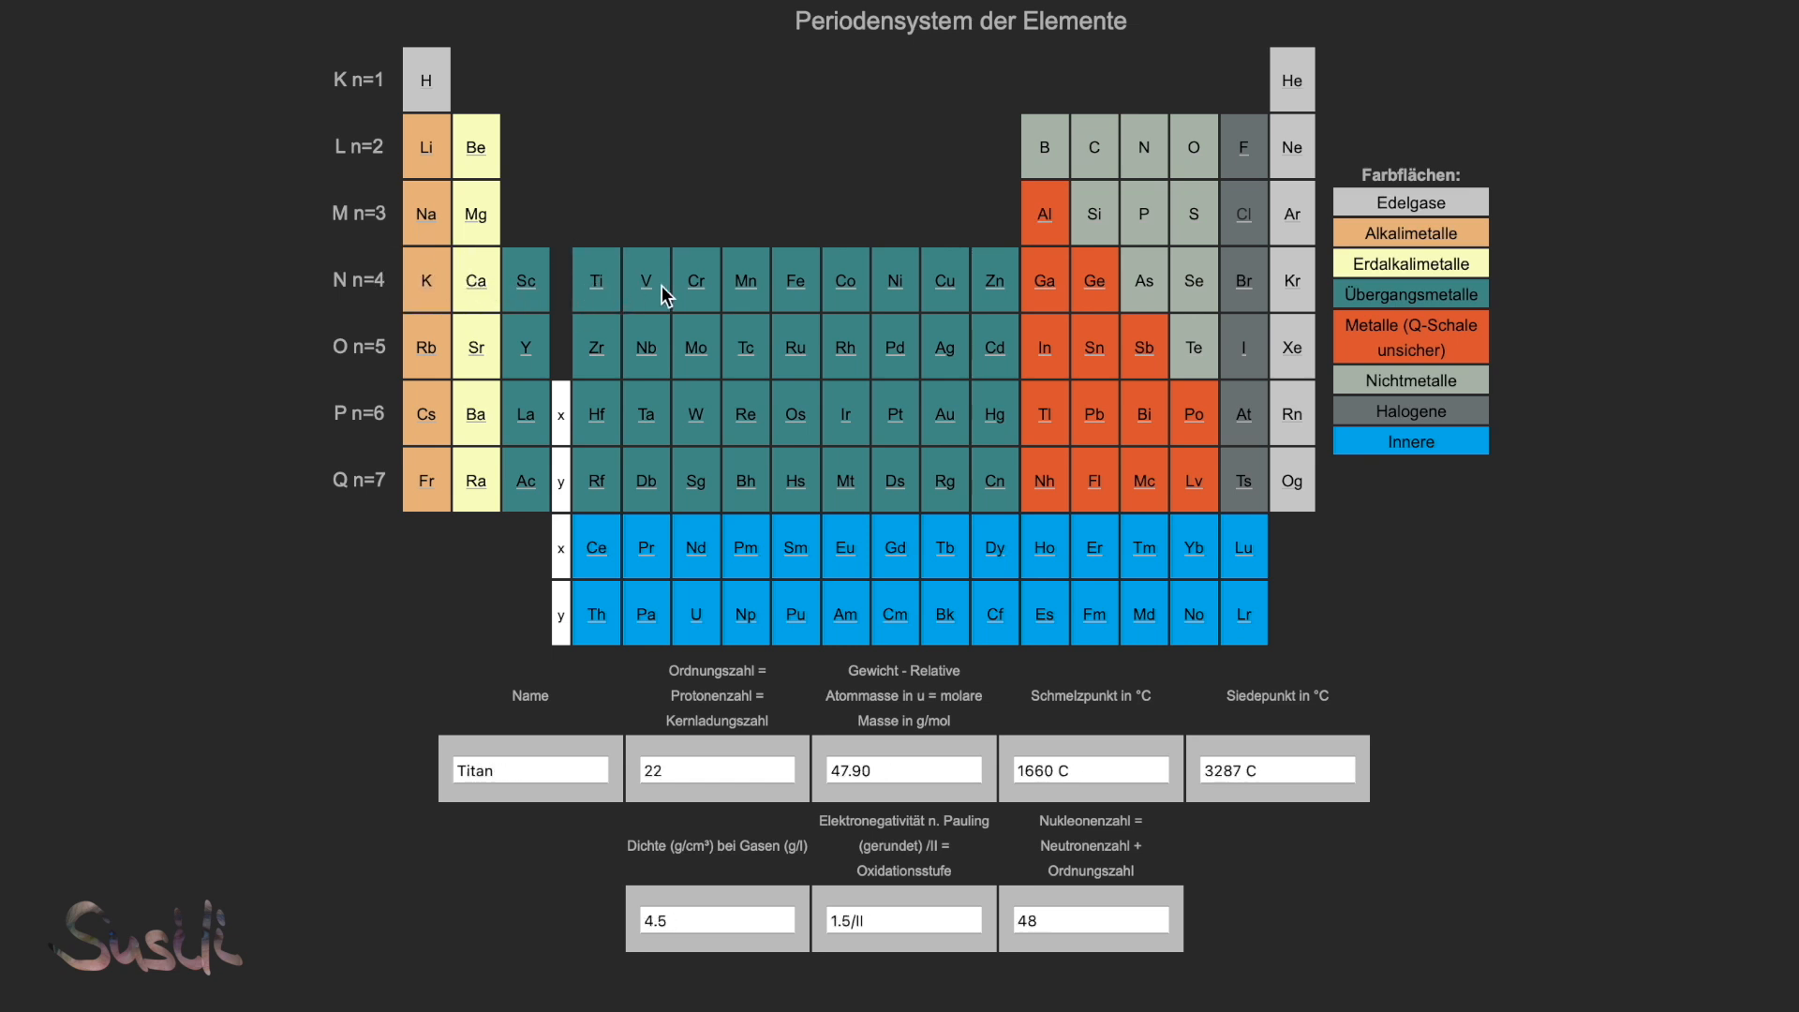
left_click(645, 279)
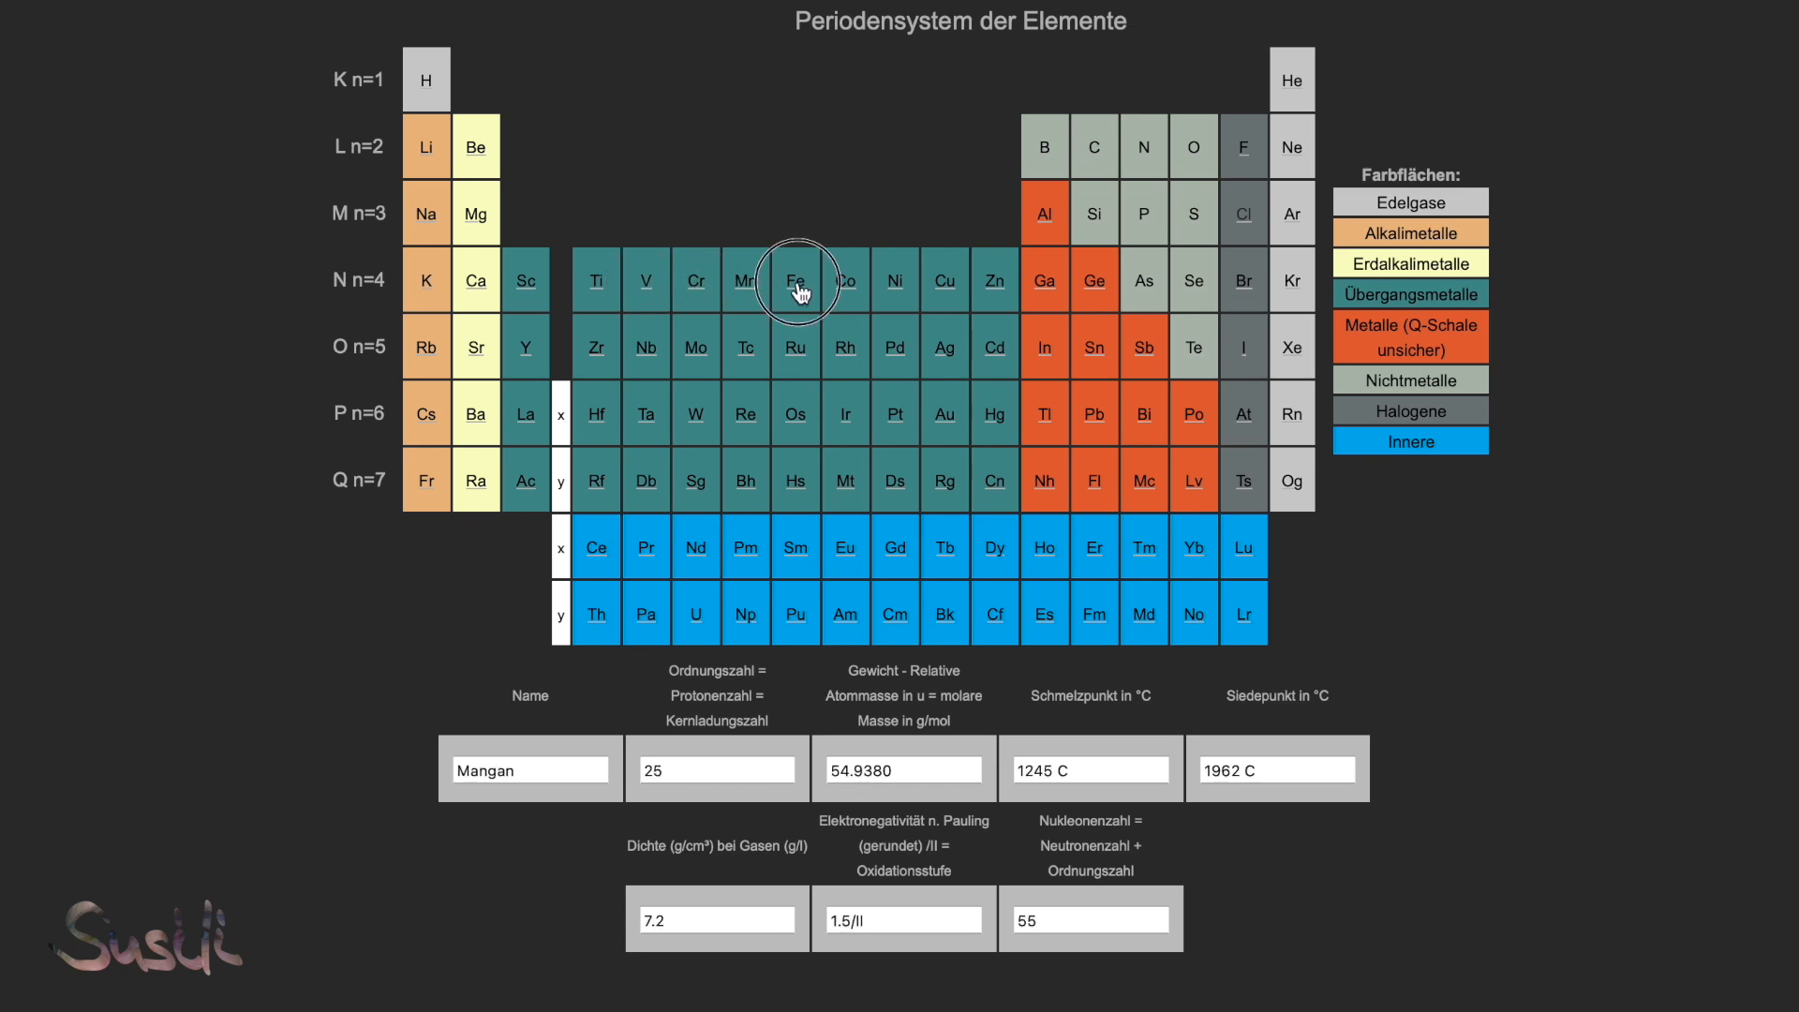
left_click(896, 281)
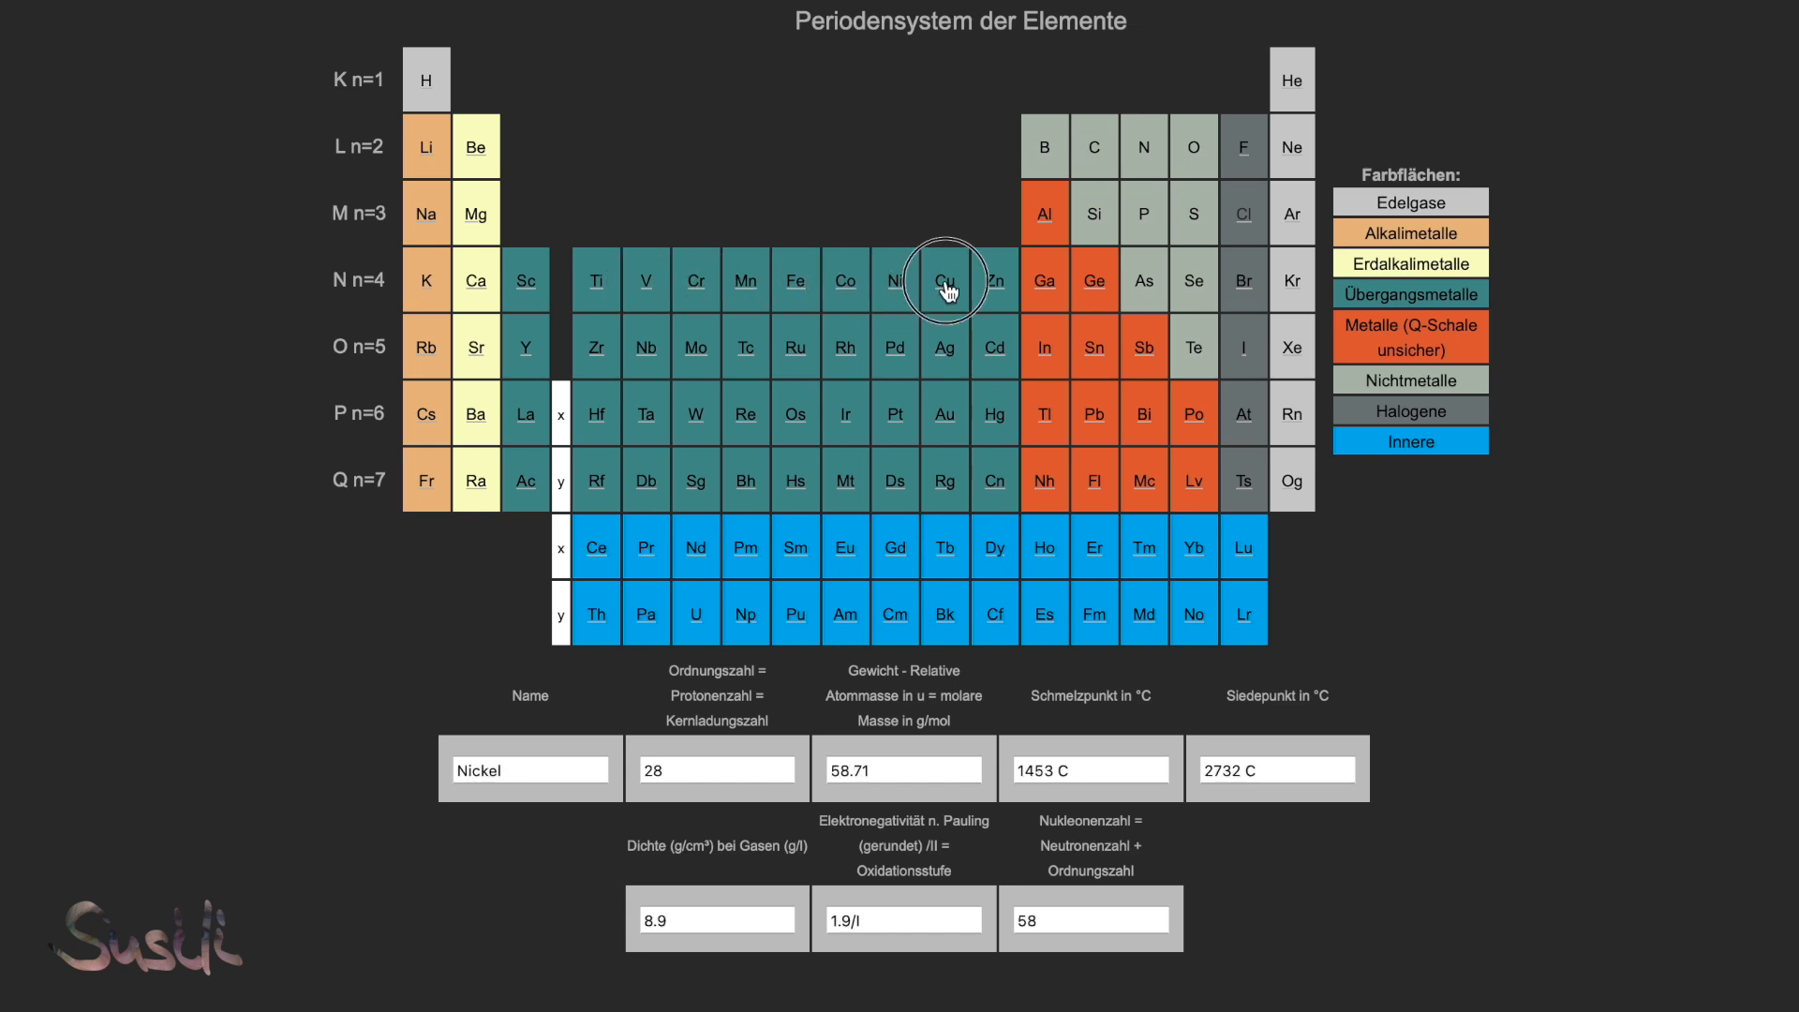
left_click(993, 279)
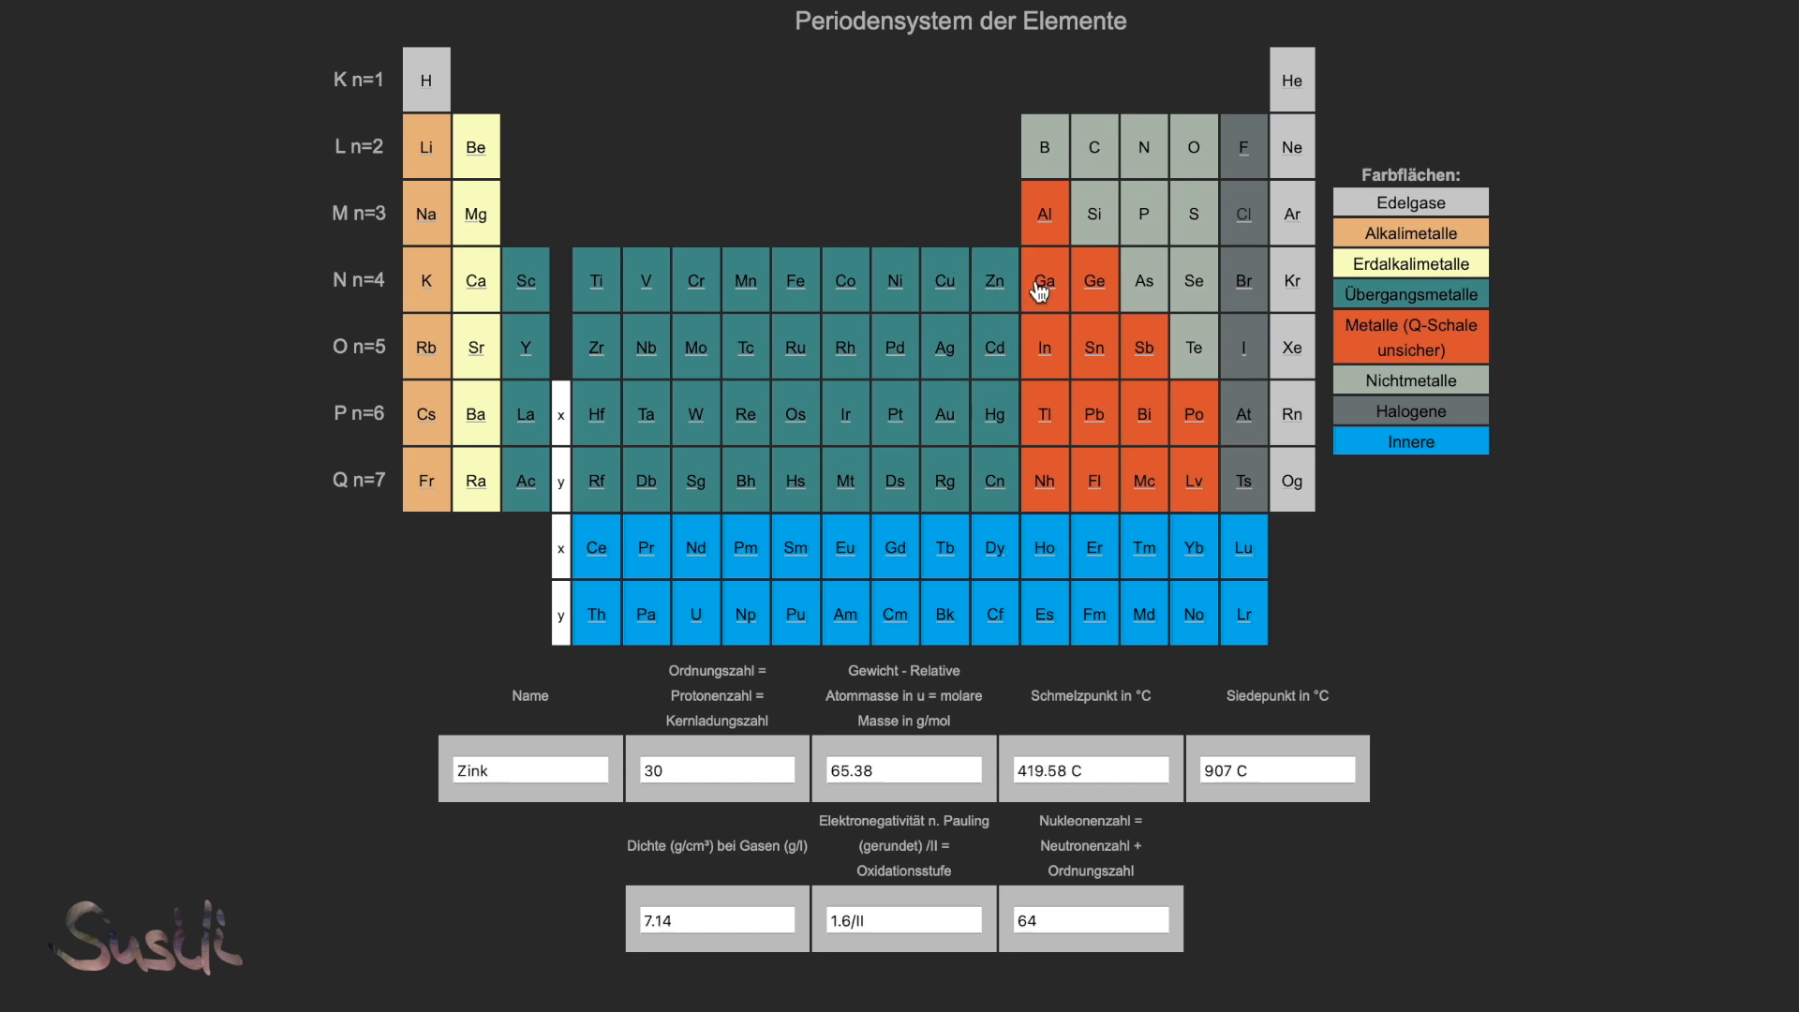
left_click(1094, 279)
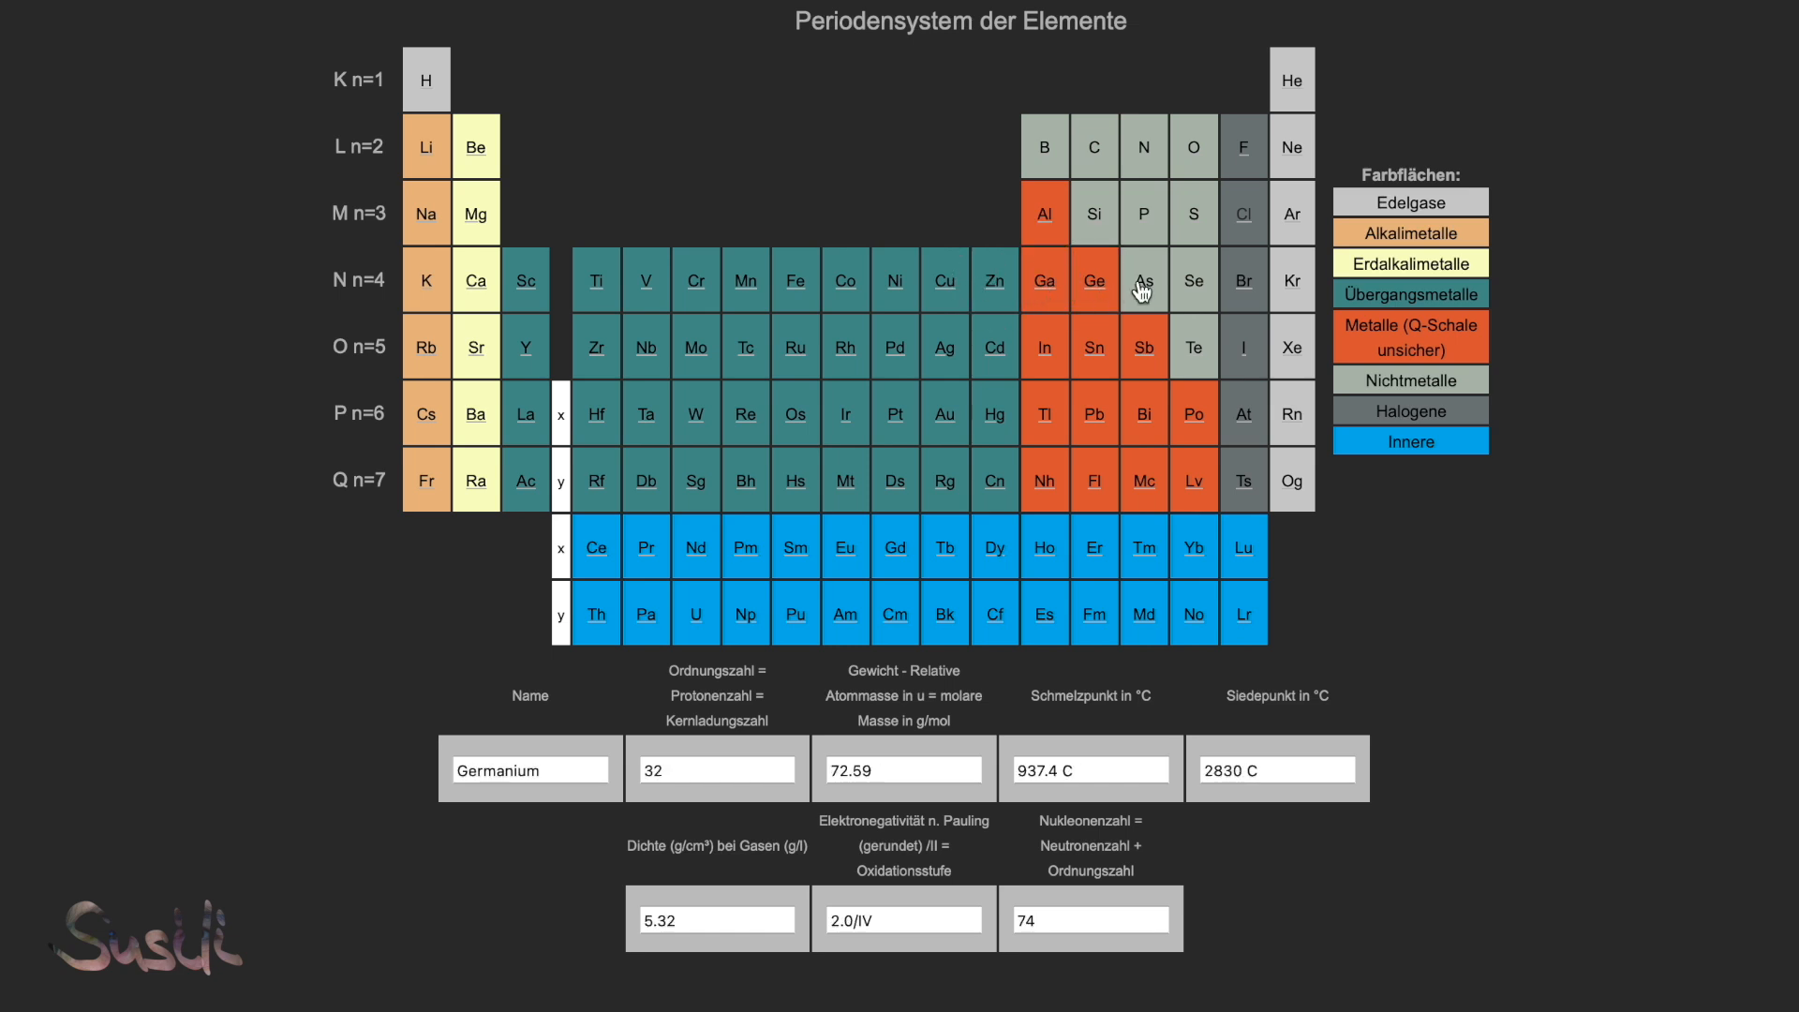
left_click(1194, 279)
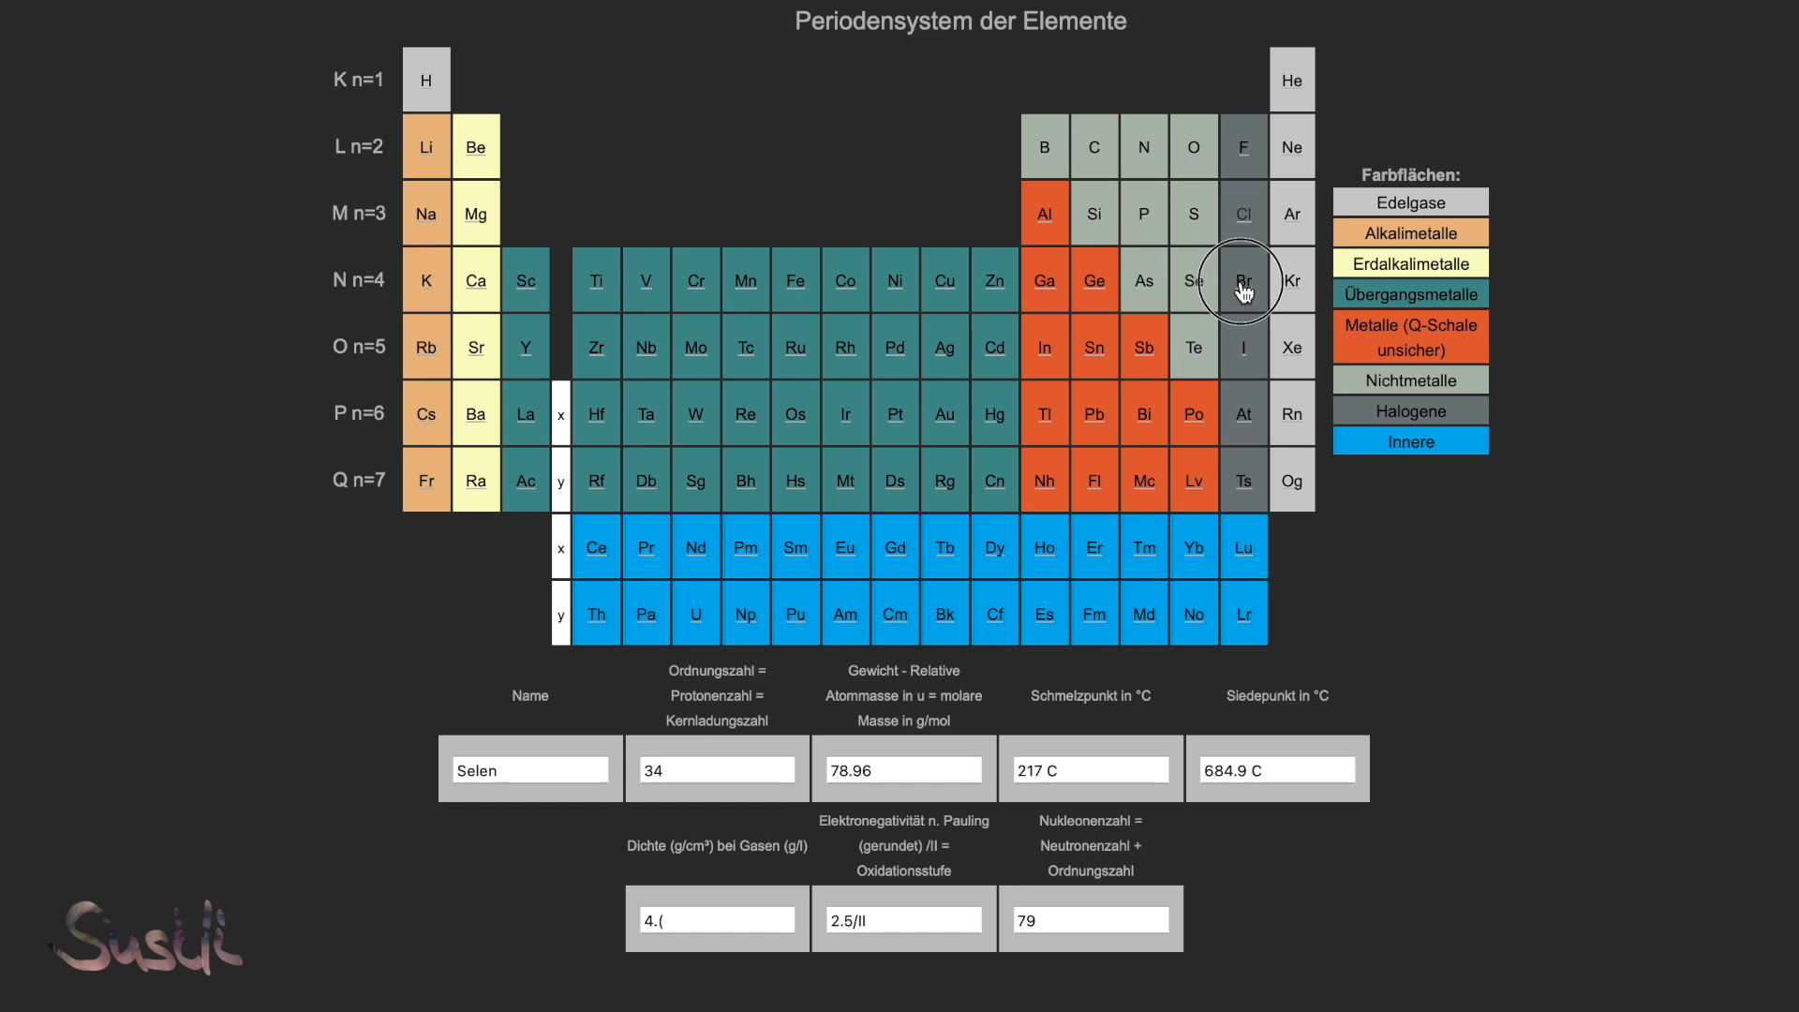
left_click(1293, 279)
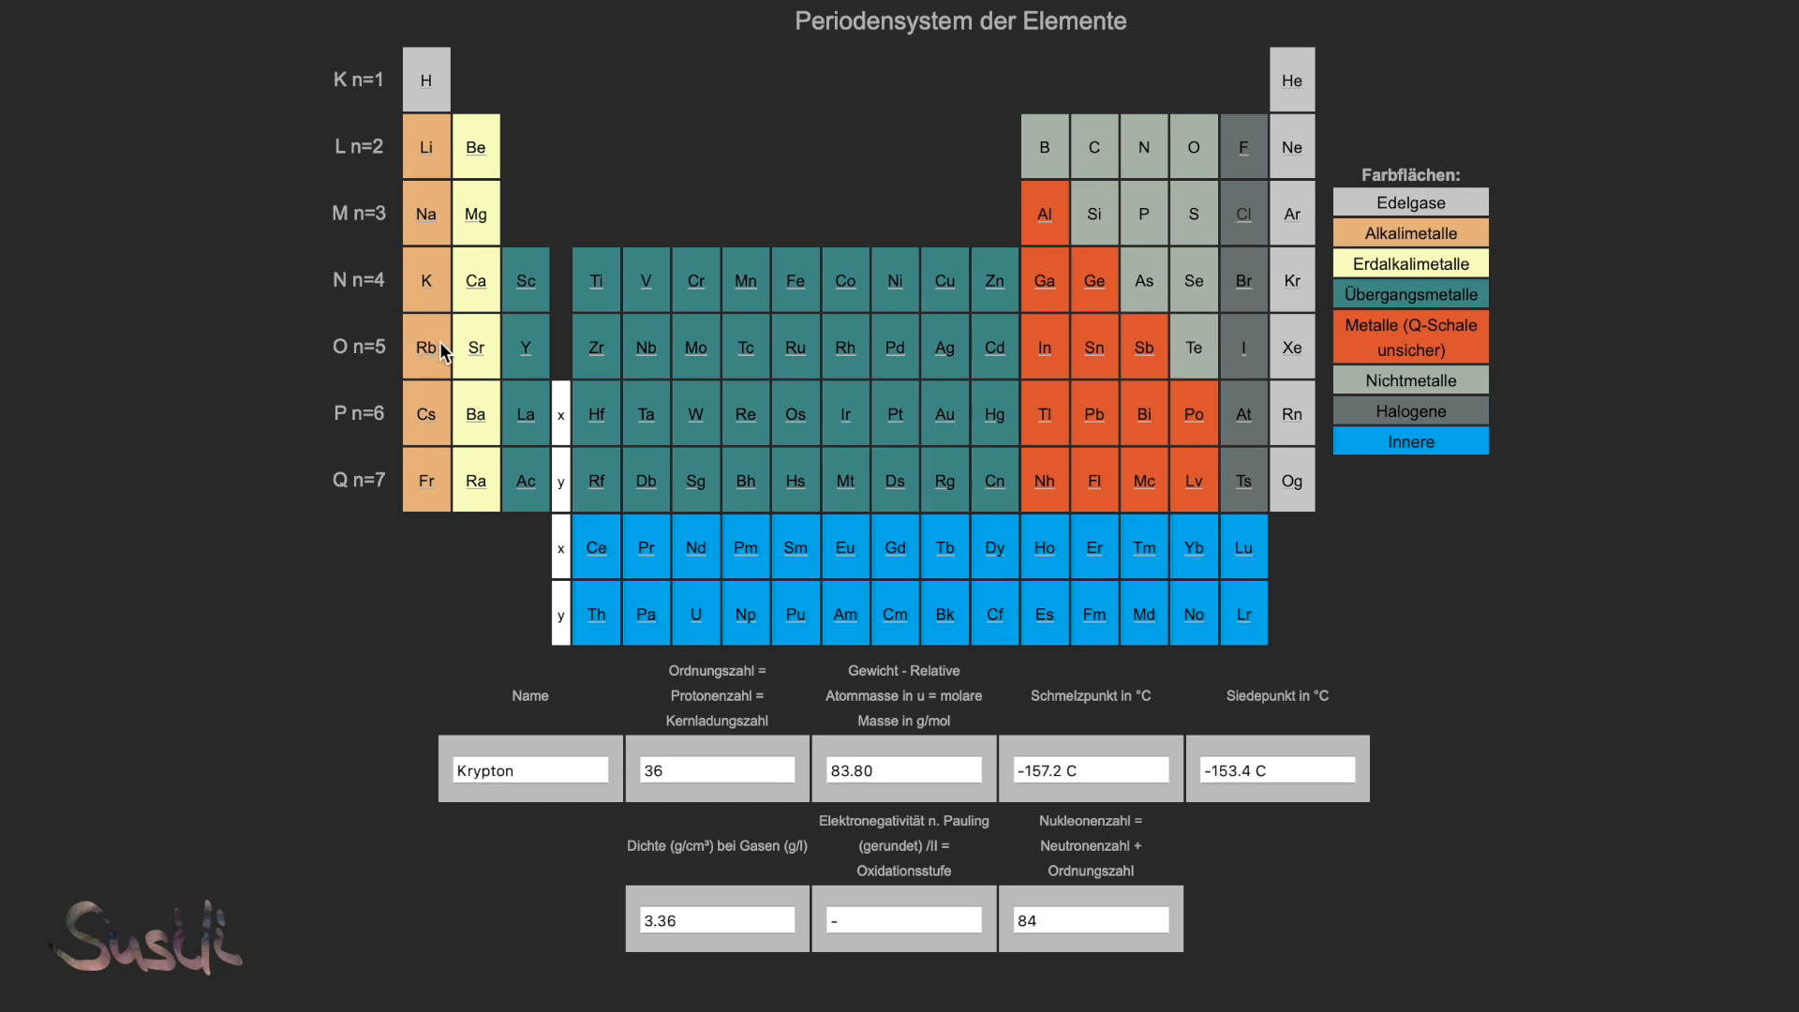
Step: Show period-5 data from strontium through zirconium, molybdenum, ruthenium, palladium, cadmium, tin, antimony and iodine
left_click(476, 349)
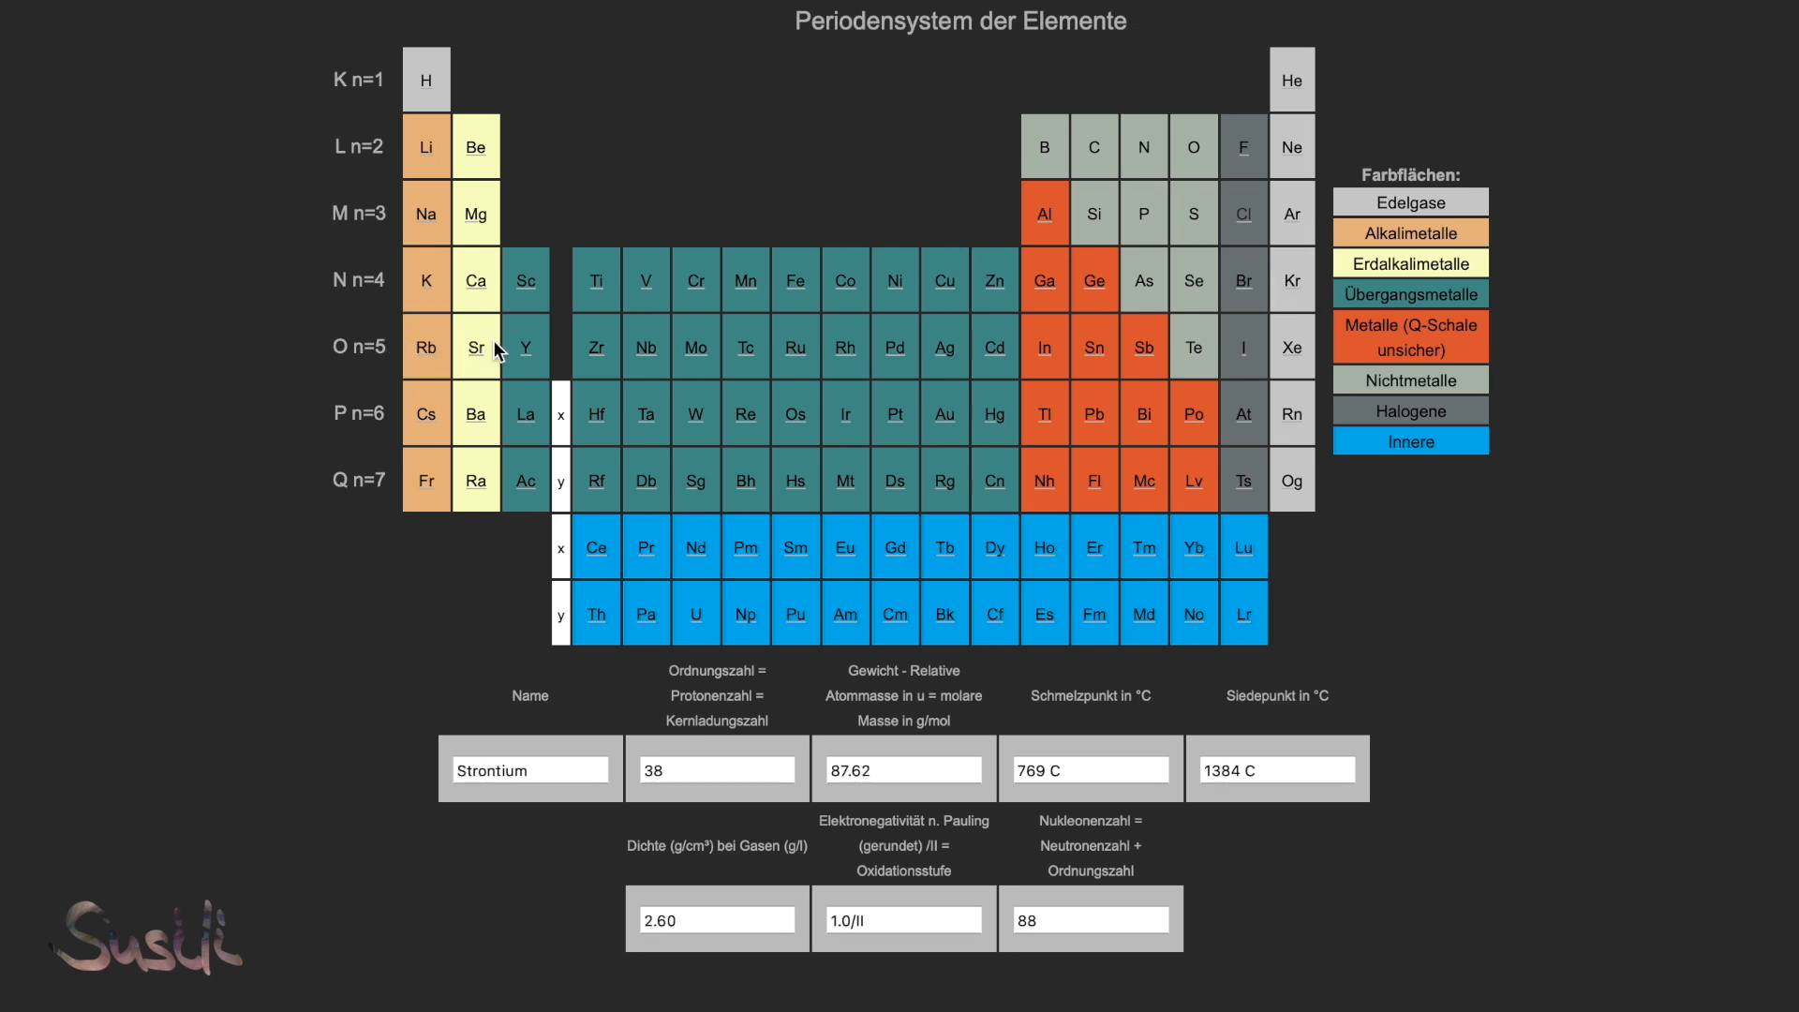
left_click(596, 346)
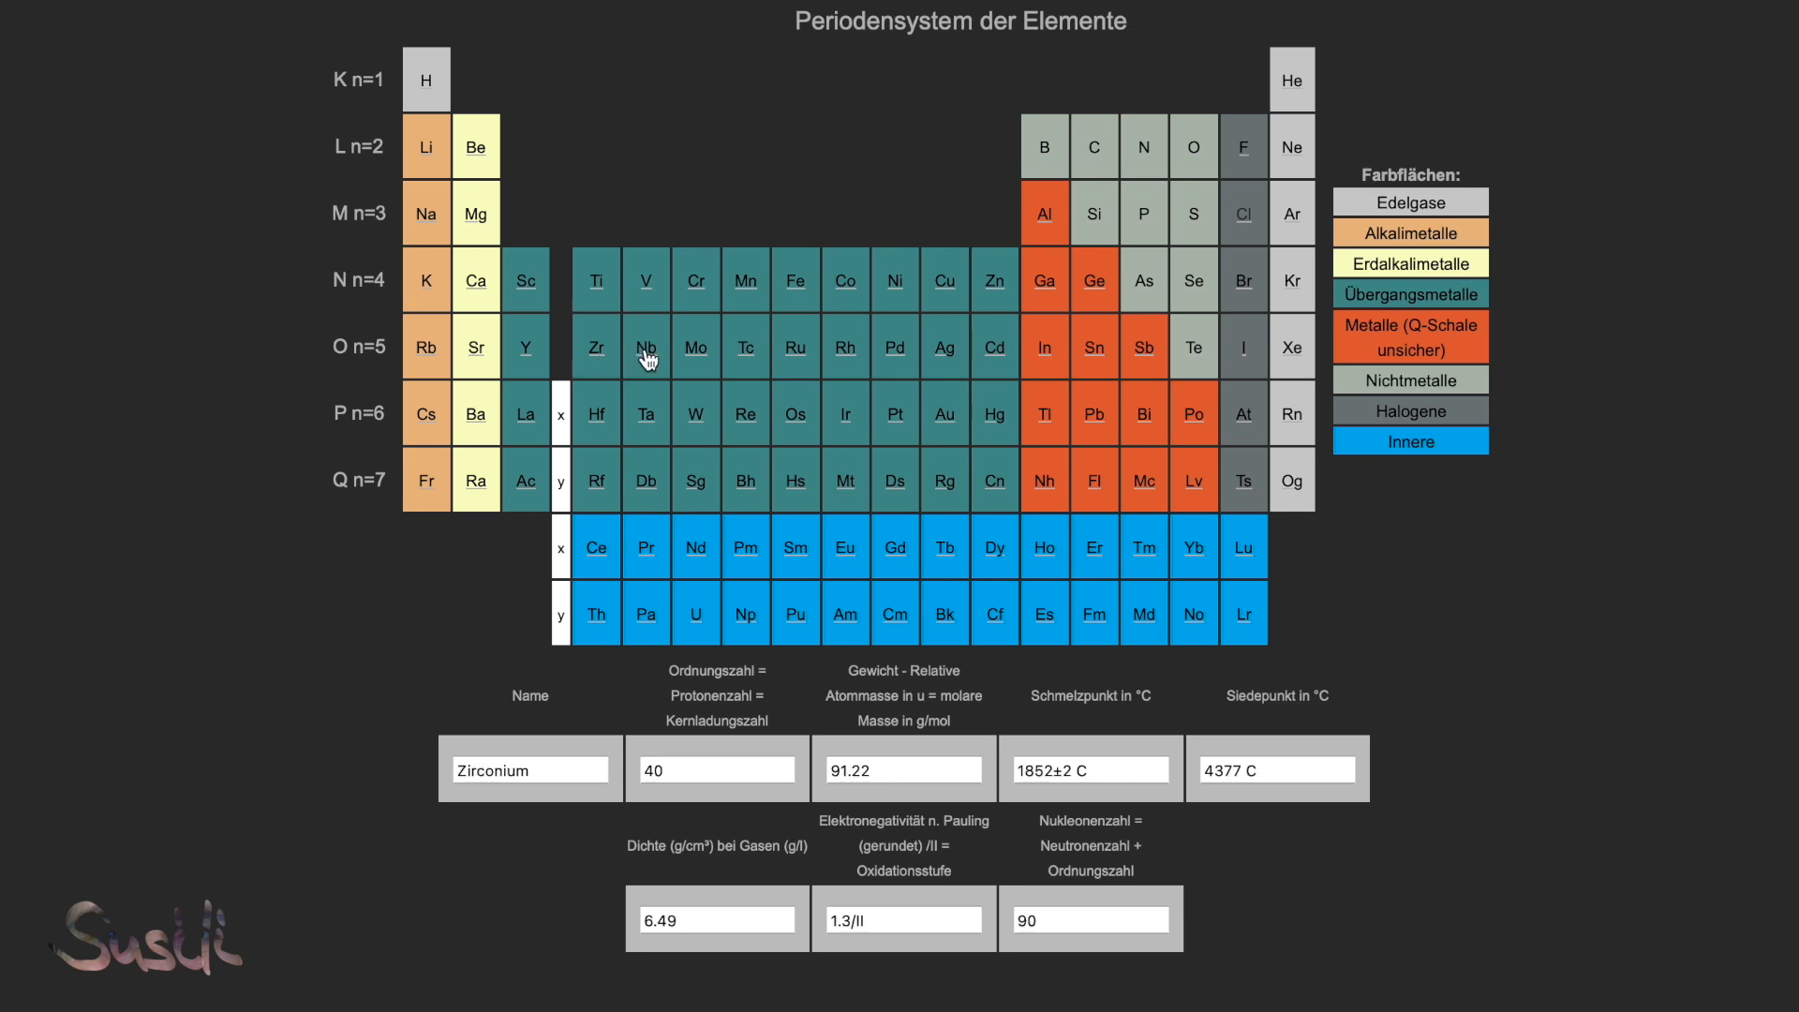
left_click(695, 347)
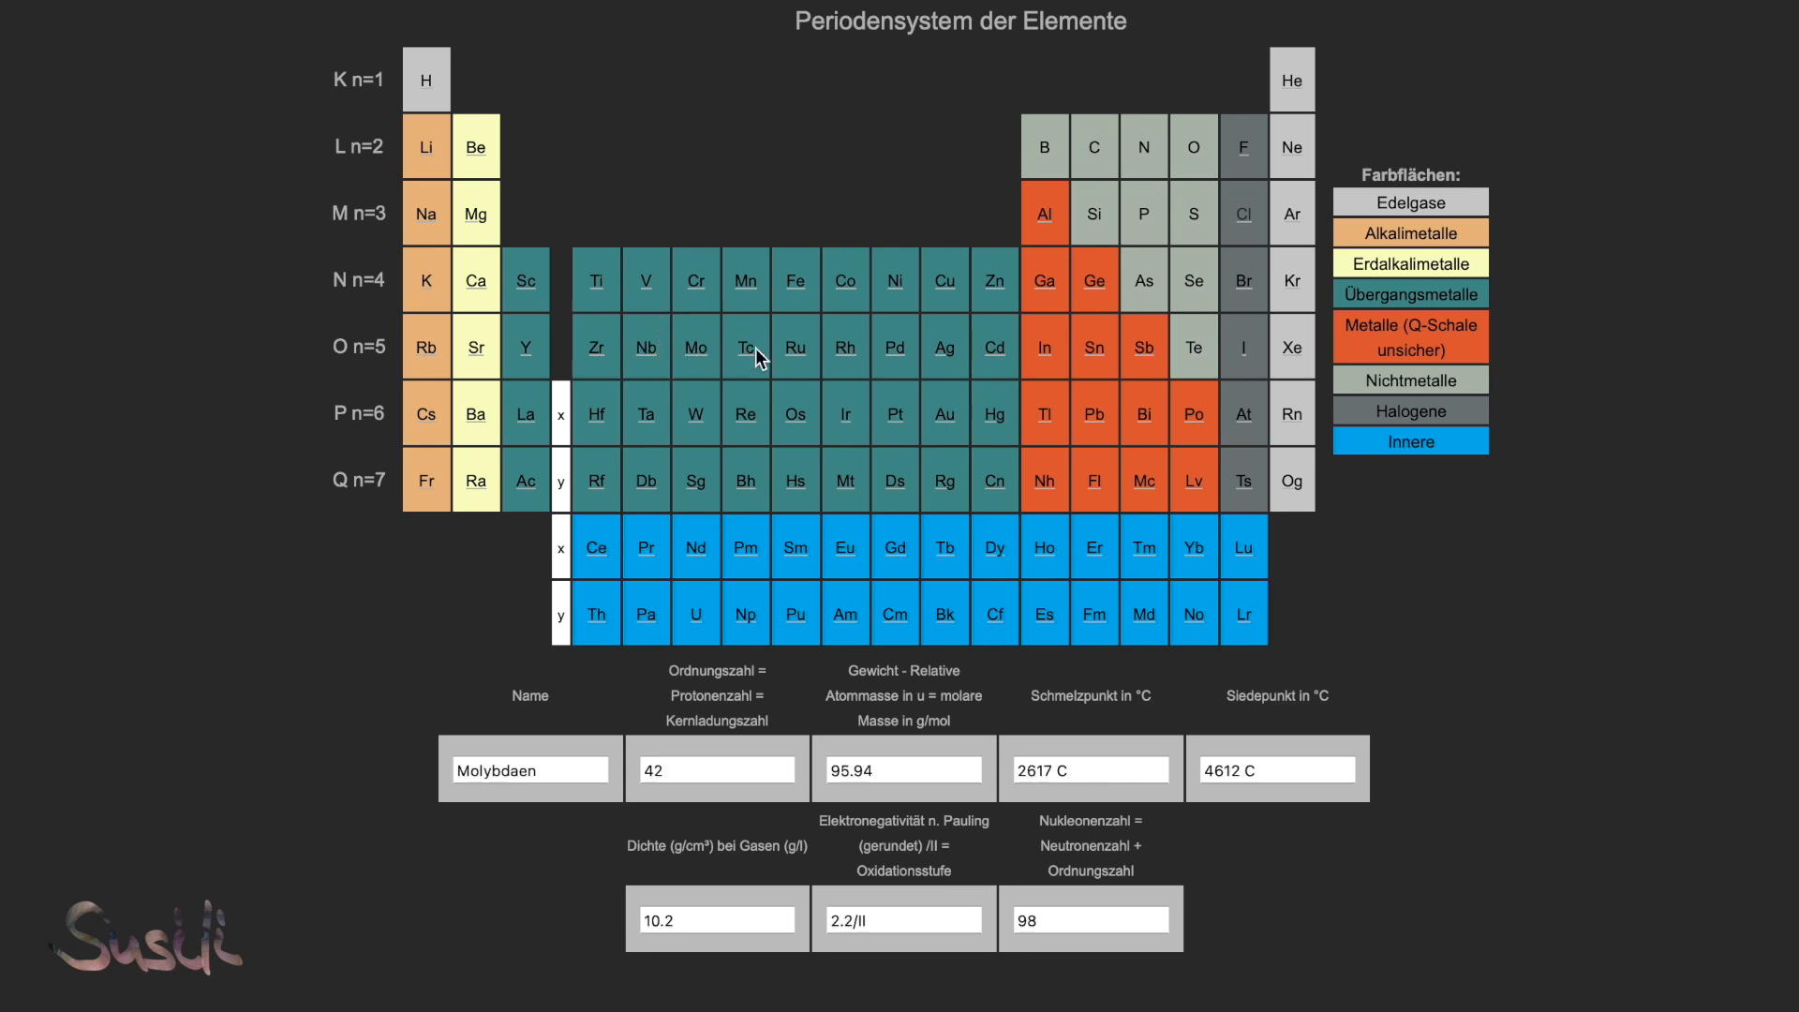
left_click(795, 348)
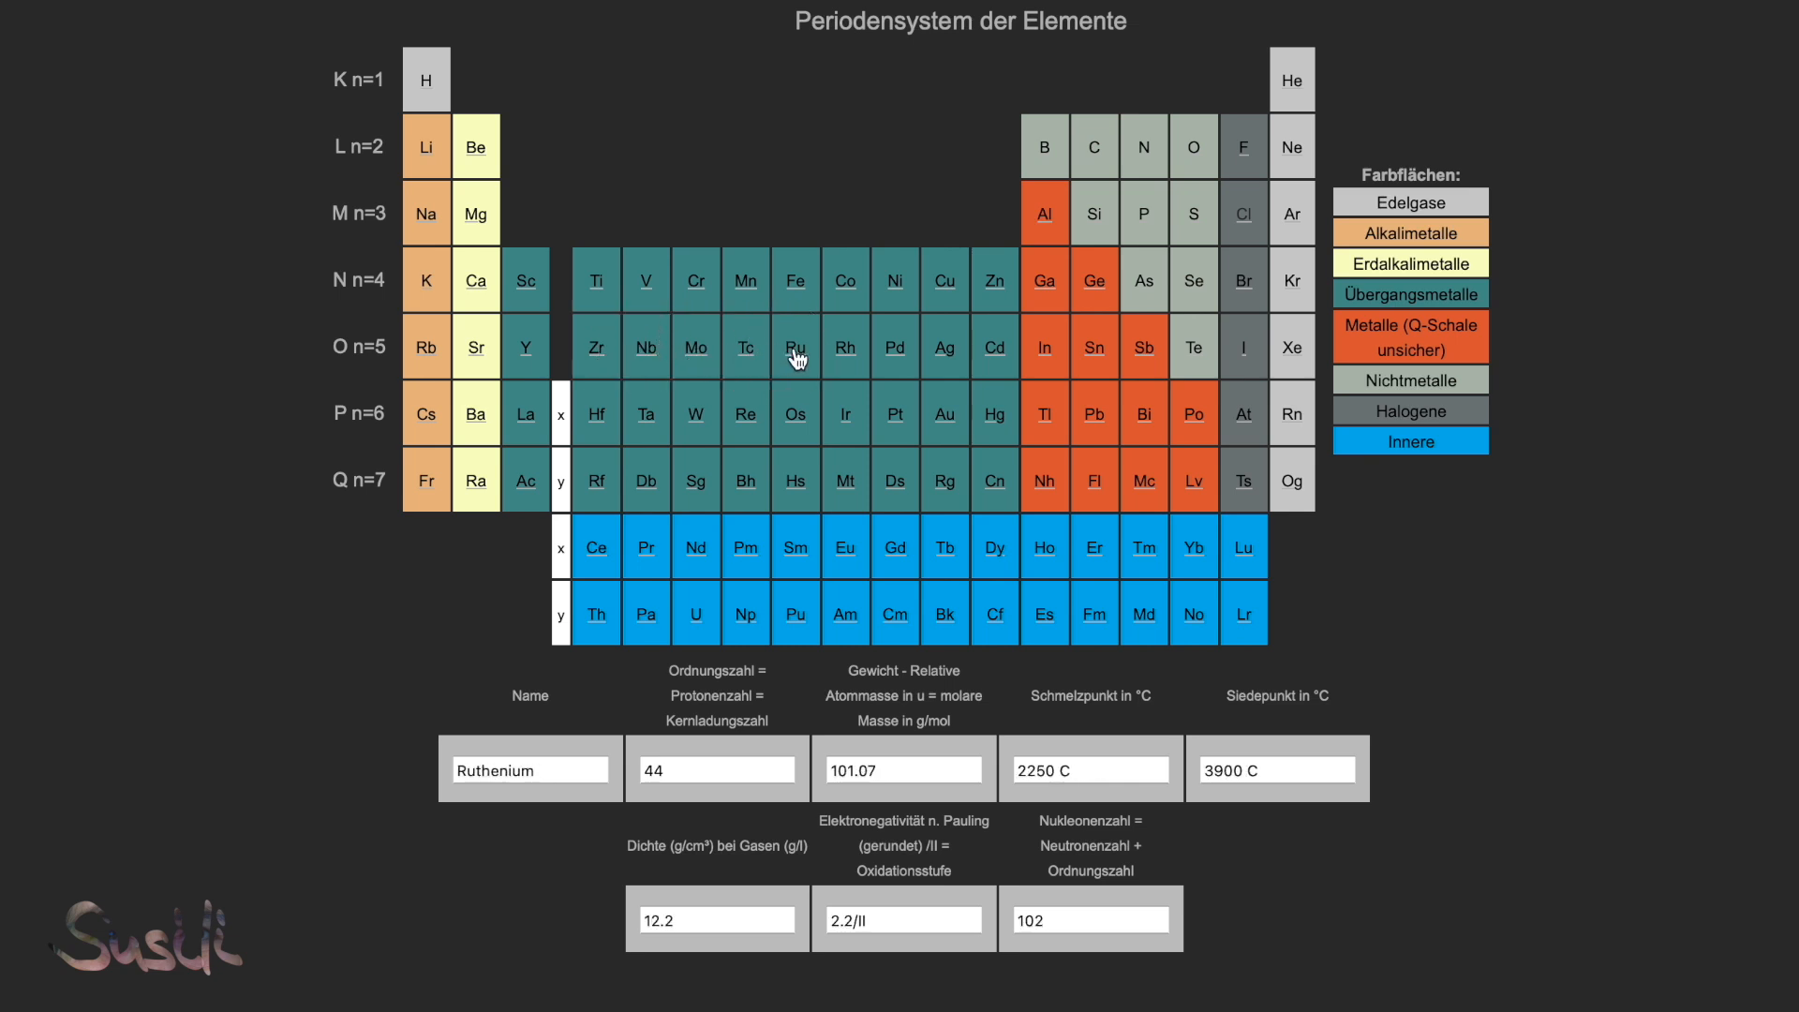
left_click(896, 347)
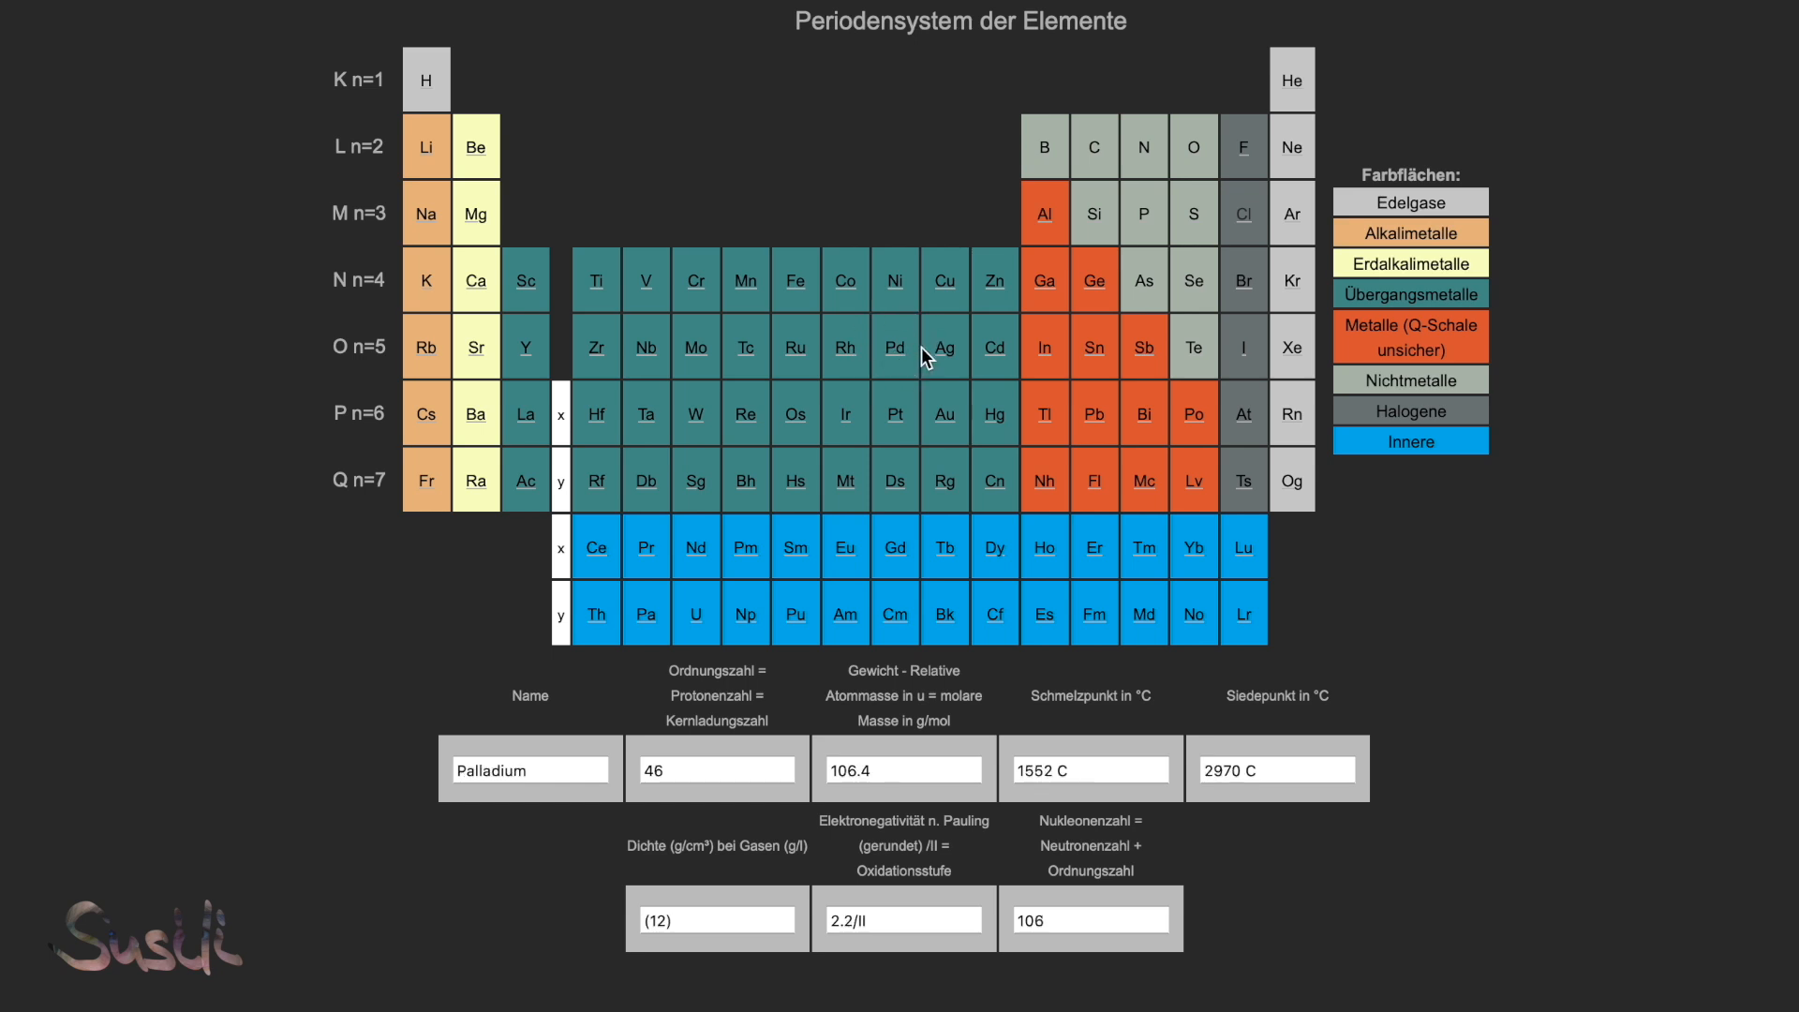
left_click(993, 347)
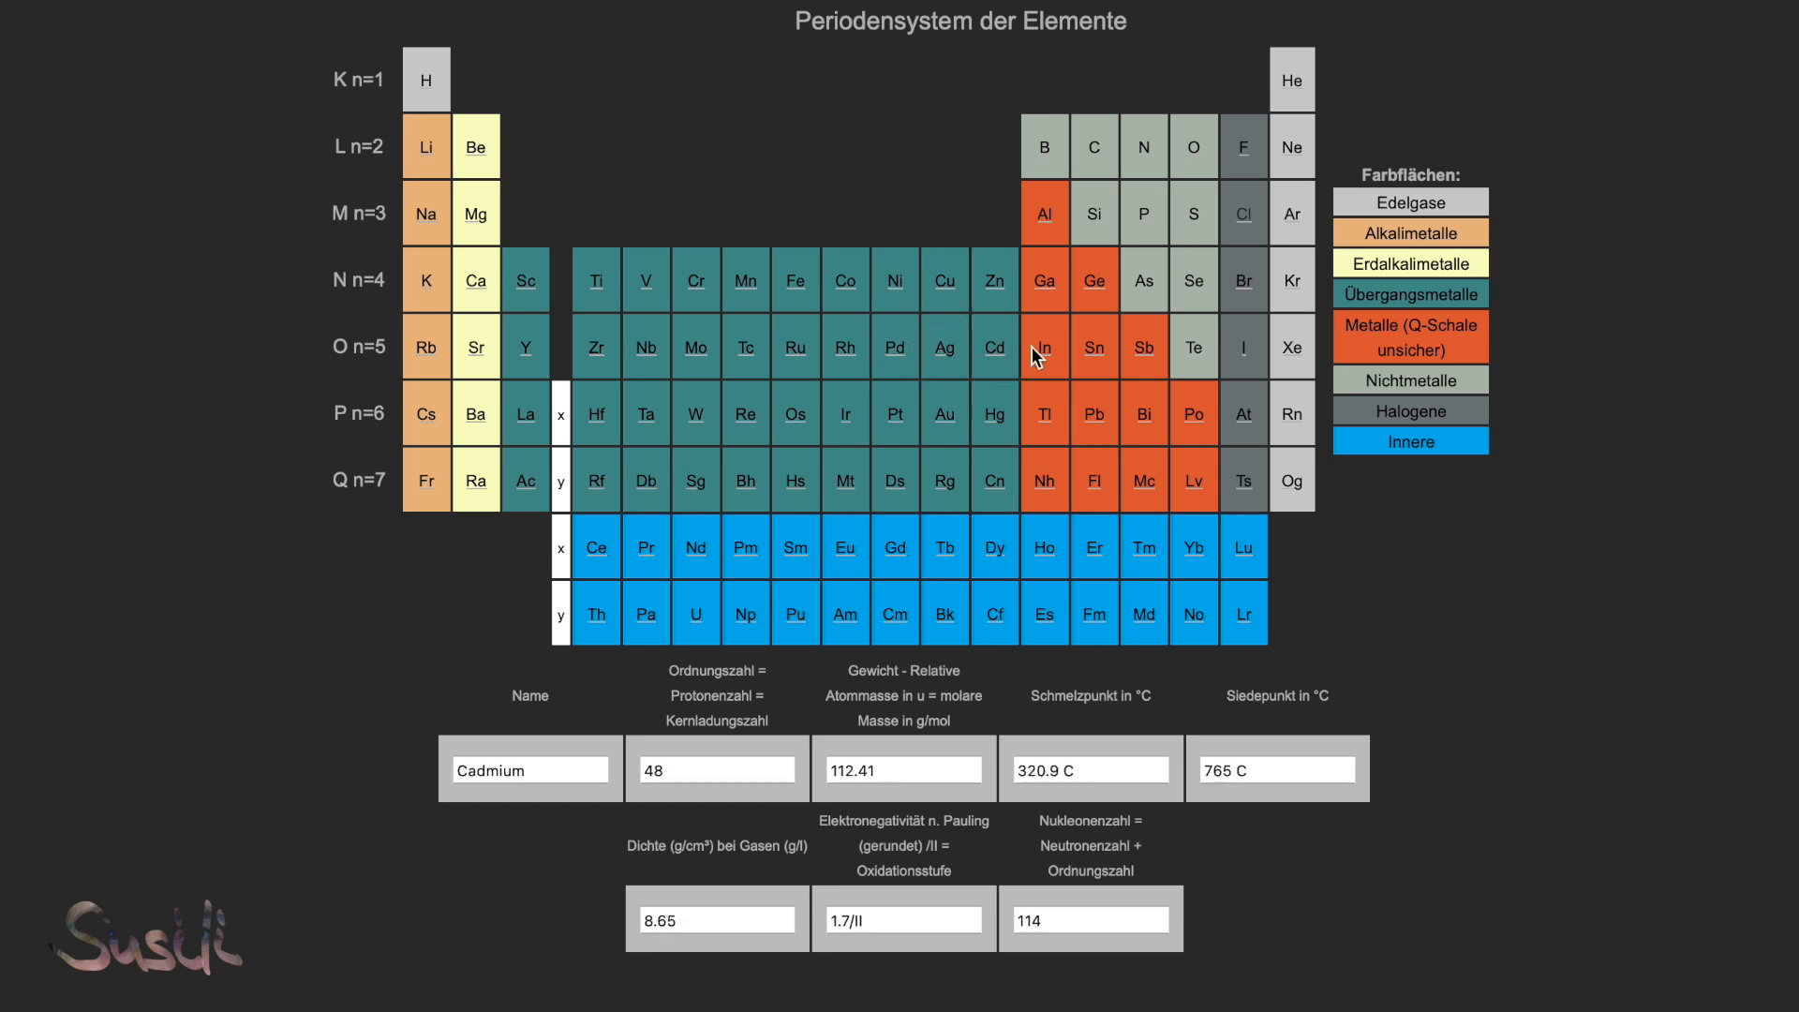
left_click(1094, 347)
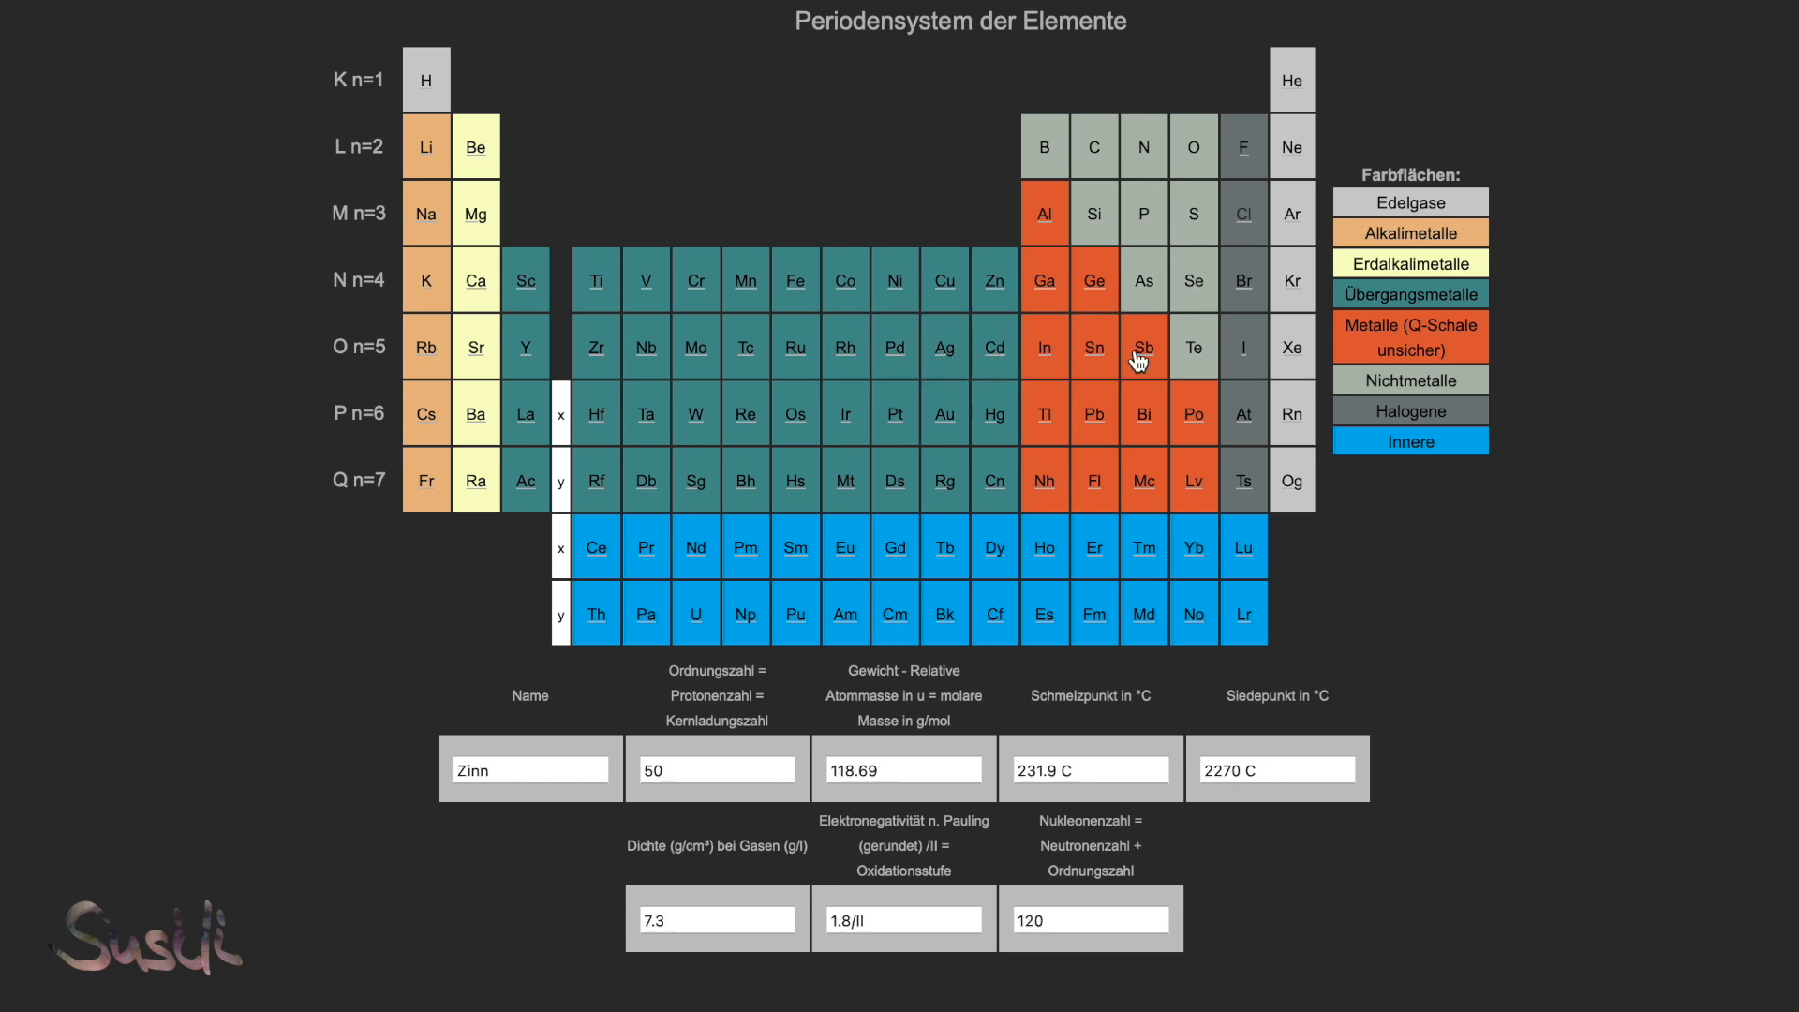
left_click(1143, 346)
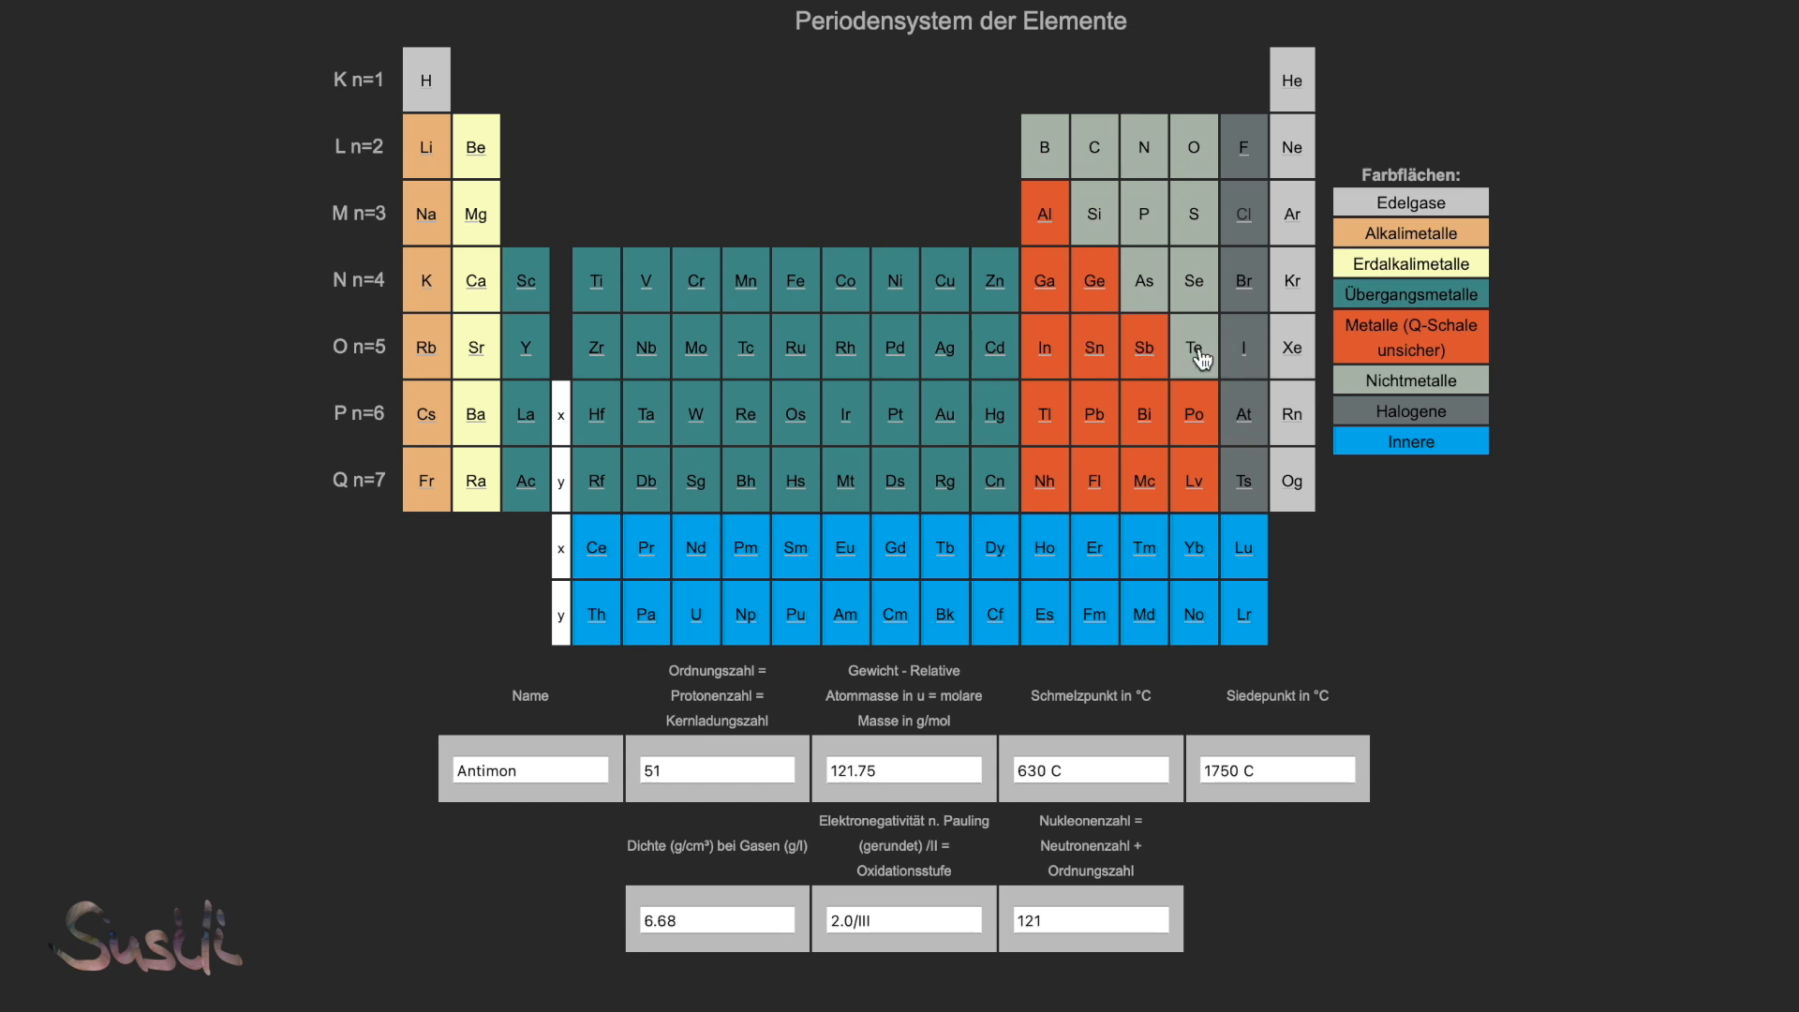
left_click(1244, 347)
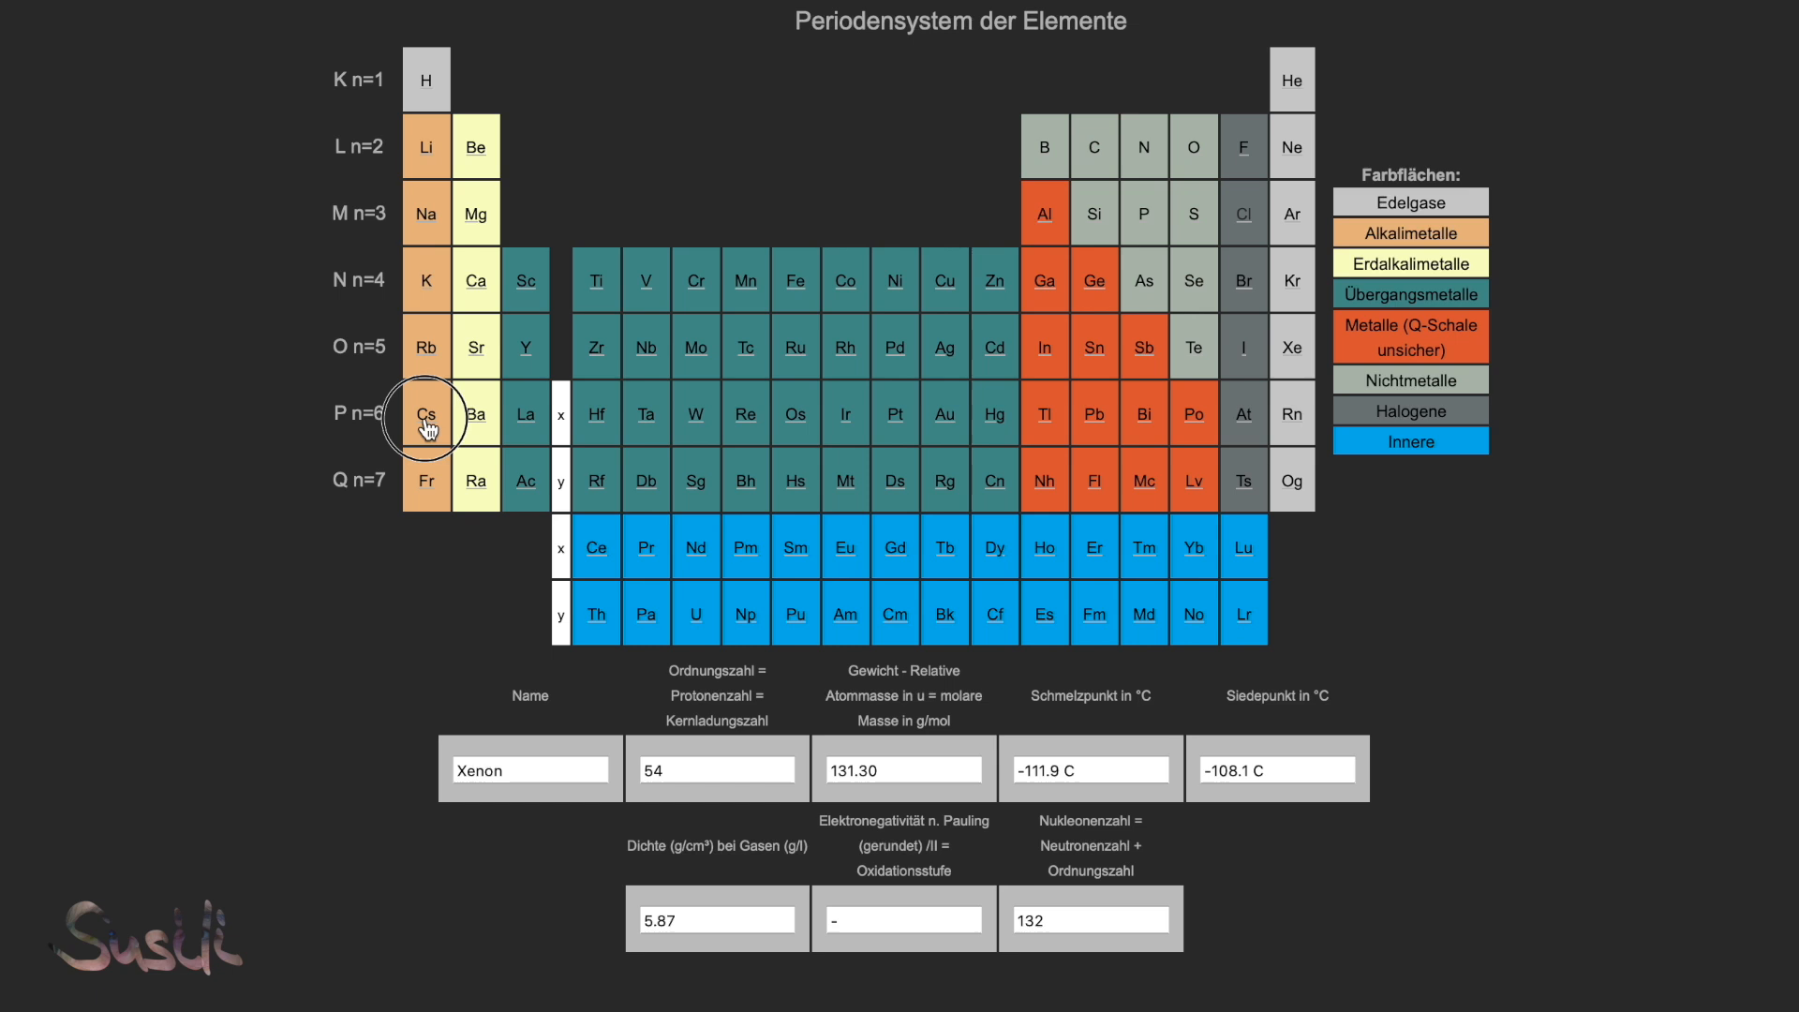
Step: Show barium's data, then the lanthanides Cer, Promethium, Europium, Terbium, Holmium, Thulium and Lutetium
left_click(476, 414)
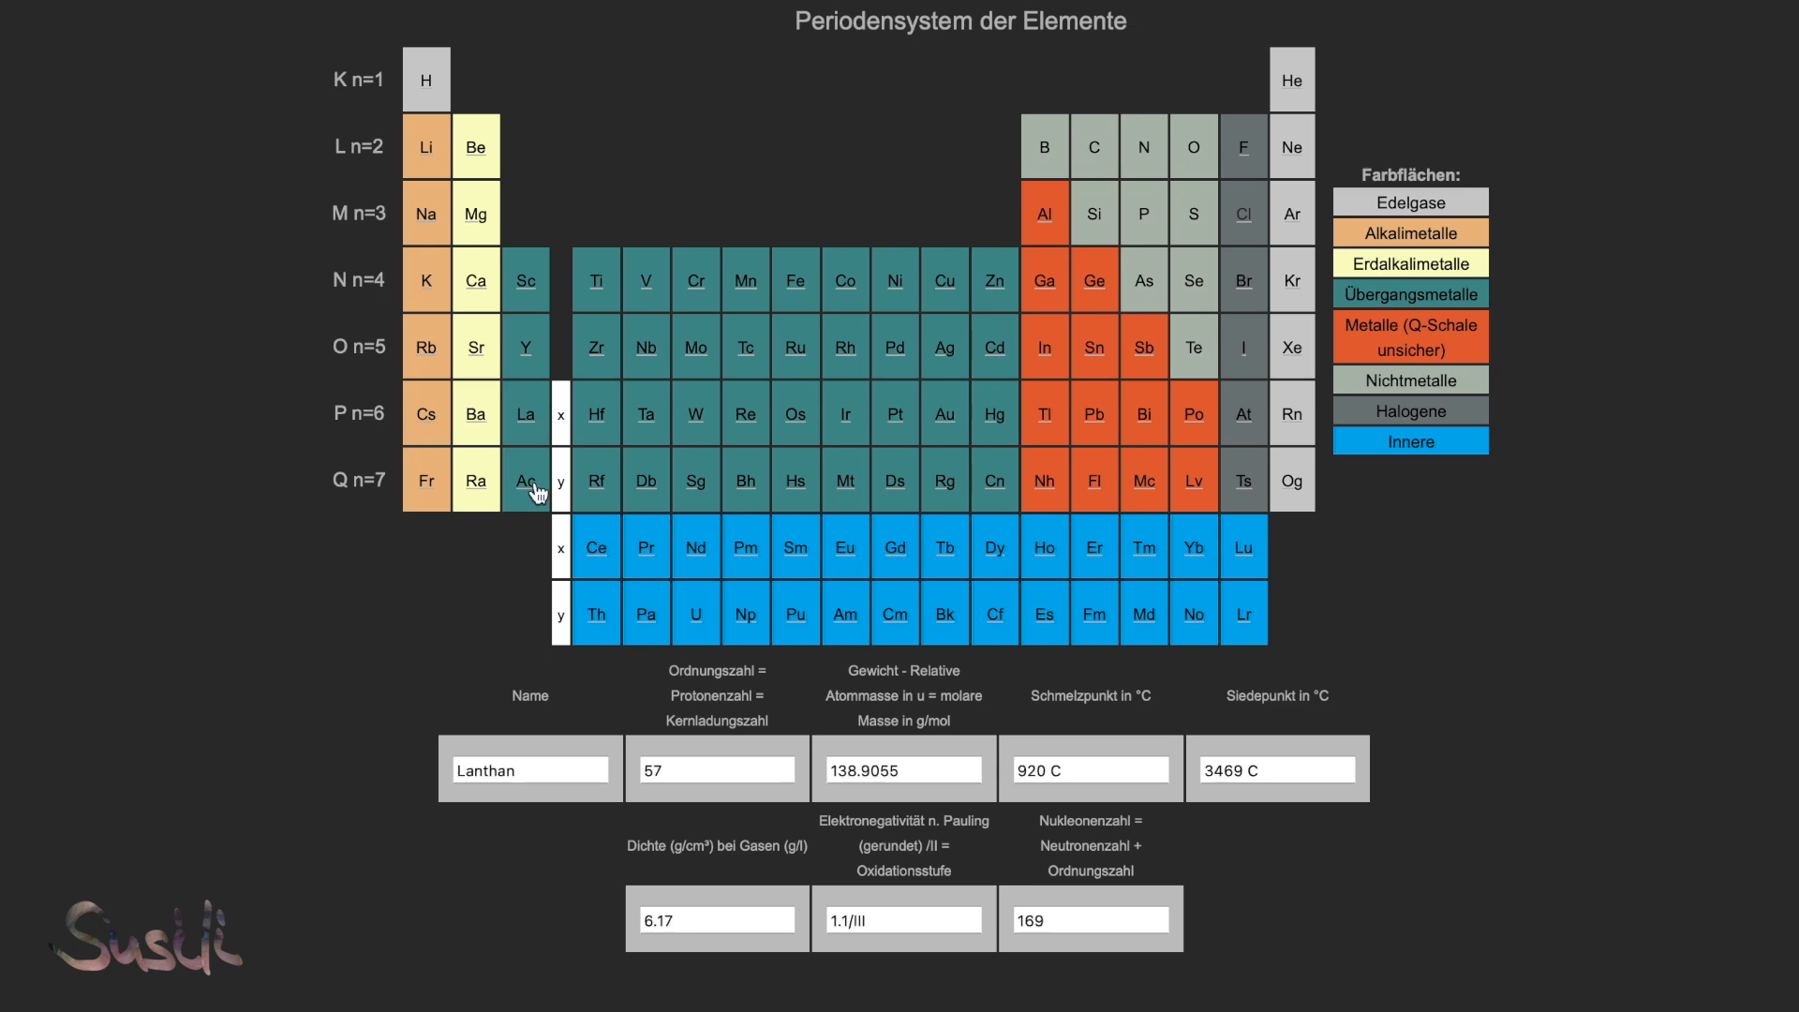
left_click(596, 547)
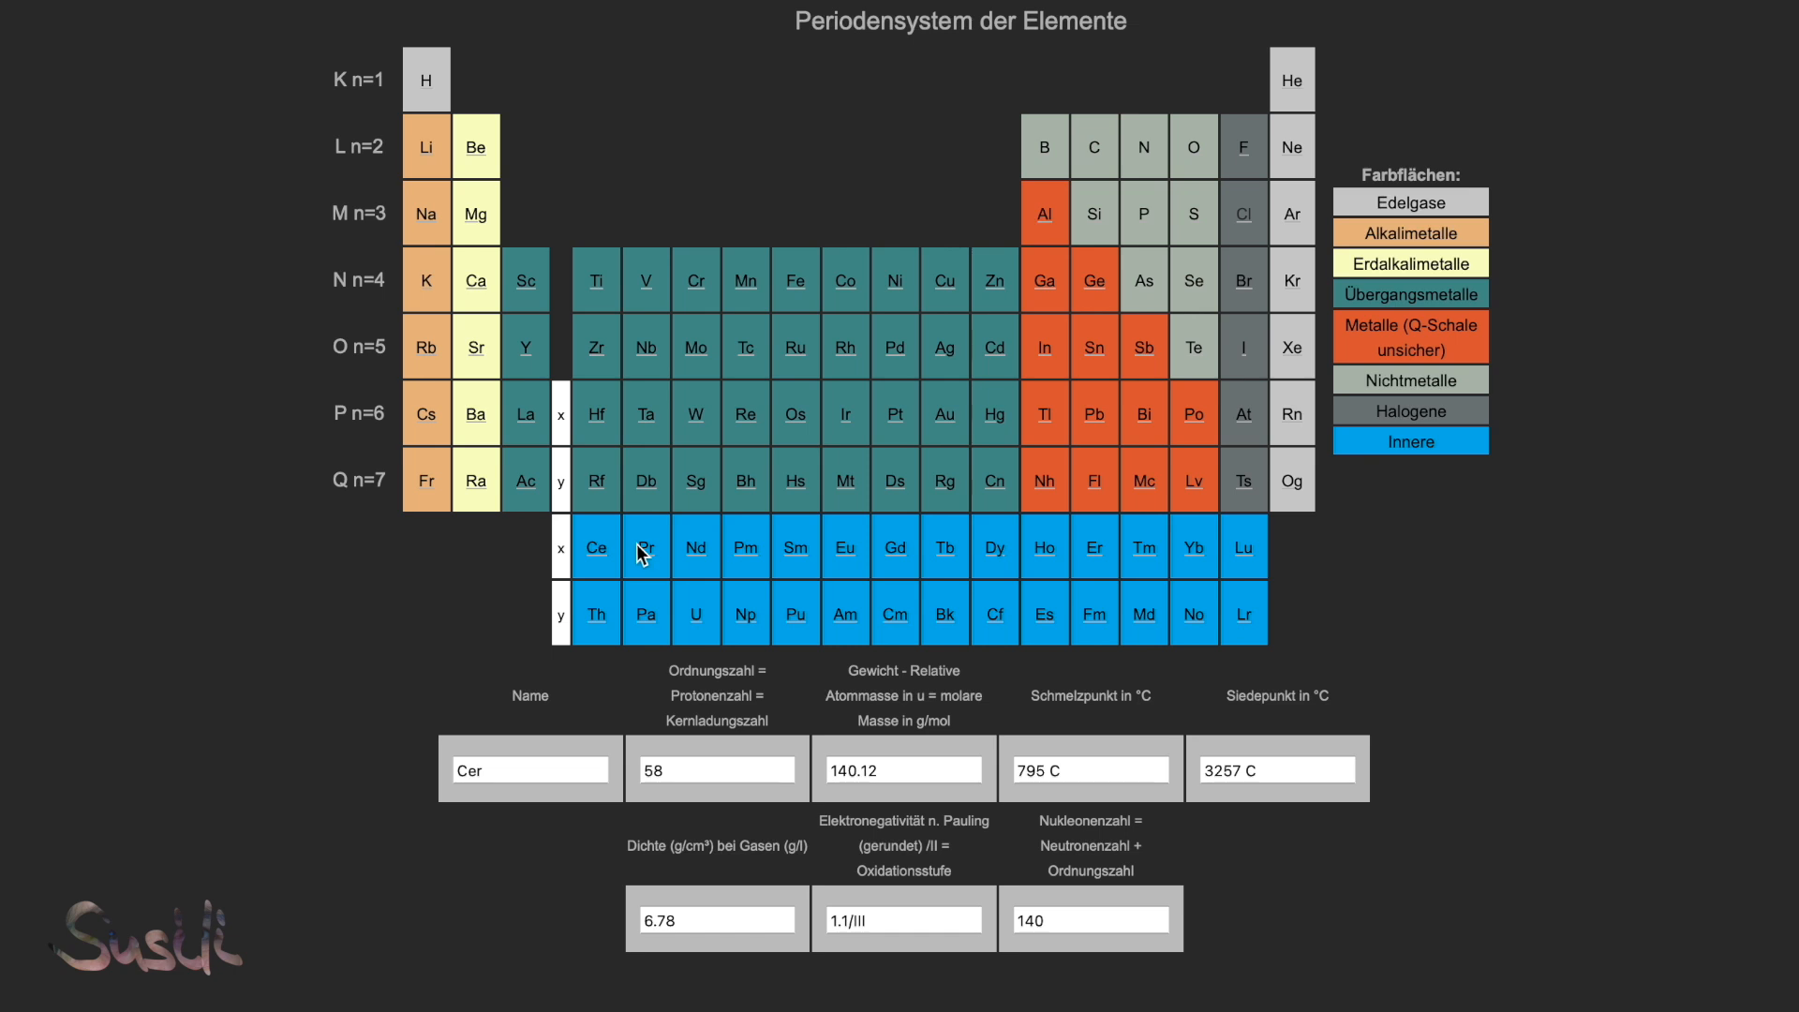
left_click(745, 547)
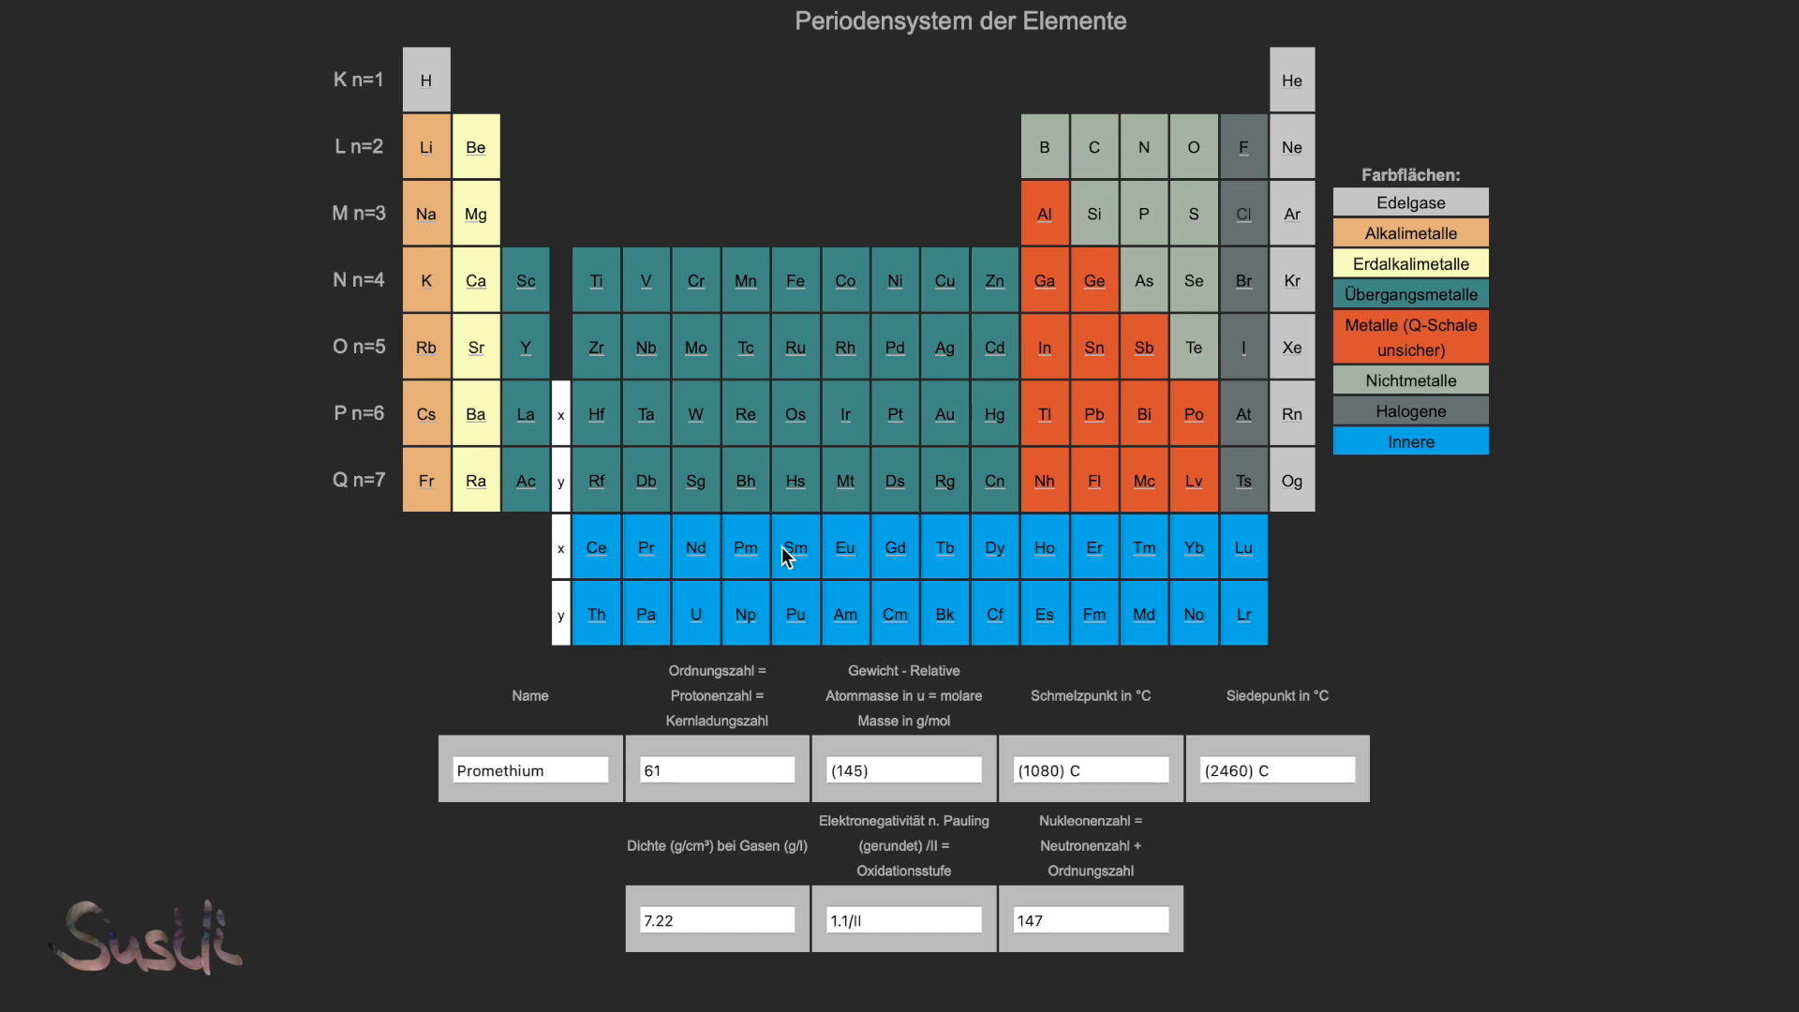
left_click(844, 547)
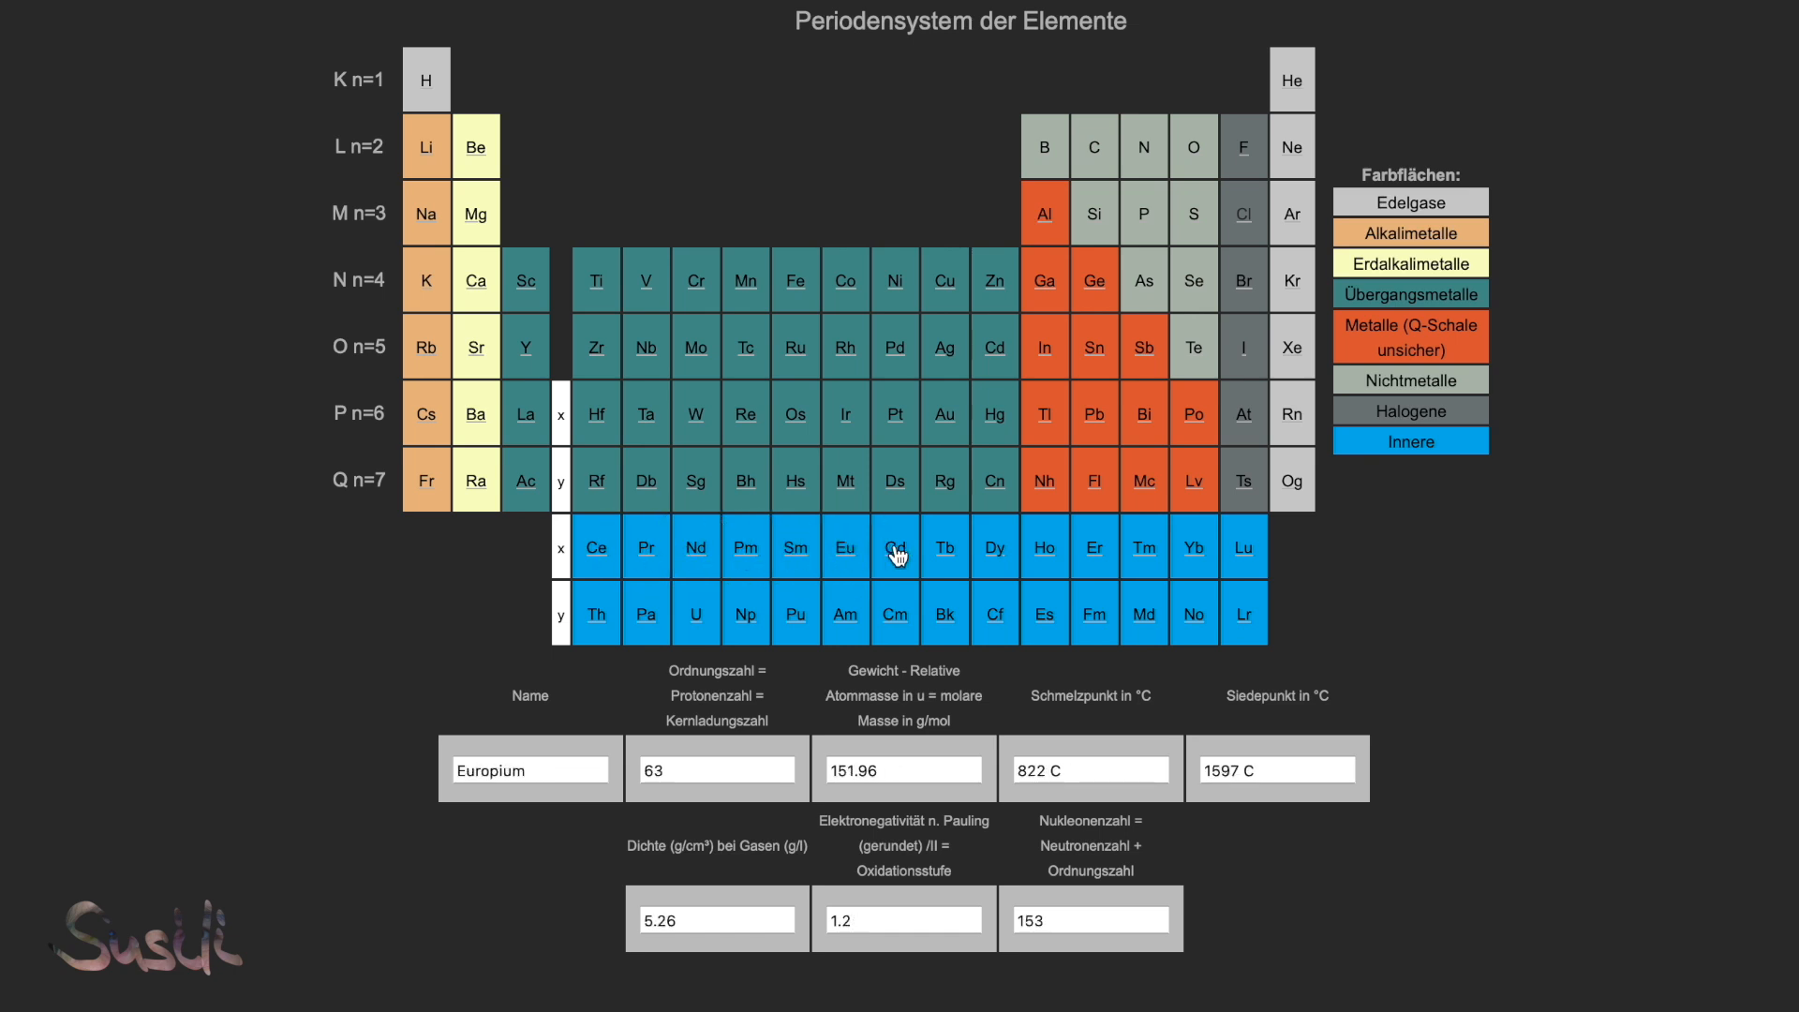
left_click(945, 547)
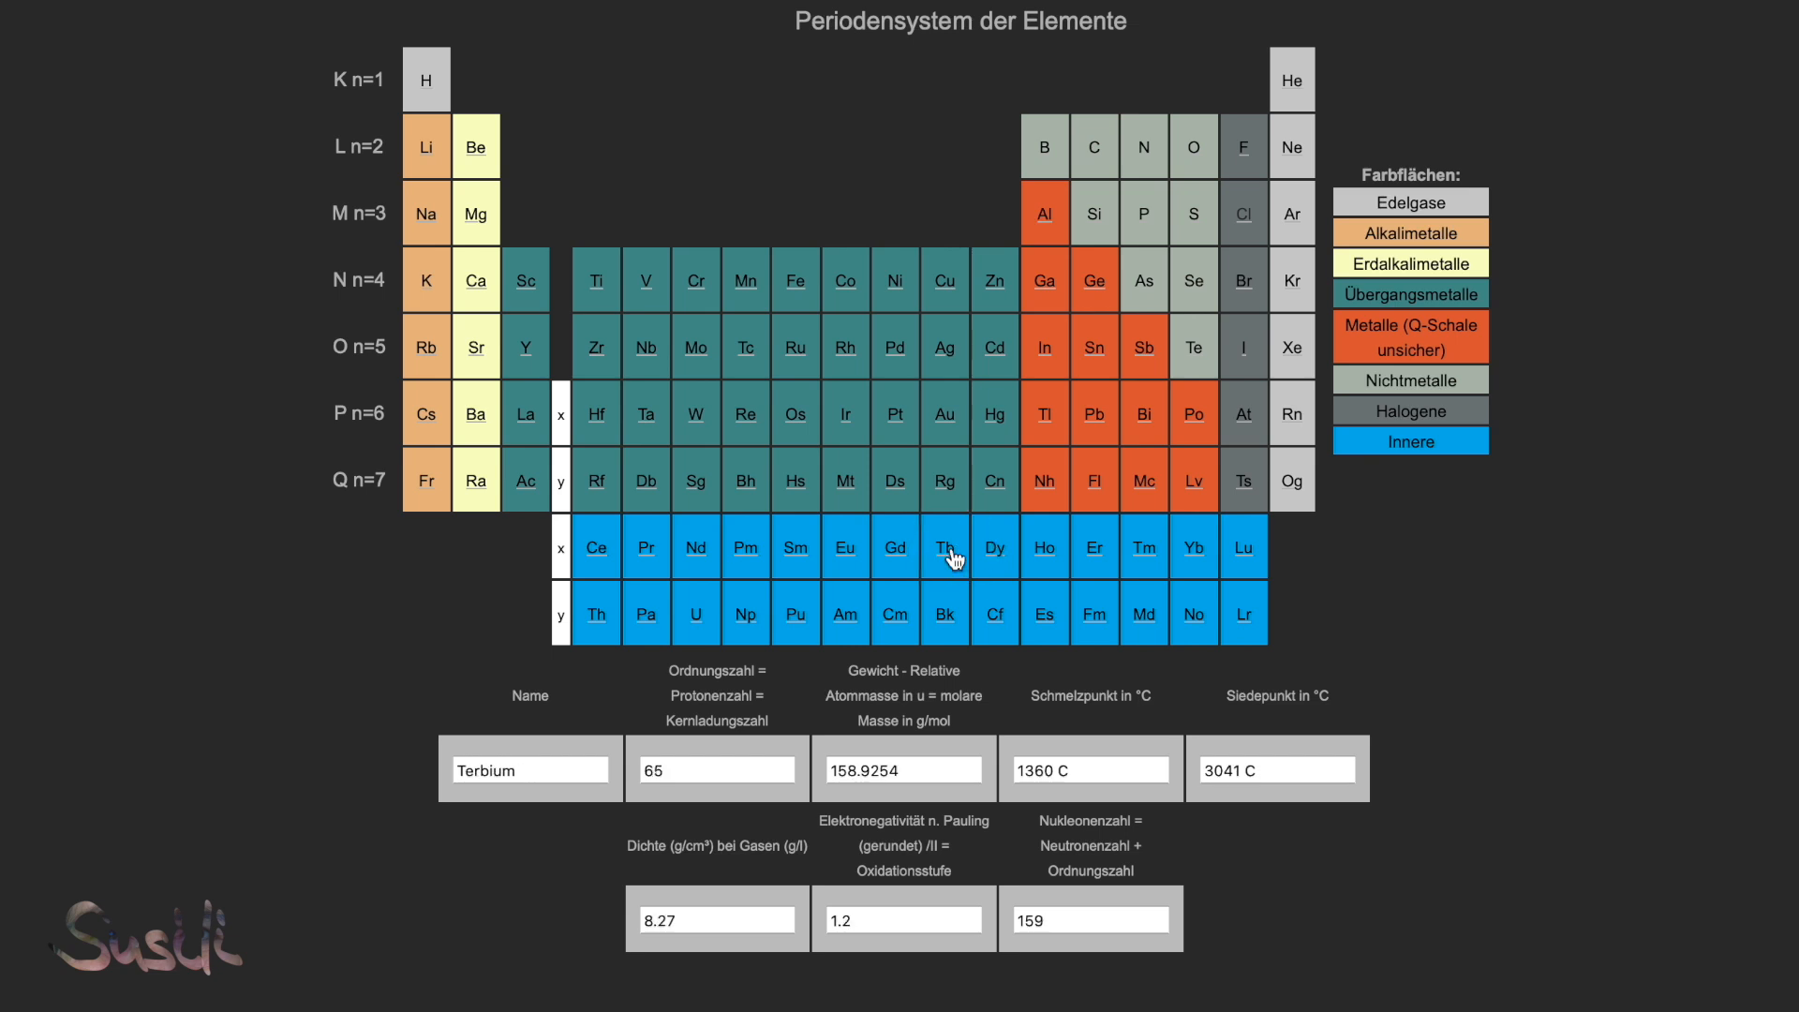
left_click(1045, 548)
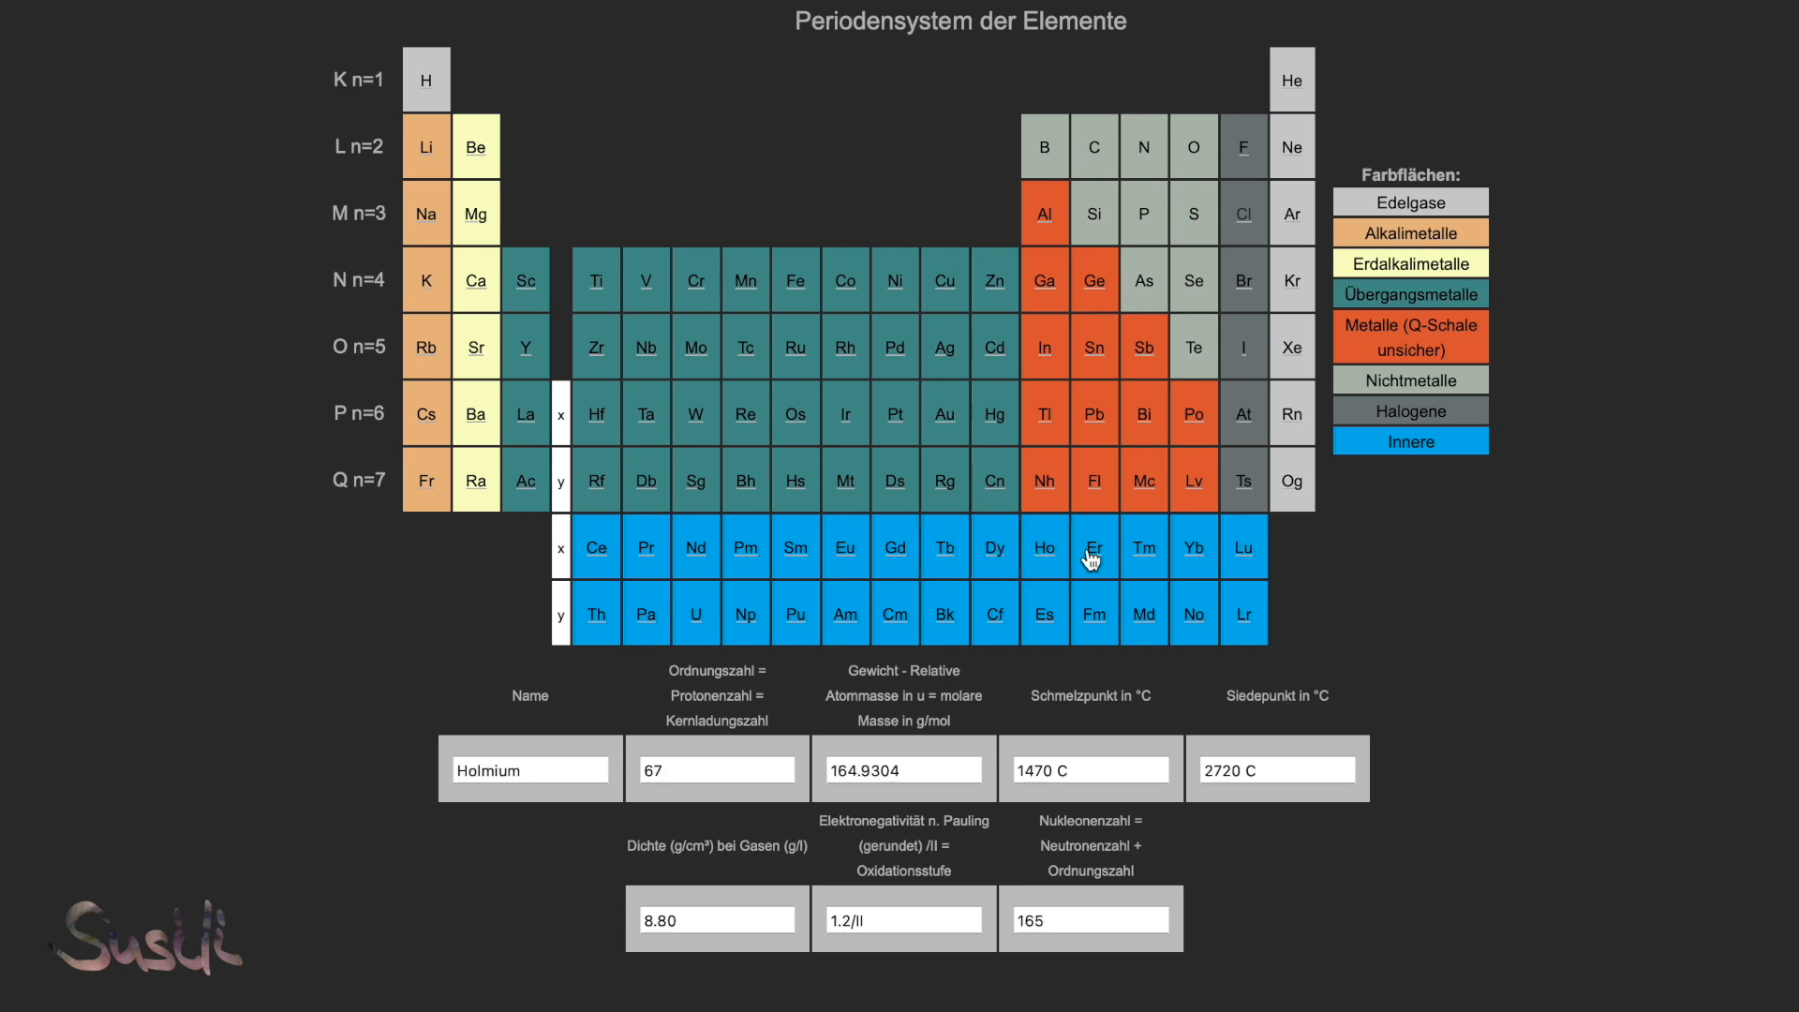
left_click(1143, 547)
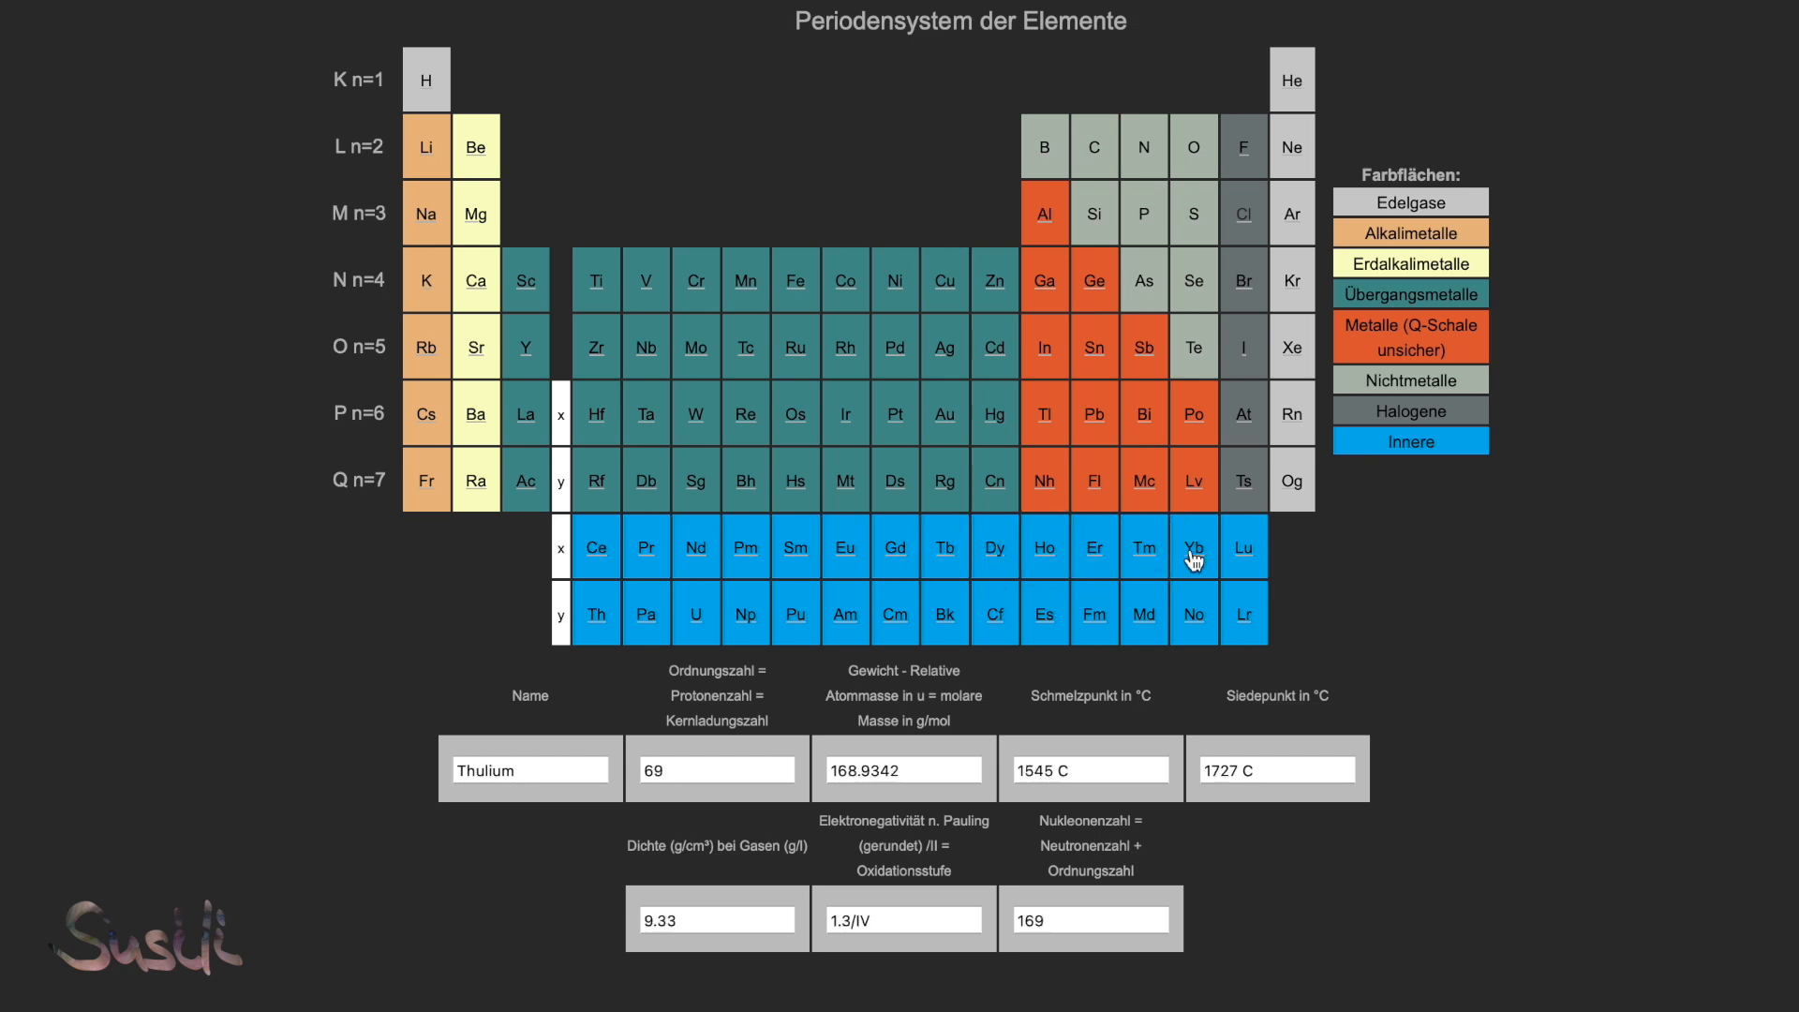
left_click(1244, 547)
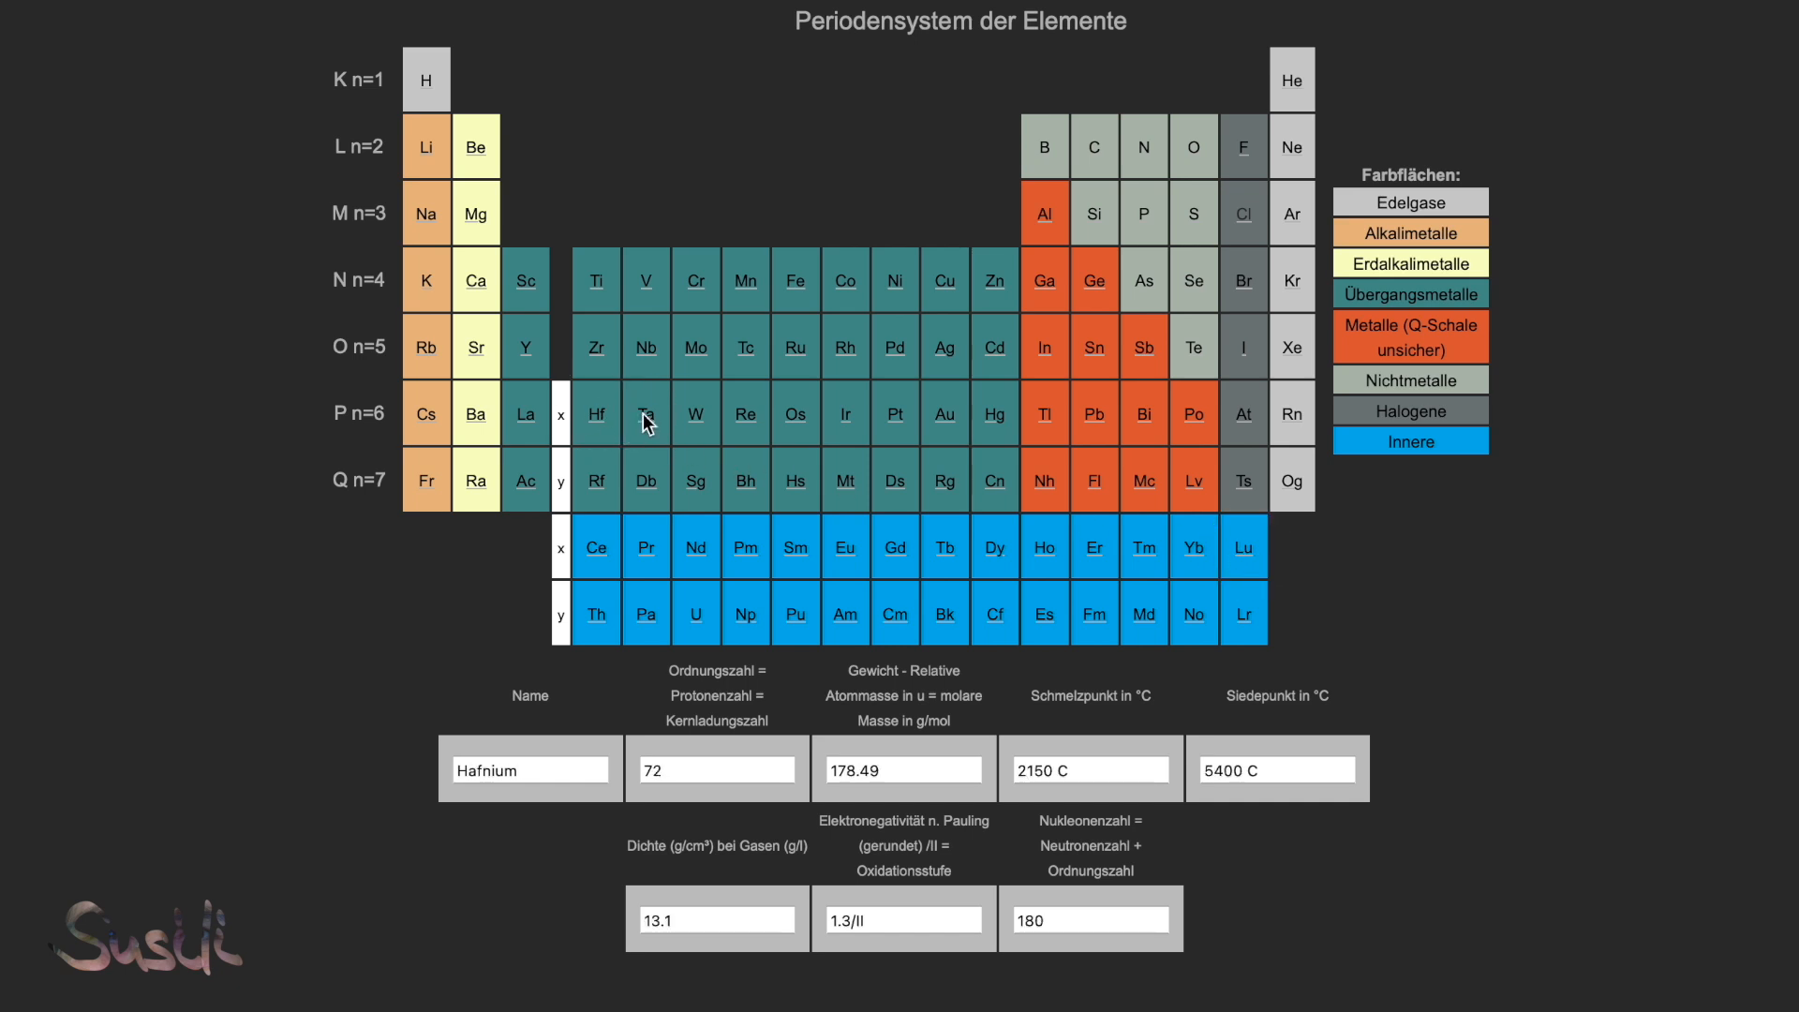
Step: Show period-6 data for Rhenium, Platin, Quecksilber, Blei, Polonium and Radon
left_click(745, 414)
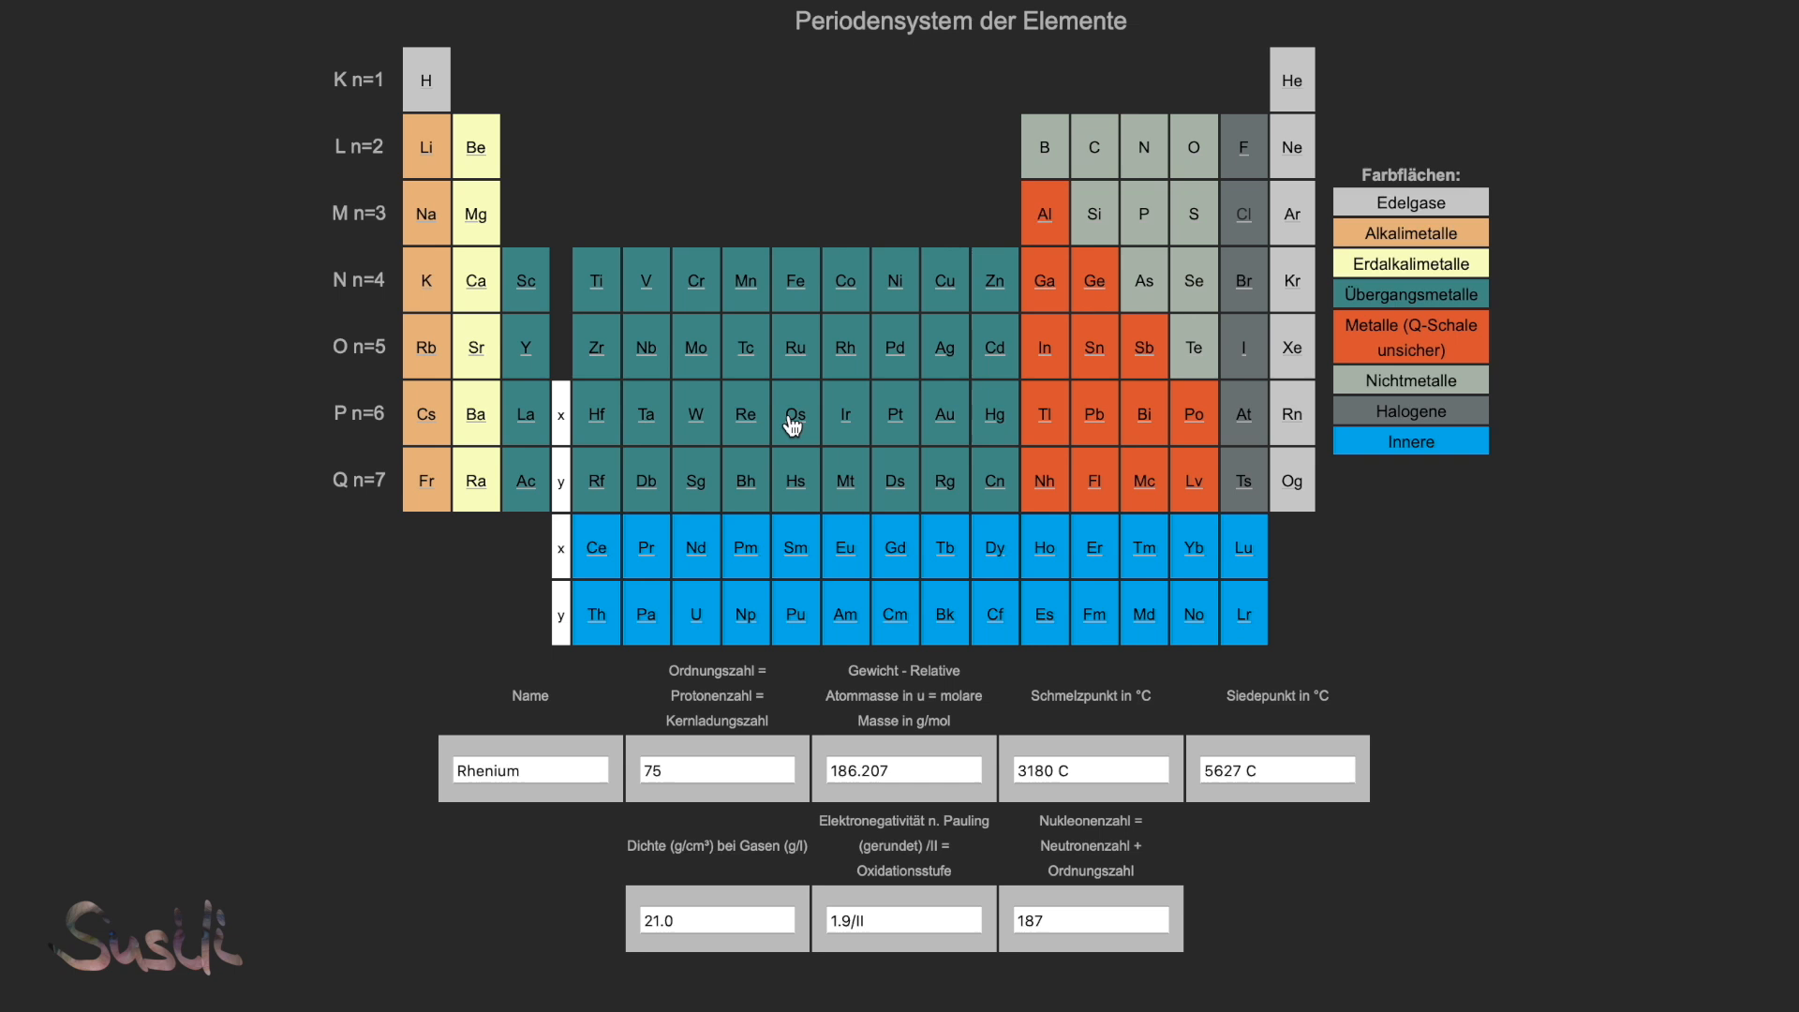
left_click(896, 414)
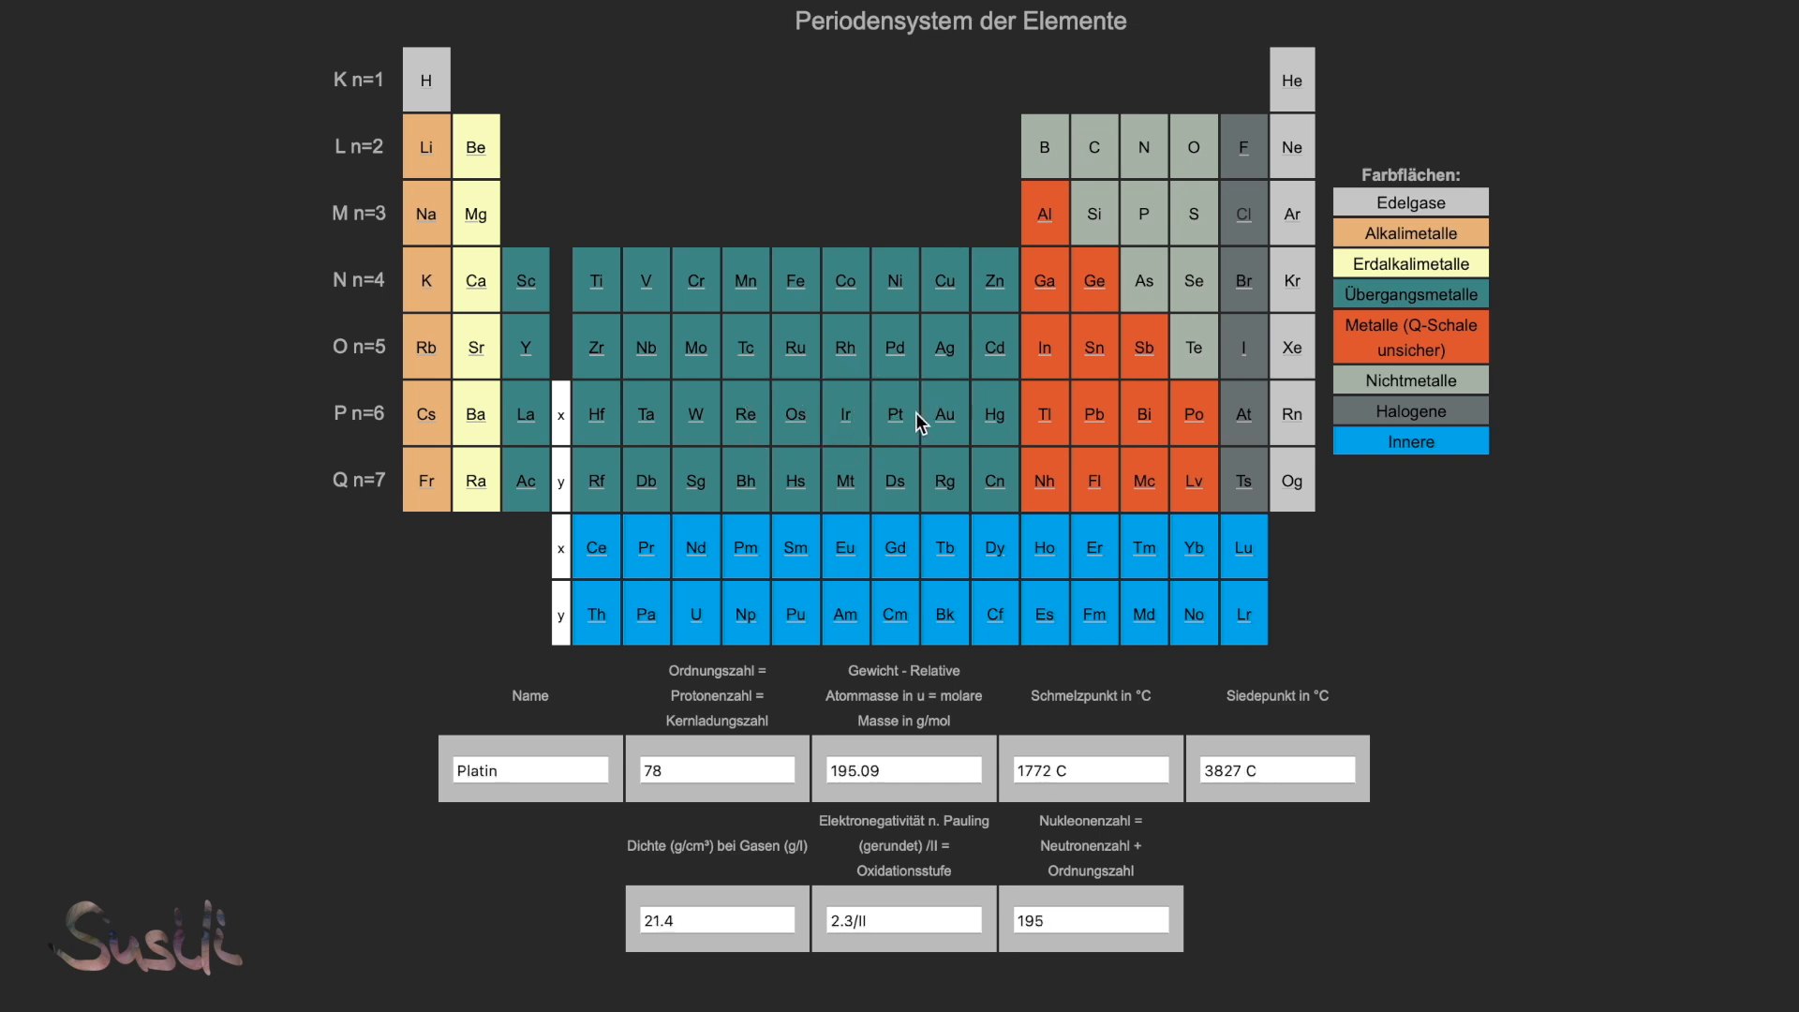
left_click(993, 412)
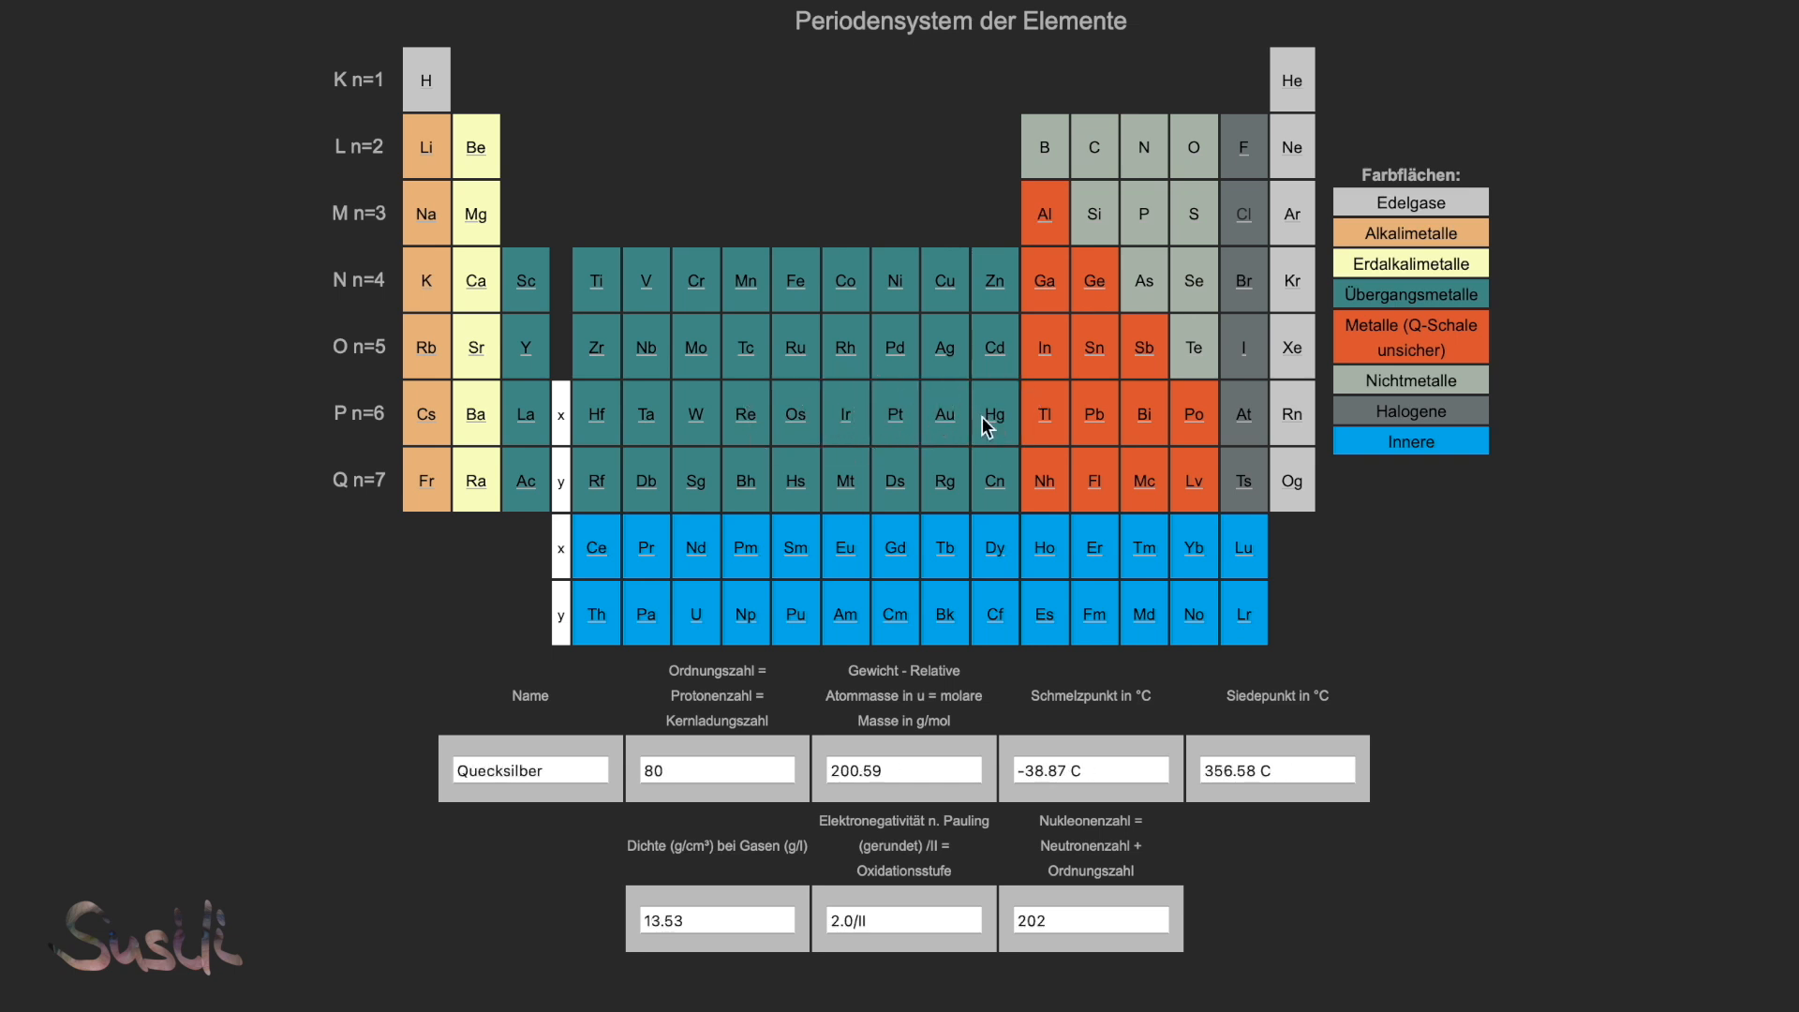
left_click(1094, 412)
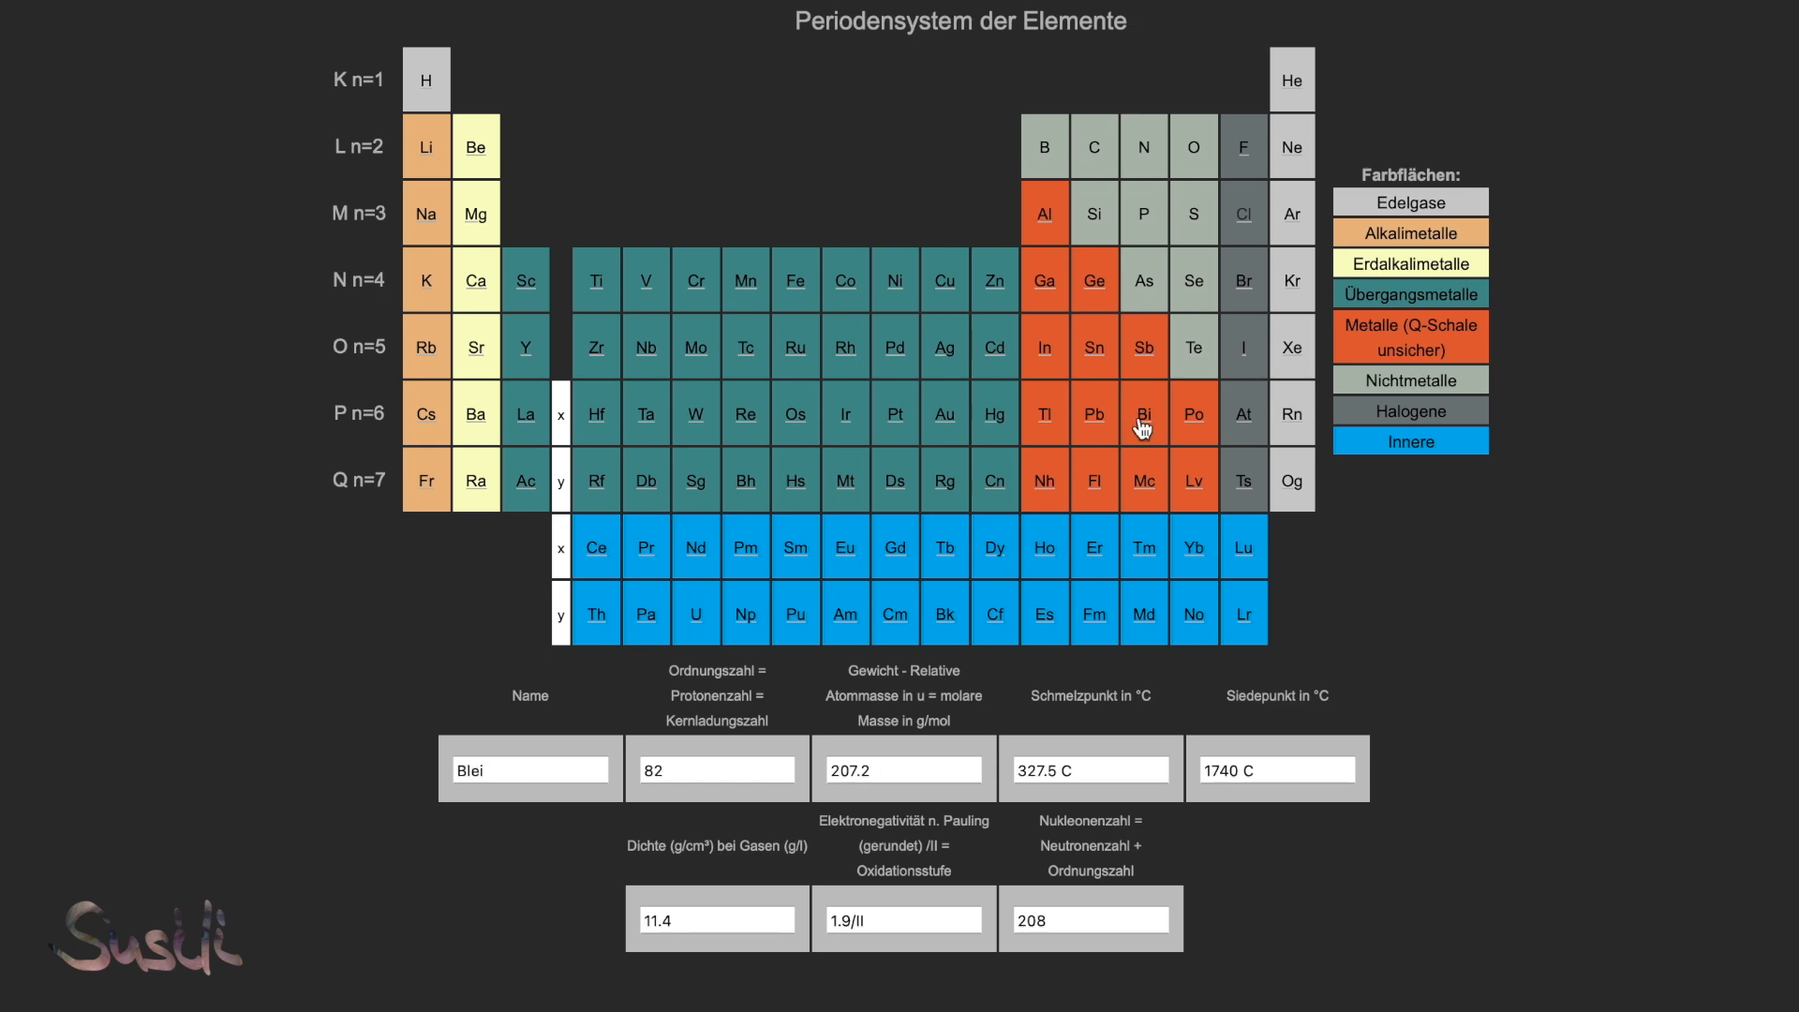
left_click(1194, 412)
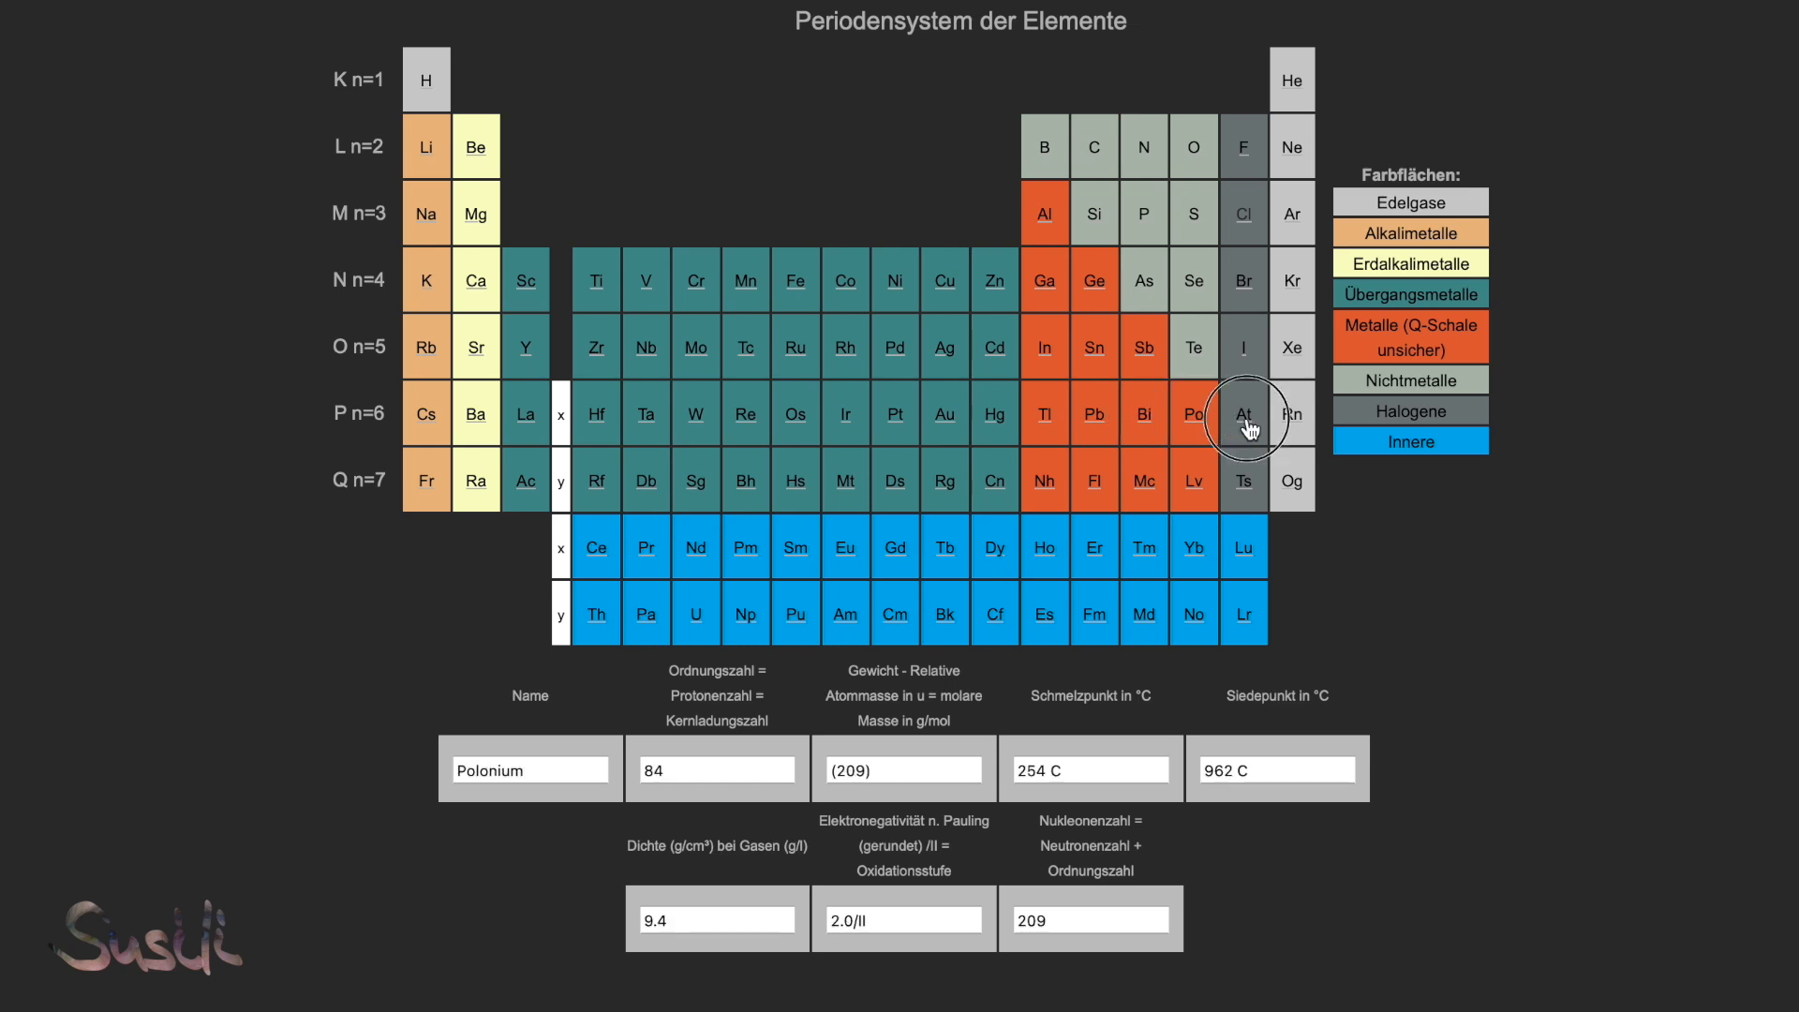
left_click(1293, 412)
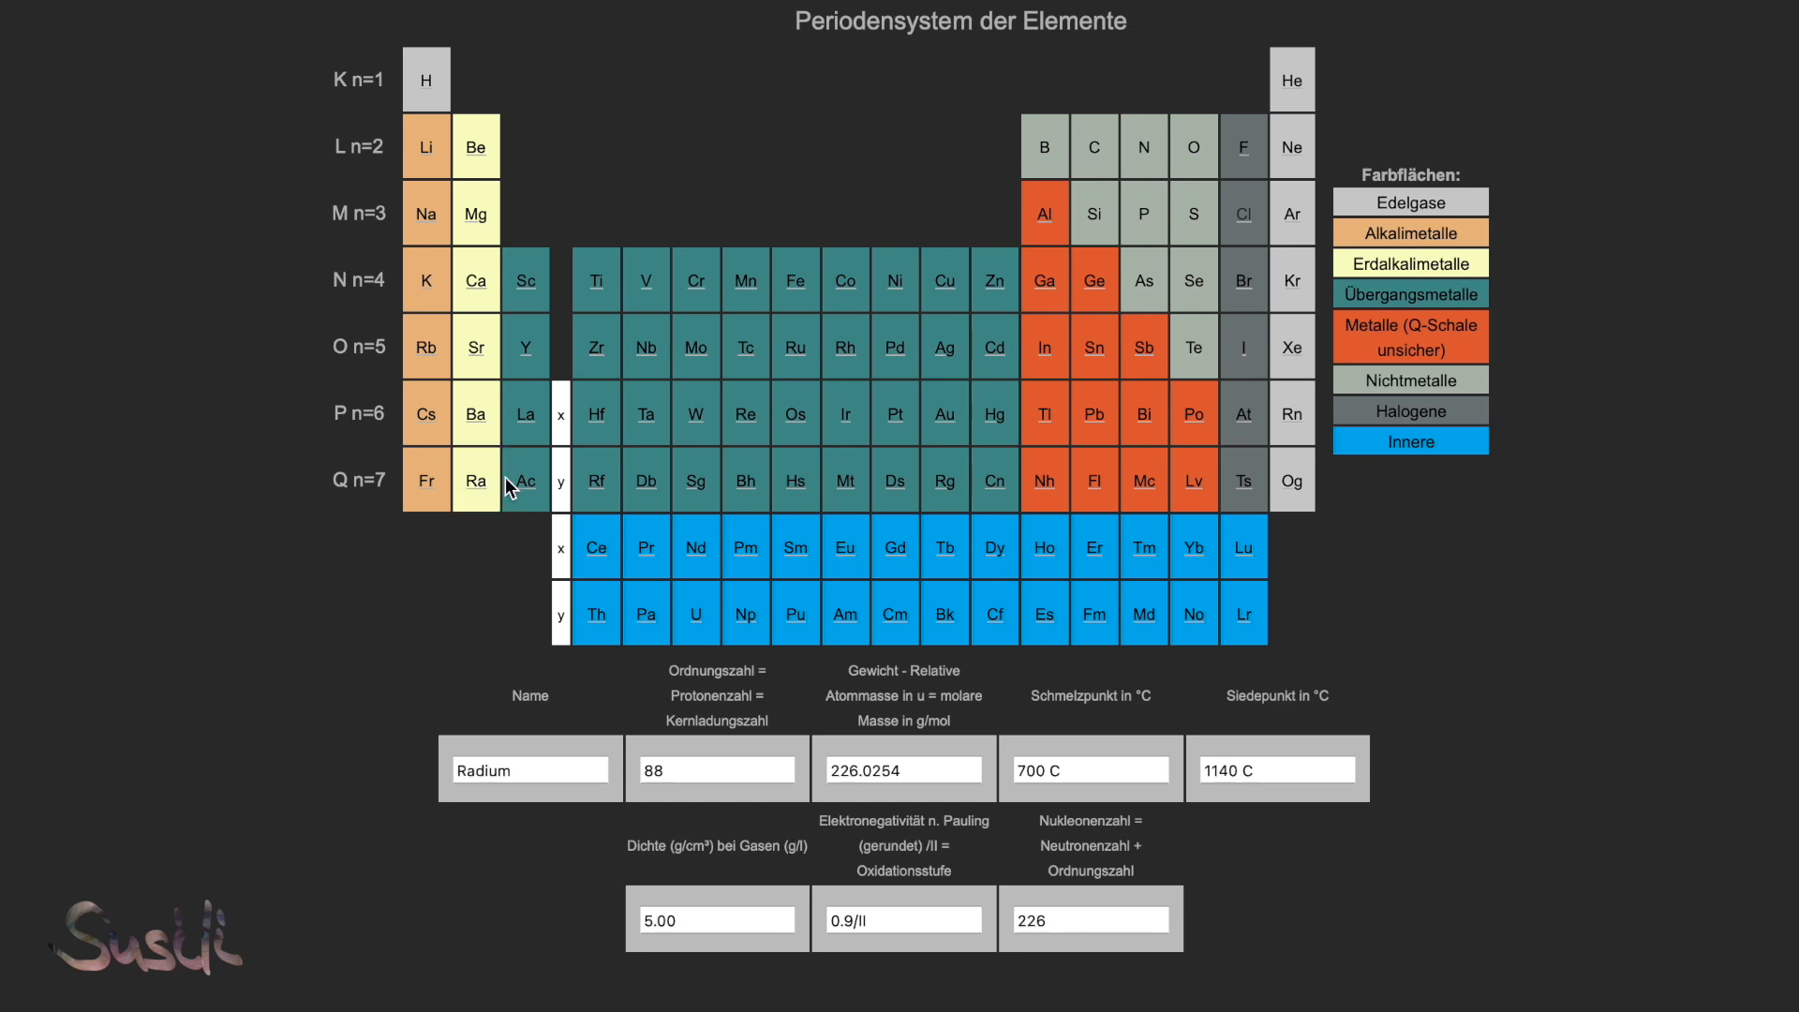
Step: Show actinide data for Protactinium, Neptunium, Curium, Einsteinium and Nobelium
left_click(644, 613)
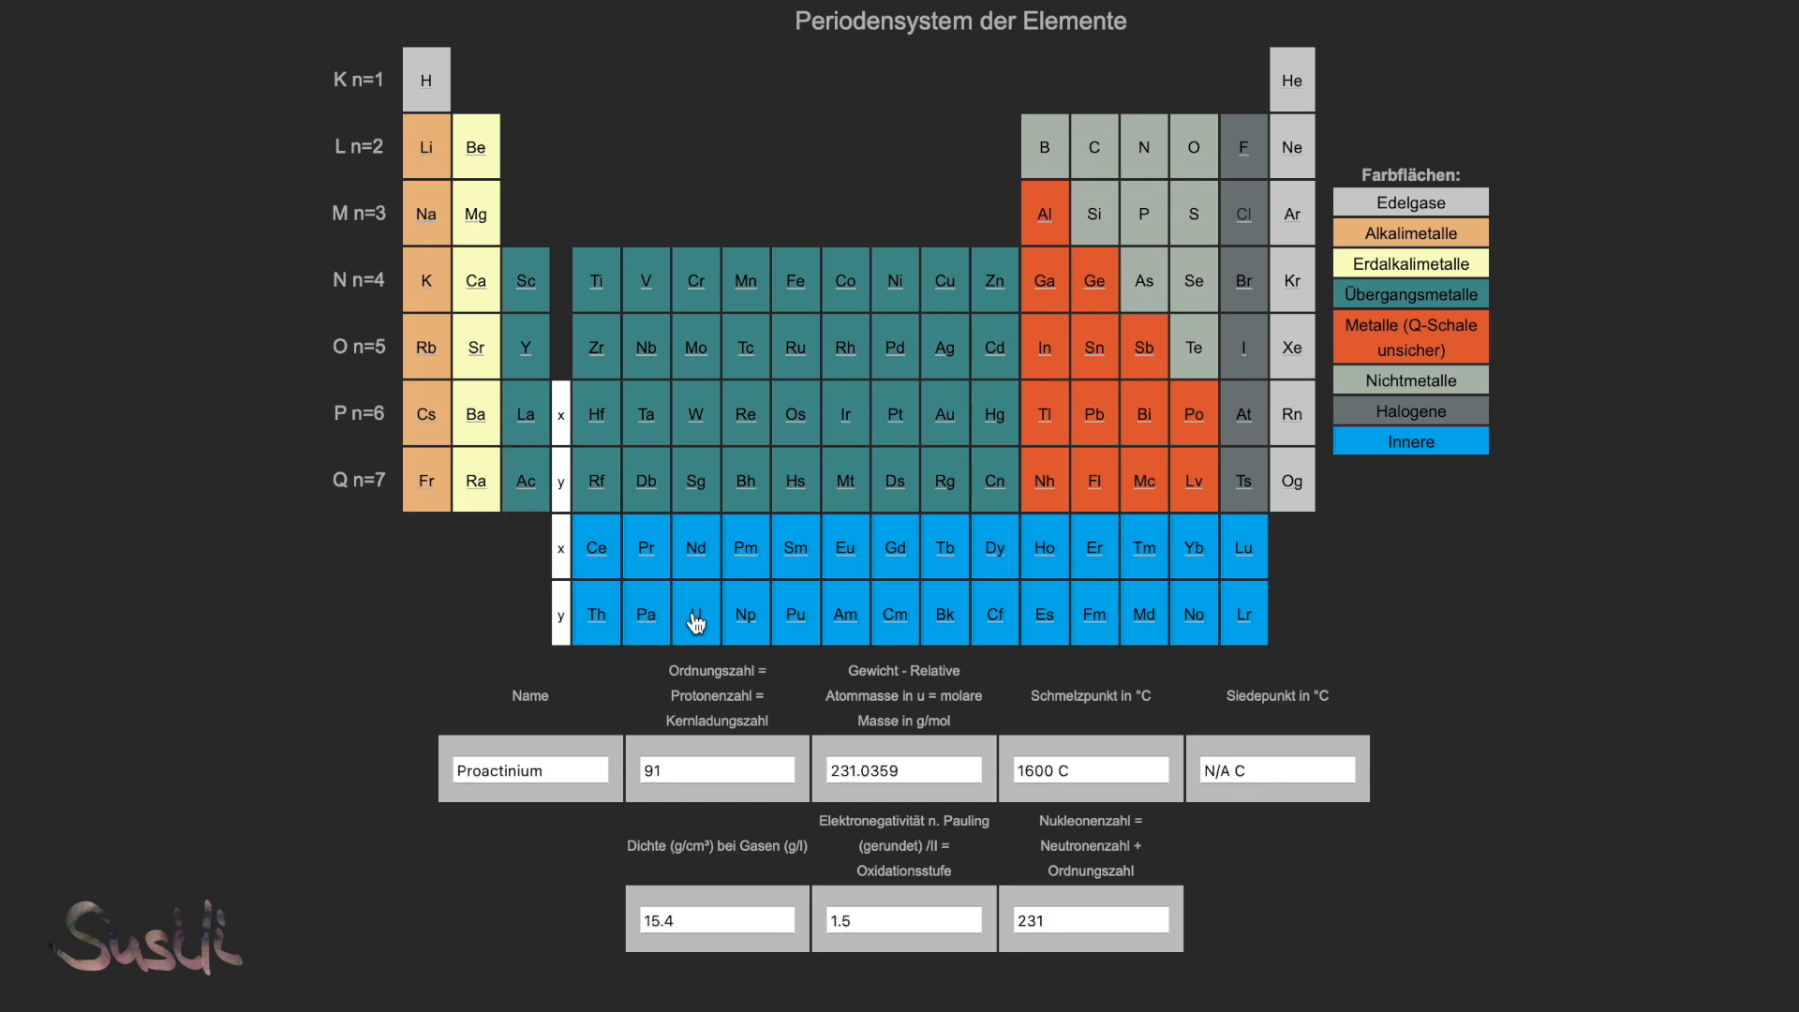
left_click(795, 612)
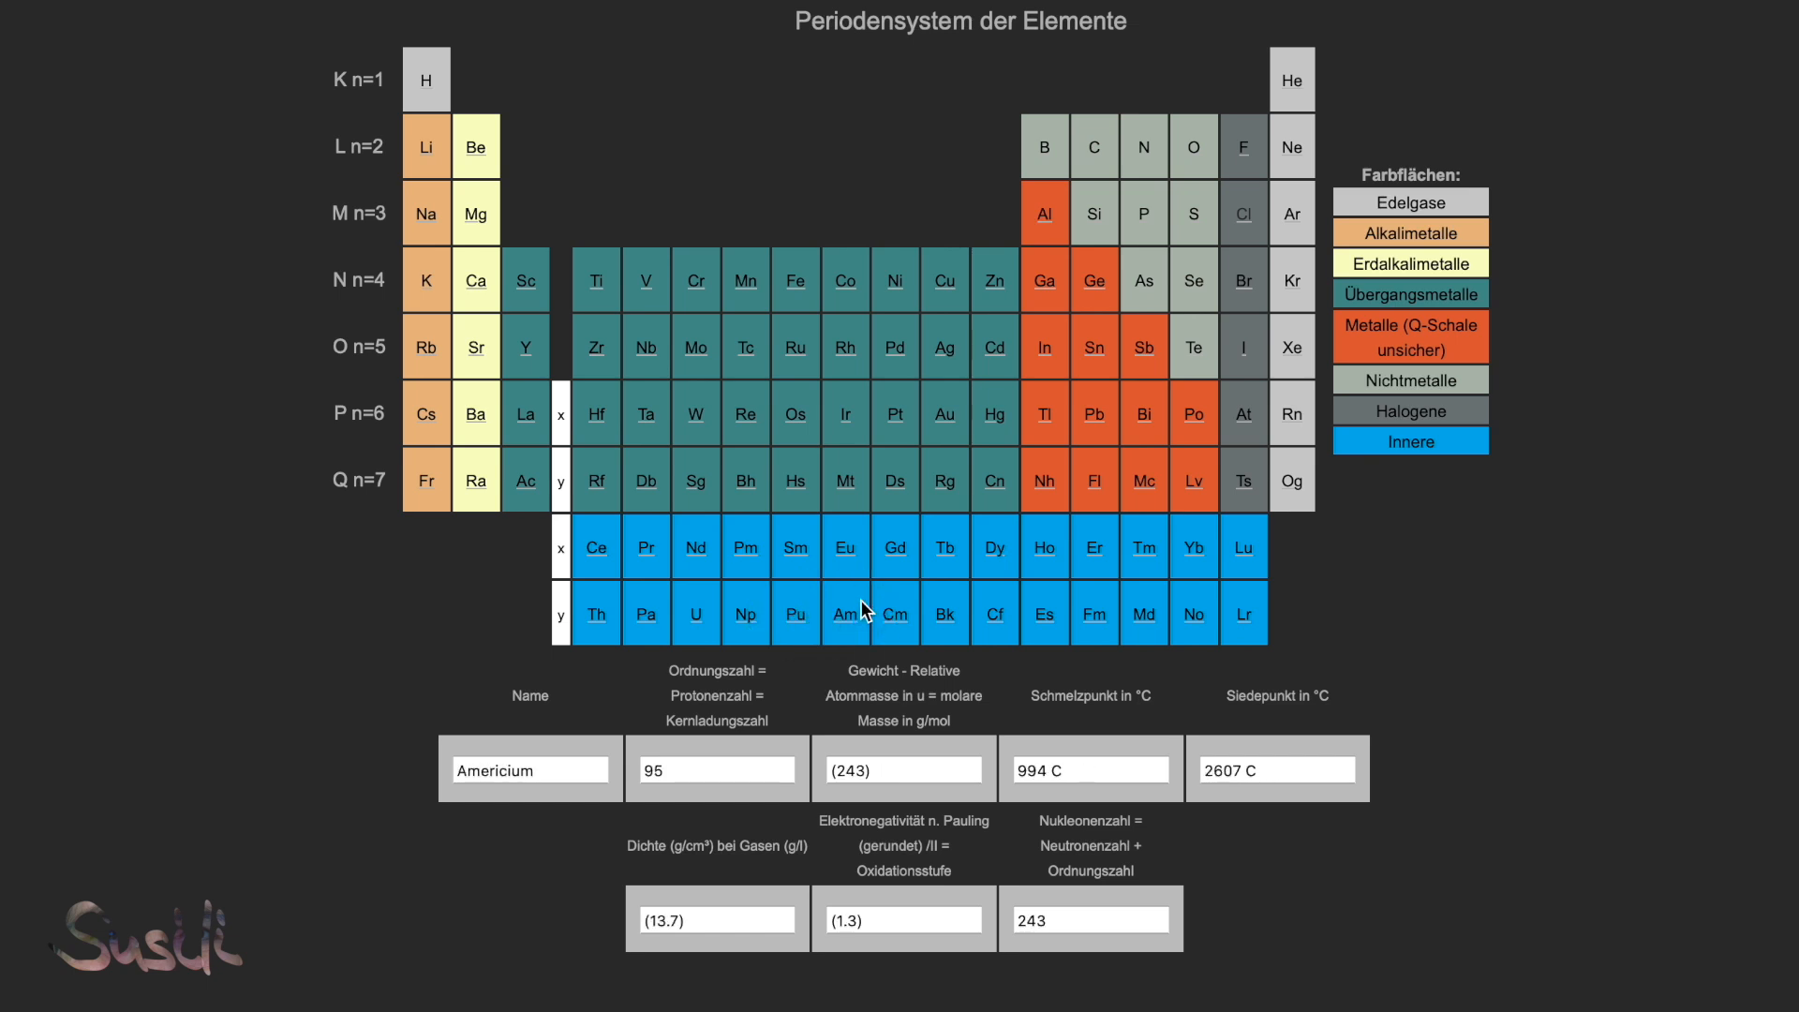
left_click(896, 613)
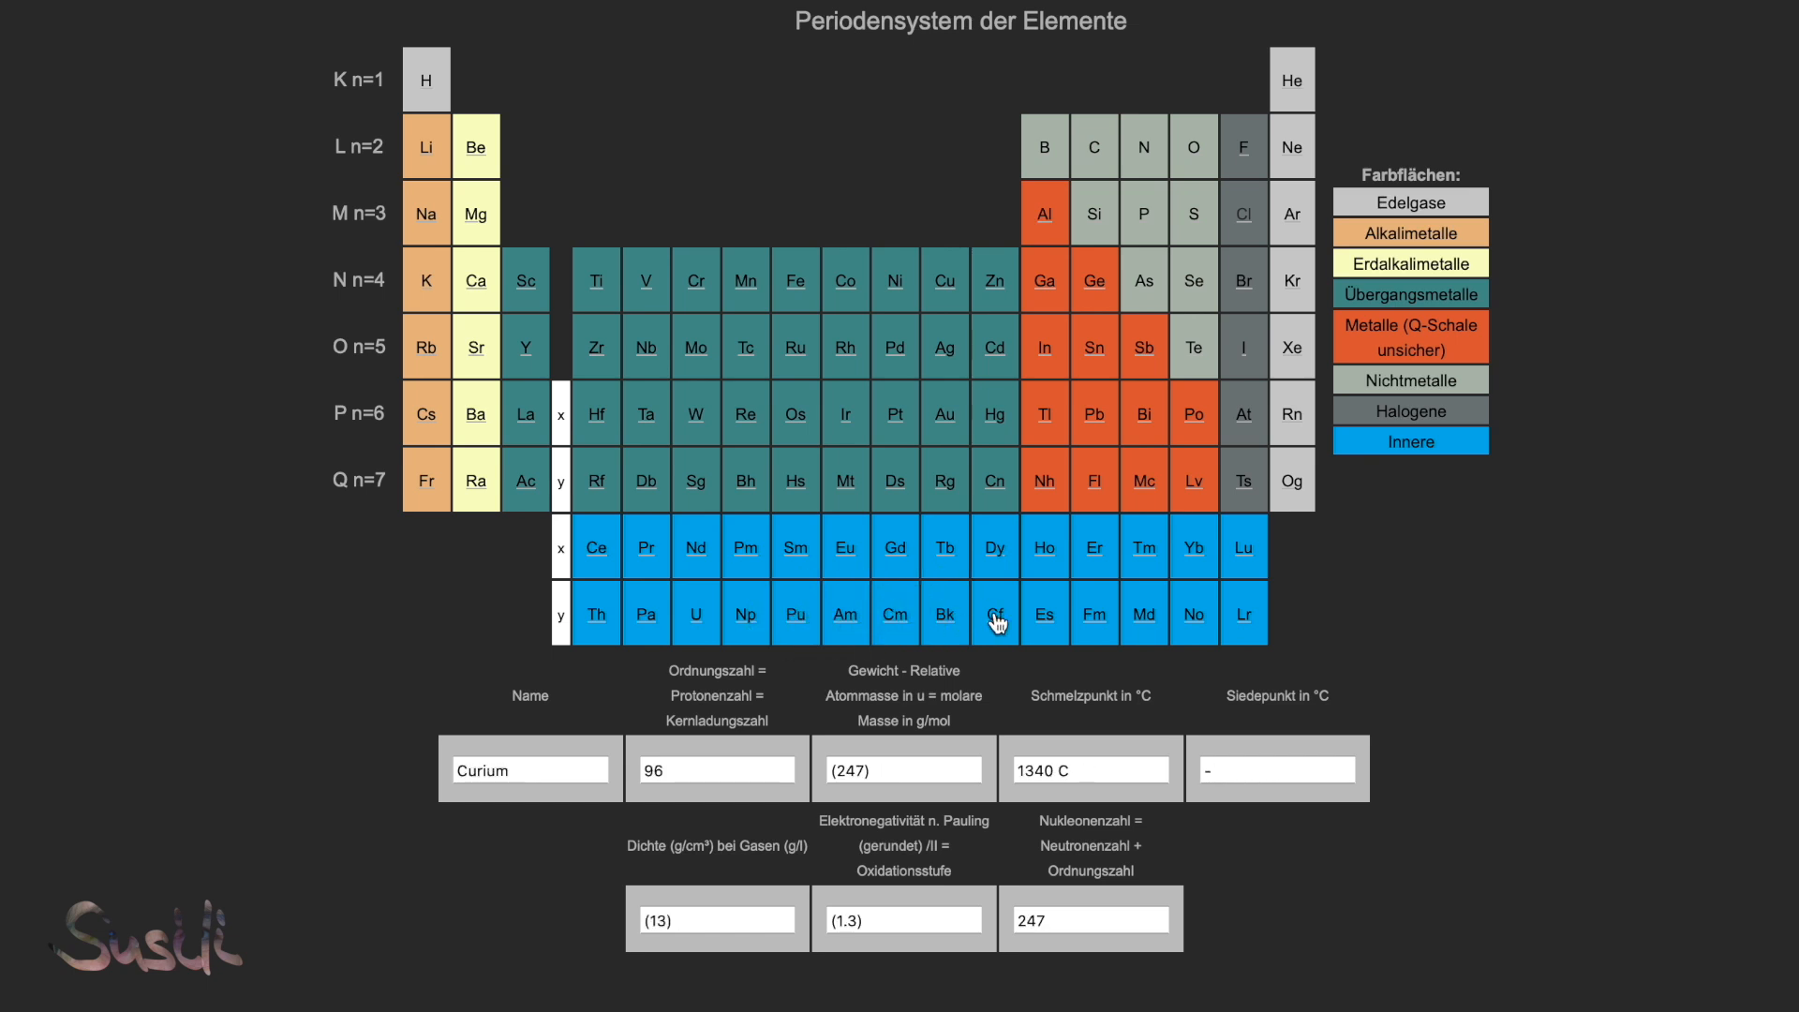
left_click(1043, 613)
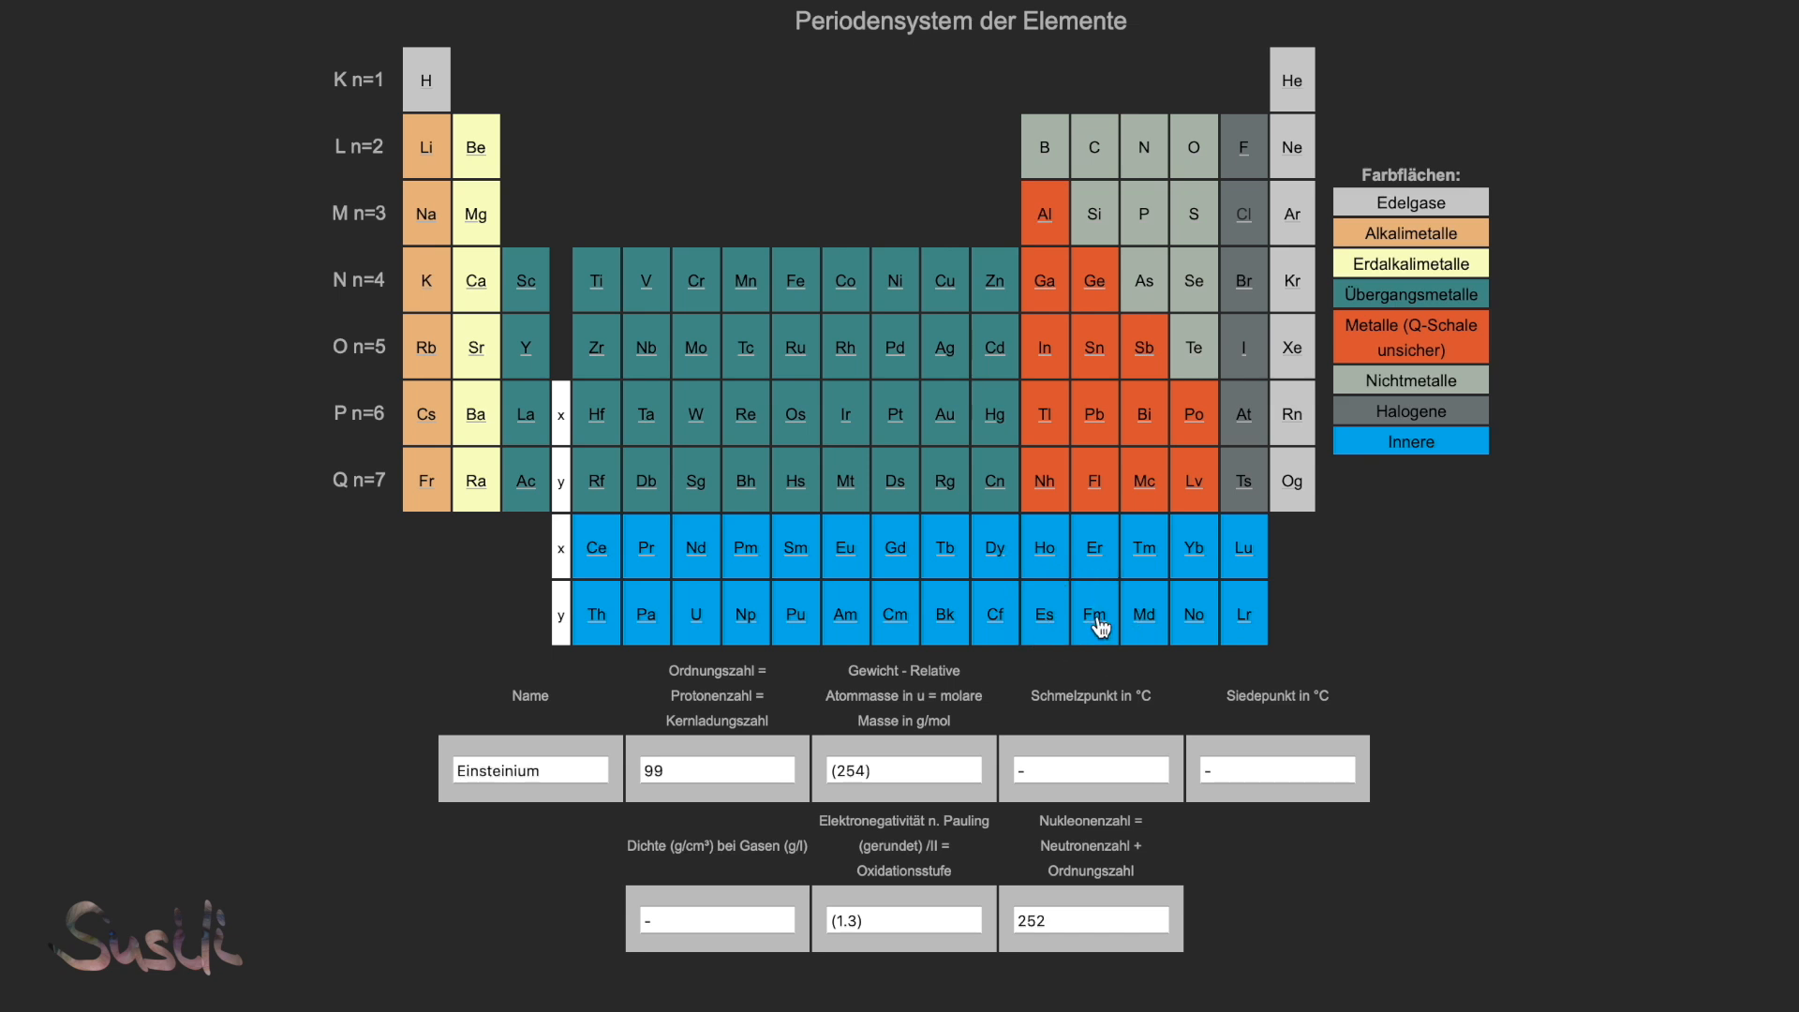
left_click(1244, 613)
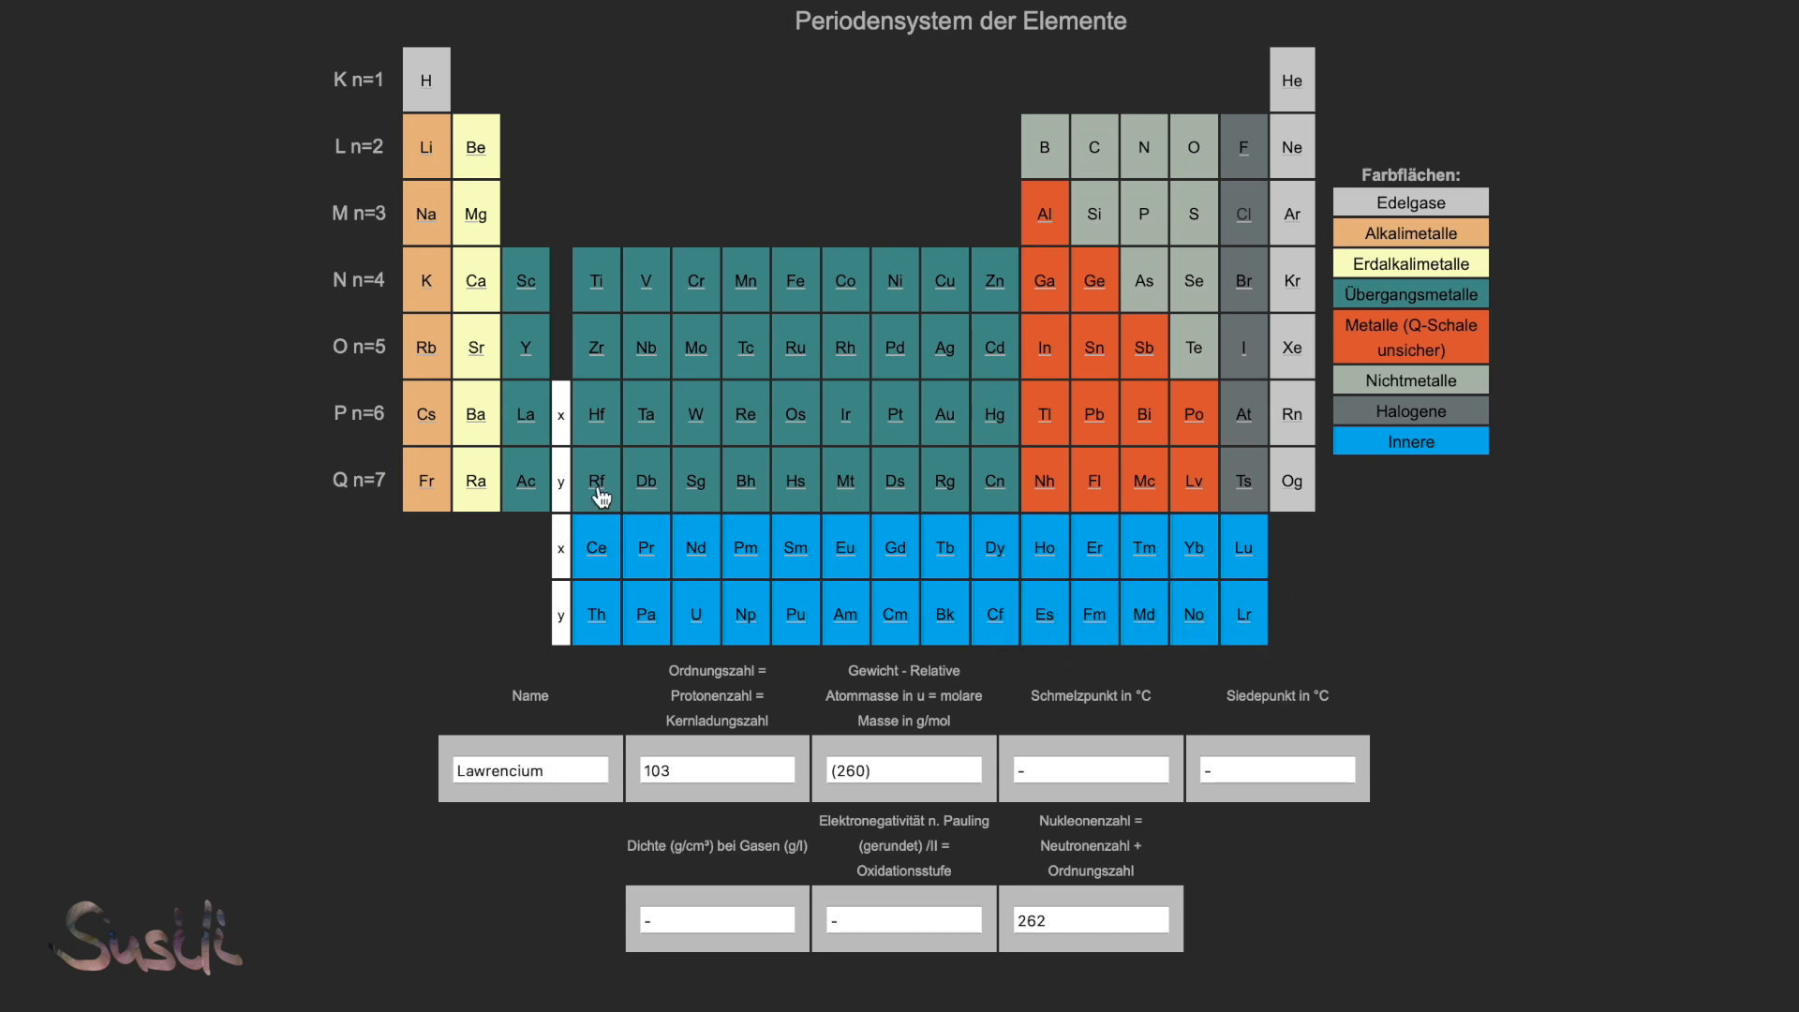
Step: Show period-7 data for Seaborgium, Hassium and Darmstadtium
left_click(696, 480)
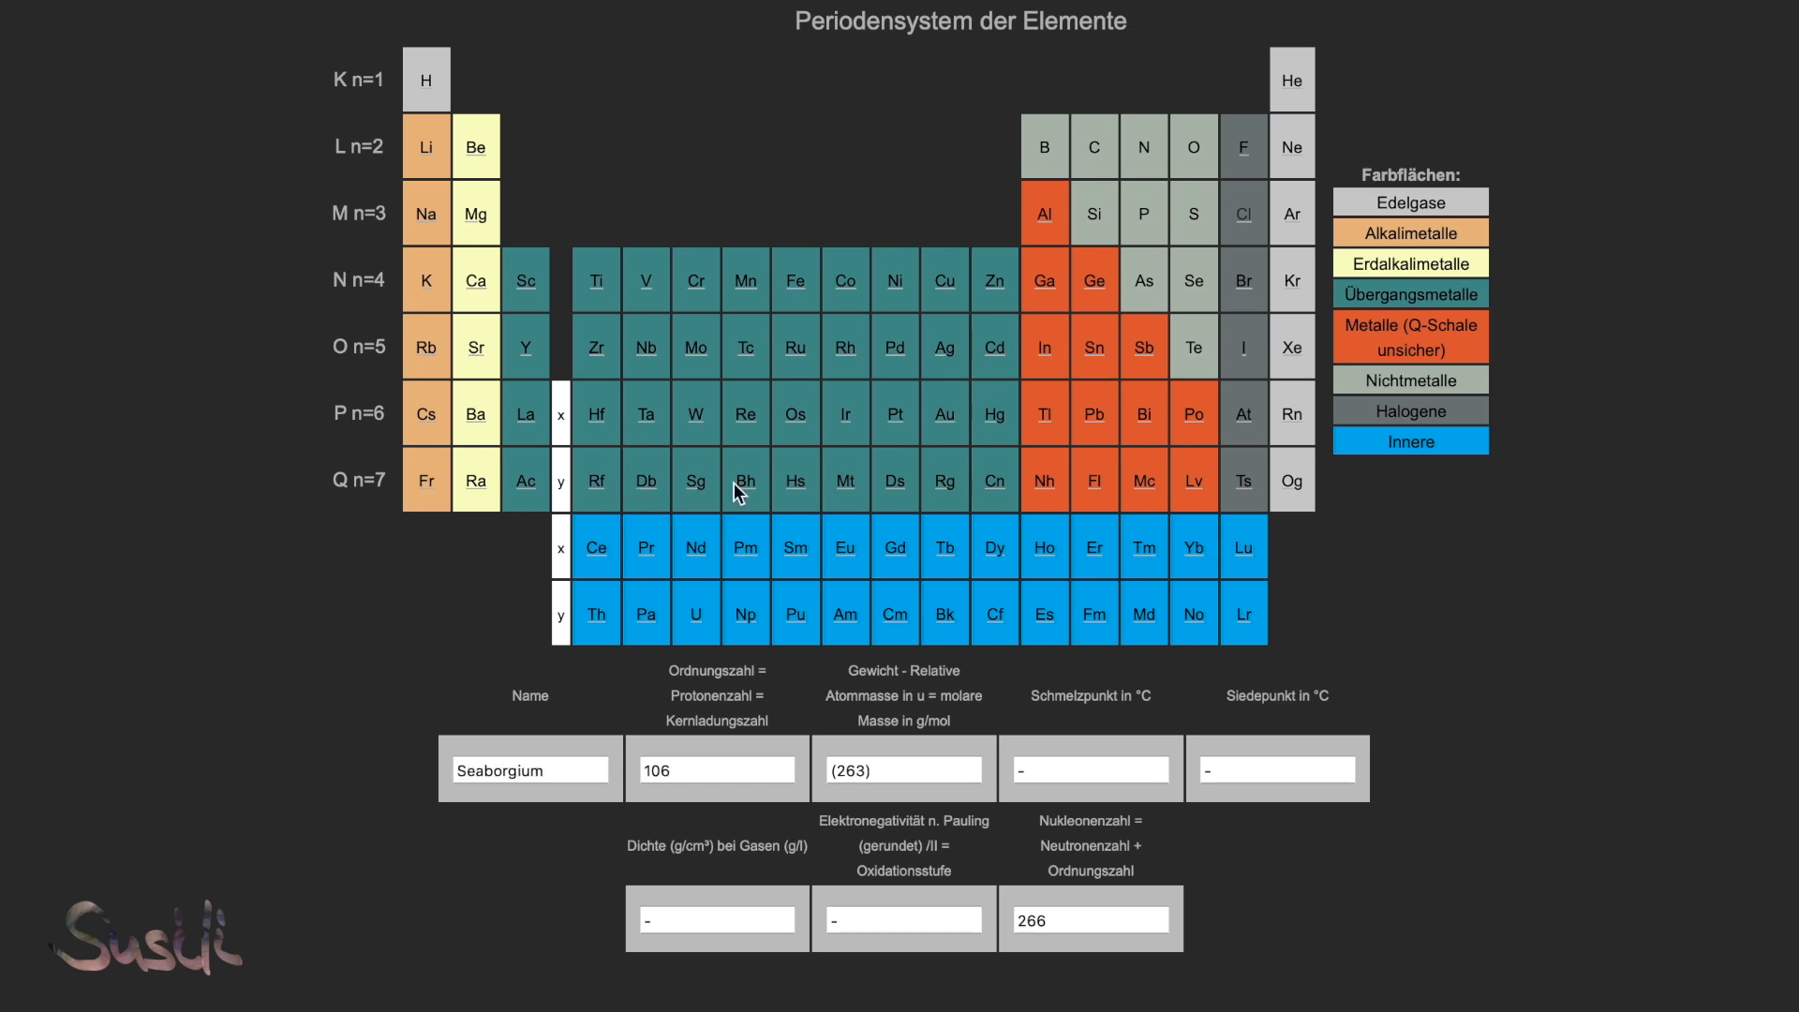
left_click(845, 479)
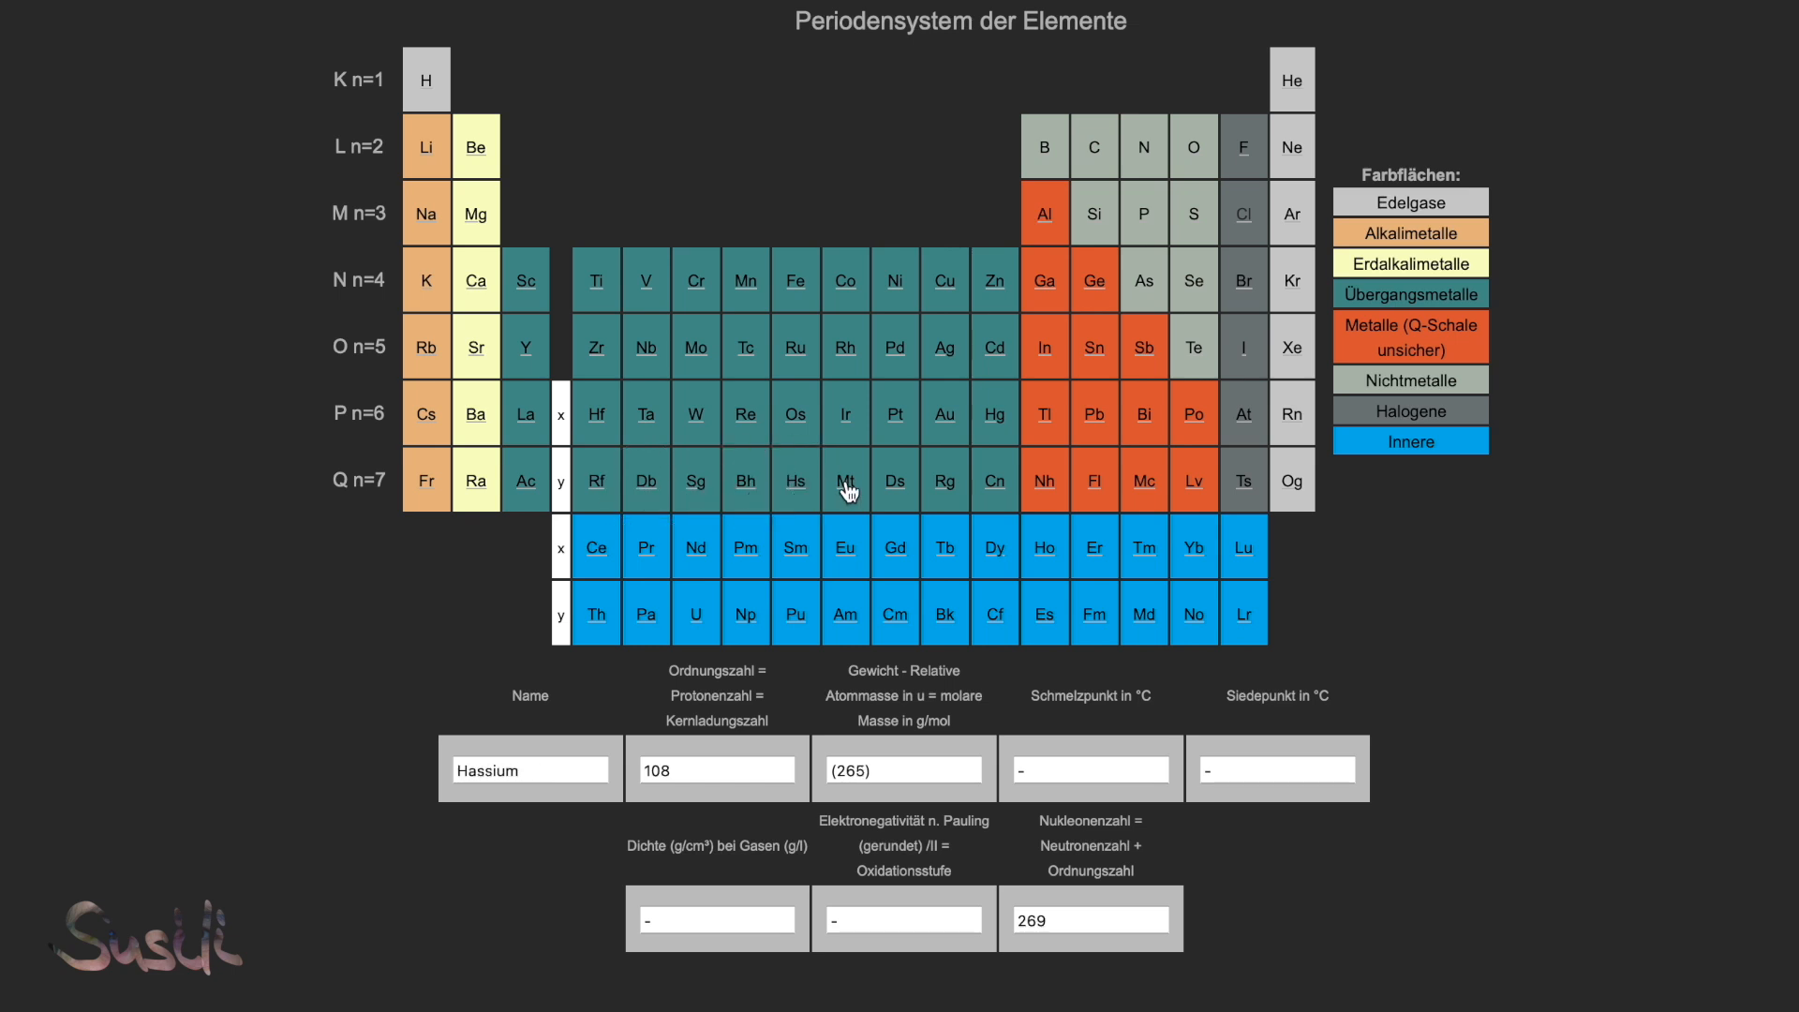
left_click(896, 480)
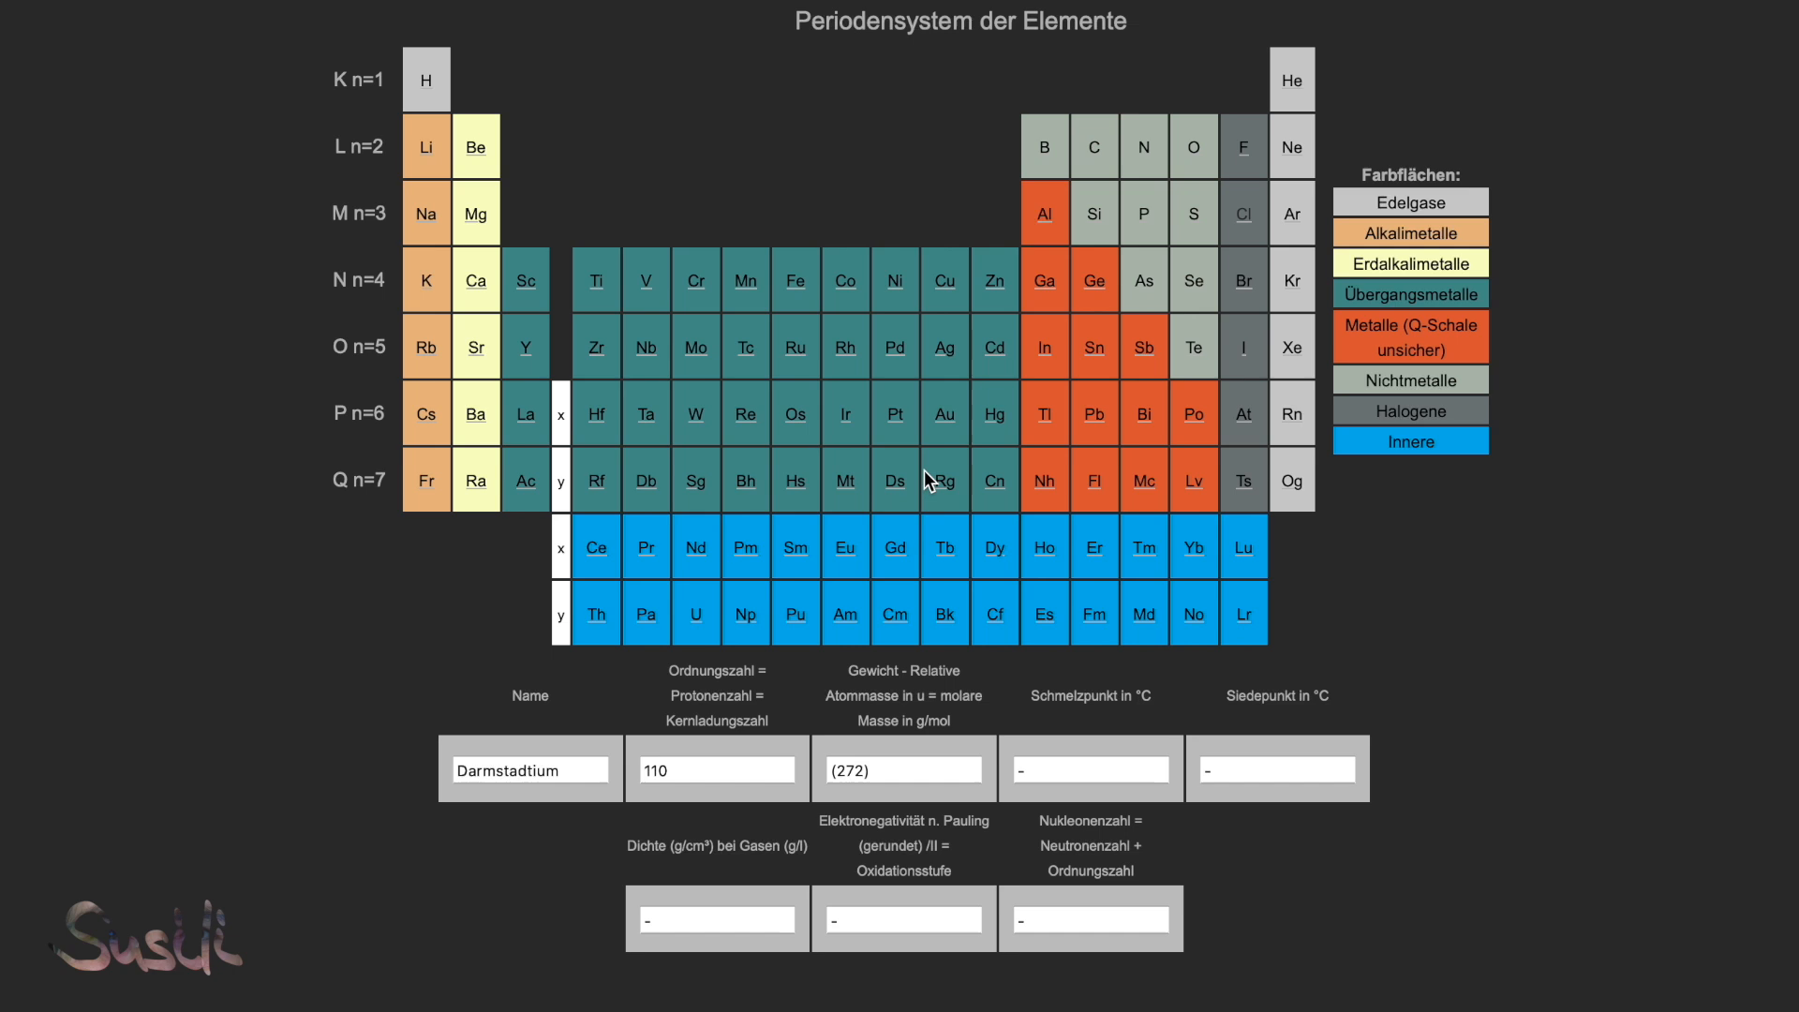